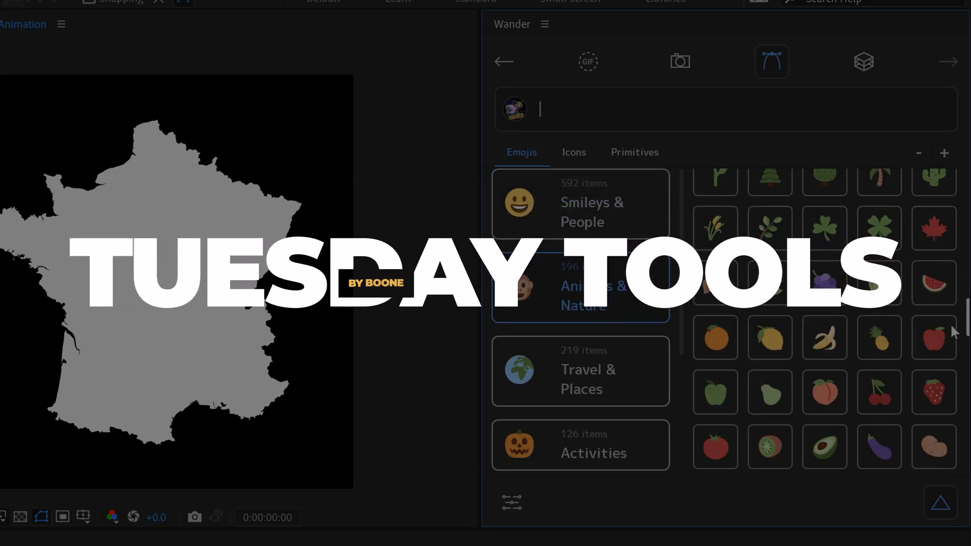
# Bring up the Wander extension from the Window menu next to the France Map Animation composition
pyautogui.scroll(-3)
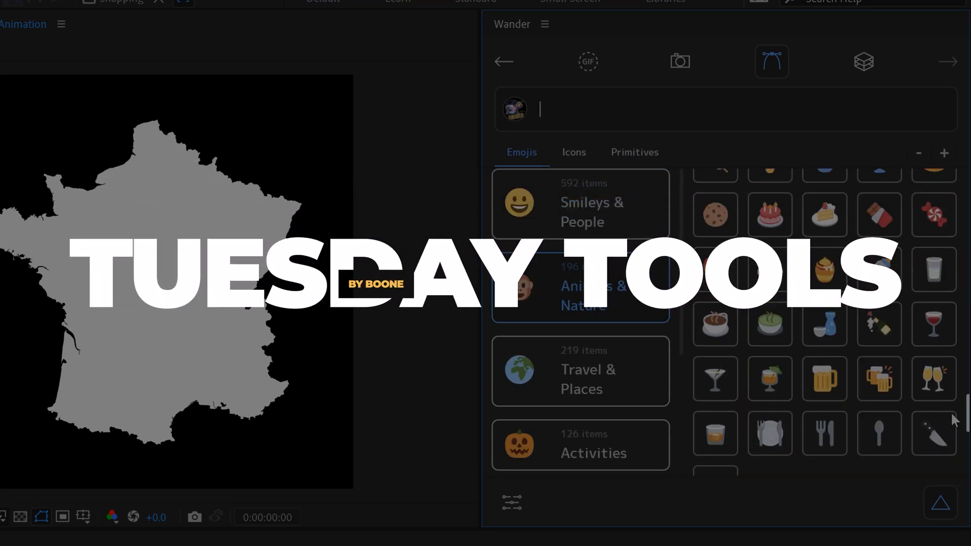
pyautogui.click(572, 152)
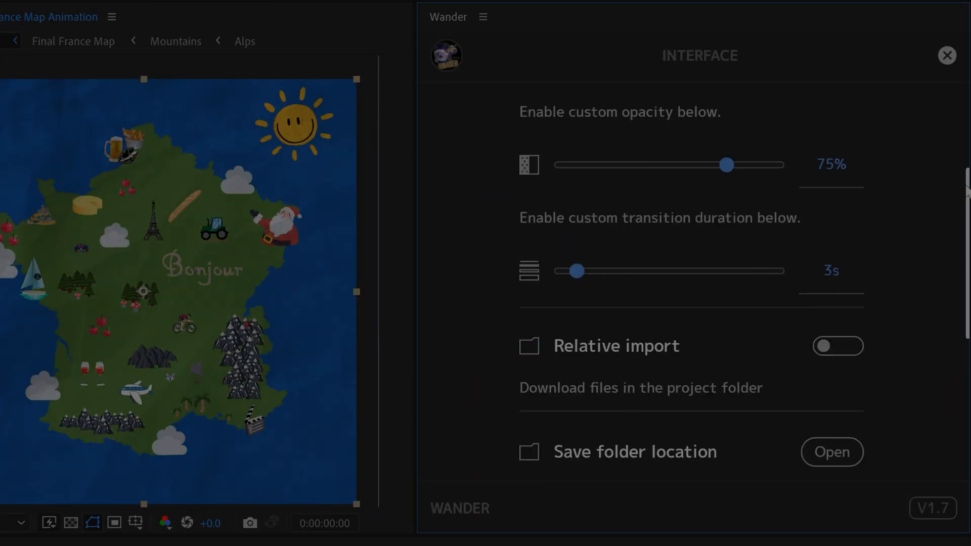
pyautogui.click(947, 54)
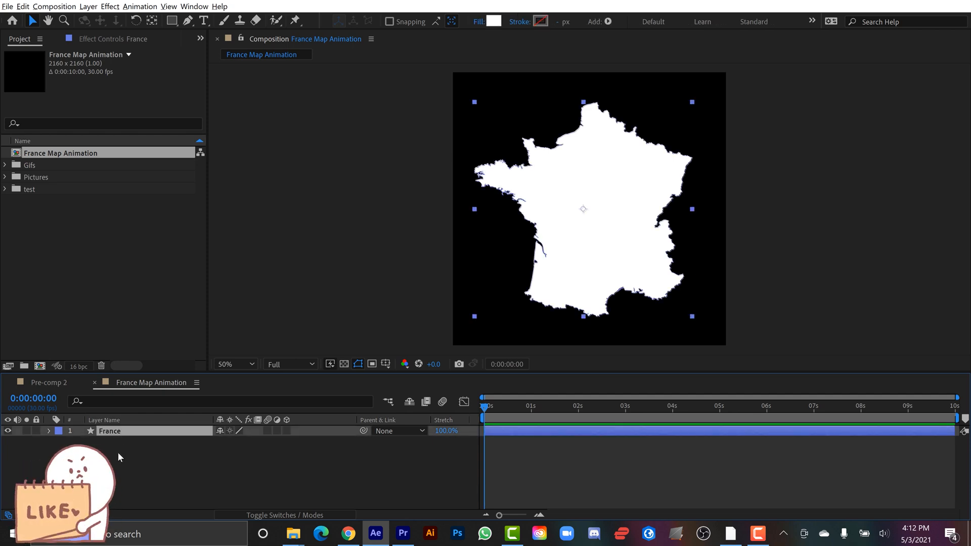
pyautogui.click(194, 7)
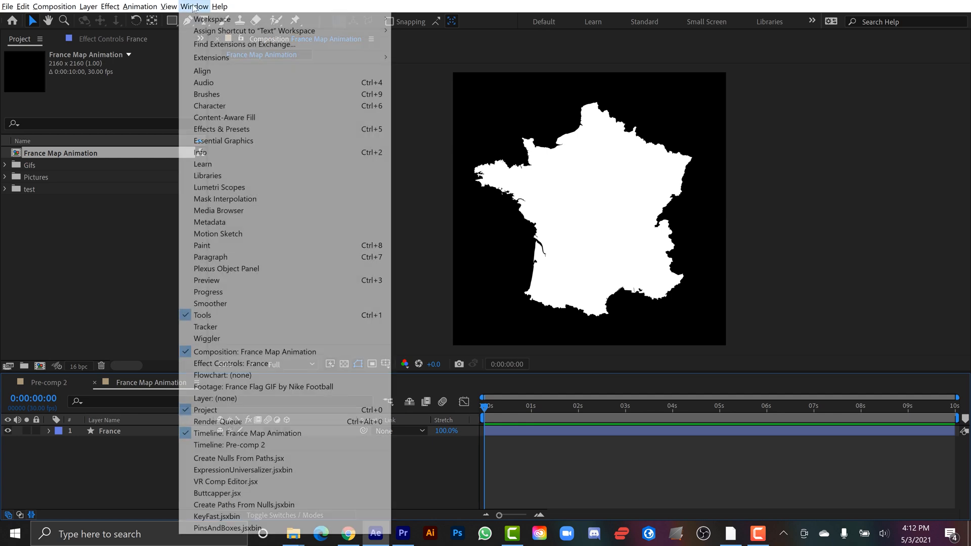
pyautogui.moveTo(211, 57)
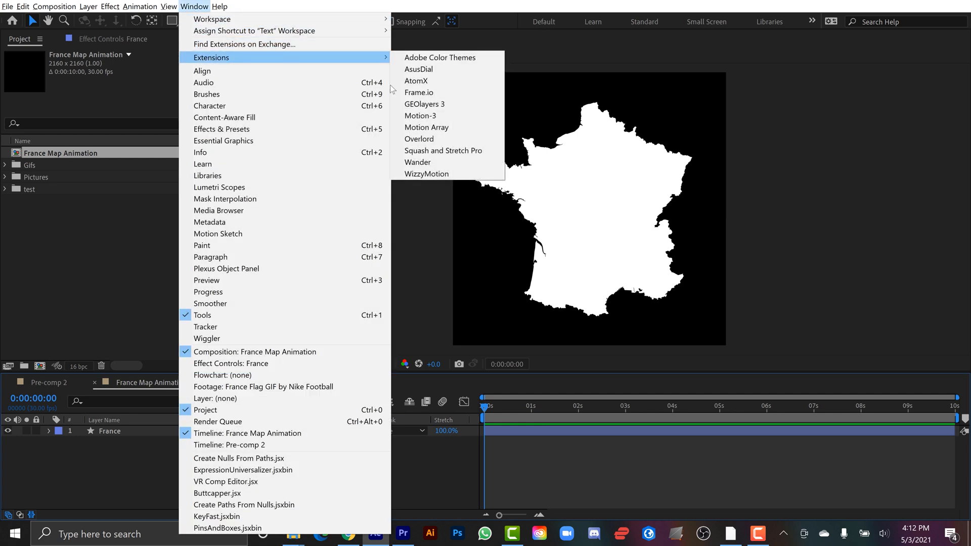
pyautogui.click(418, 162)
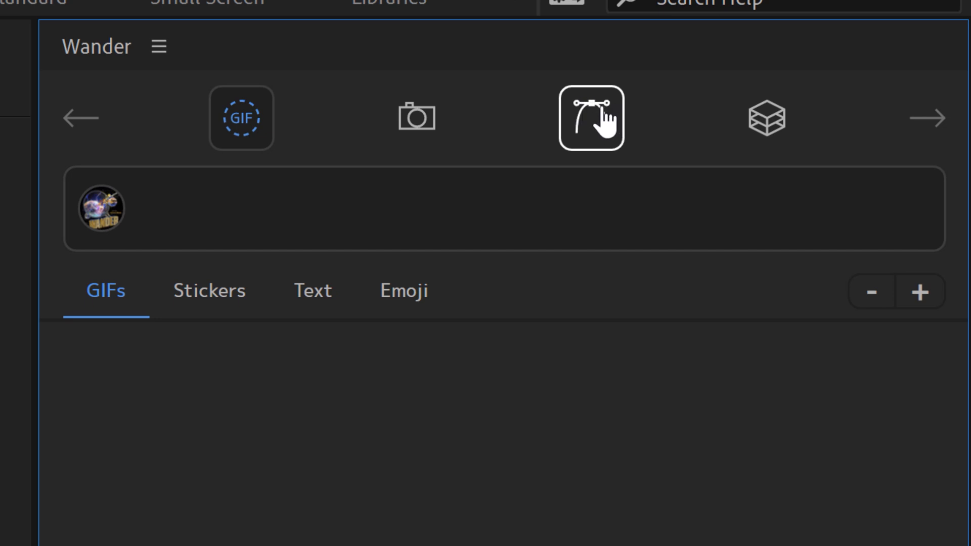
pyautogui.click(765, 117)
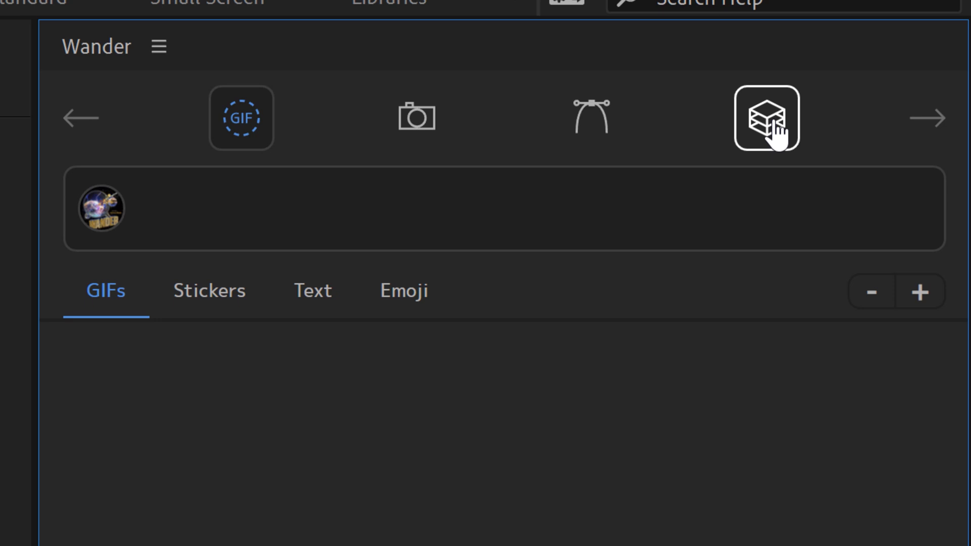
# Search Wander for 'france' and show the details of the flag-waving nikefootball GIF
pyautogui.write('franc')
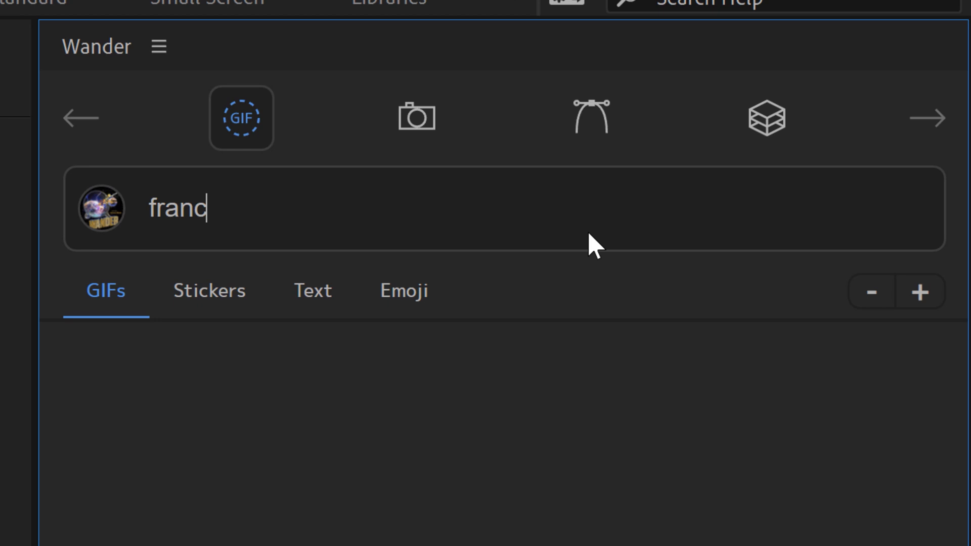
pyautogui.write('e')
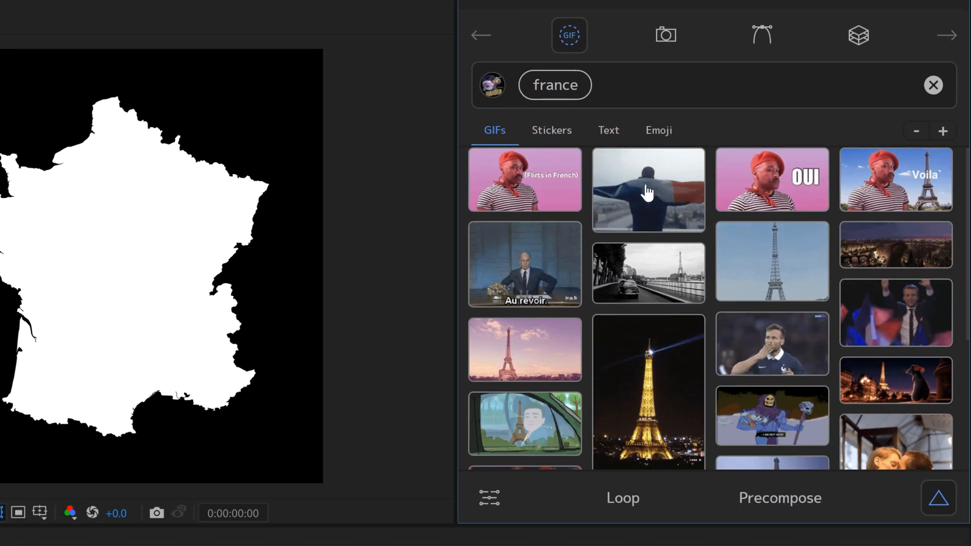
pyautogui.click(647, 189)
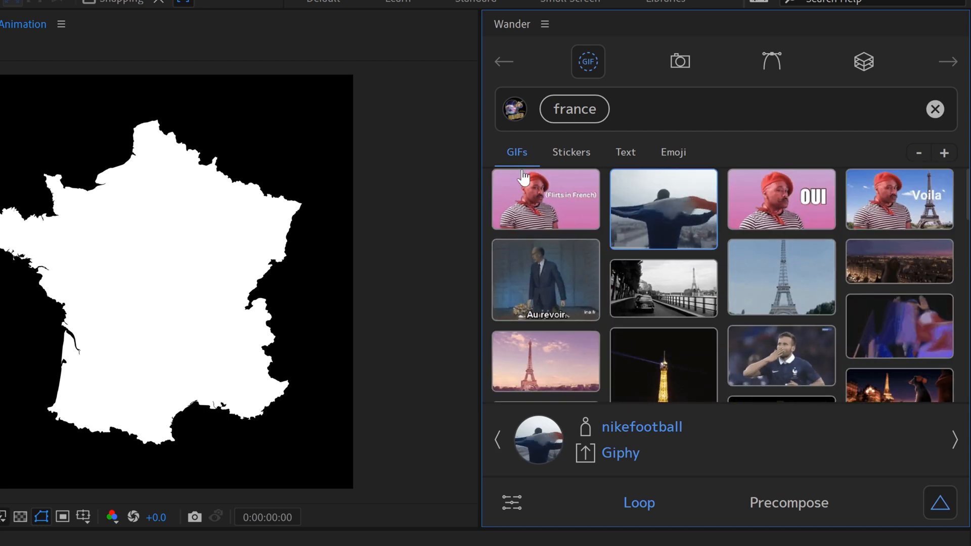
# Browse the france Stickers, Text and Emoji results, shrinking and re-enlarging the emoji thumbnails
pyautogui.click(570, 152)
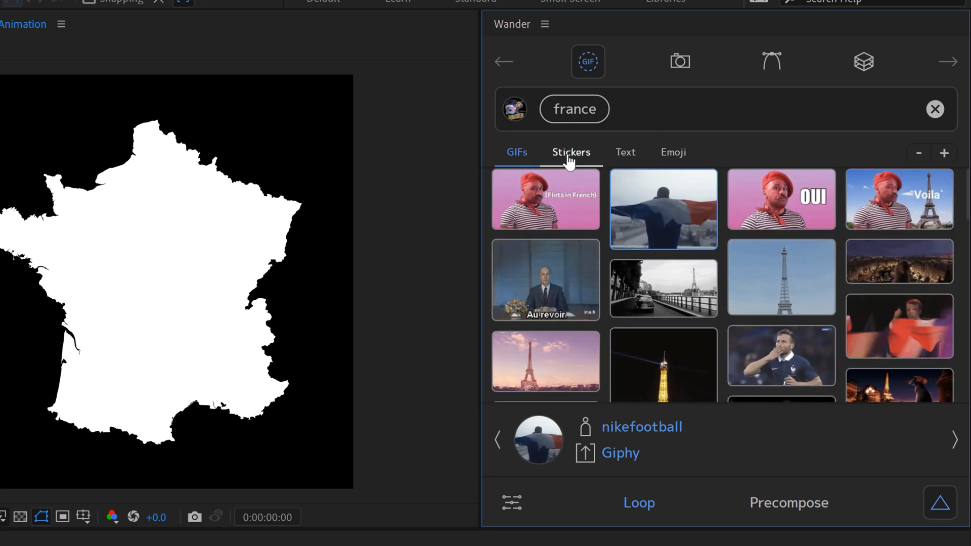
pyautogui.click(570, 152)
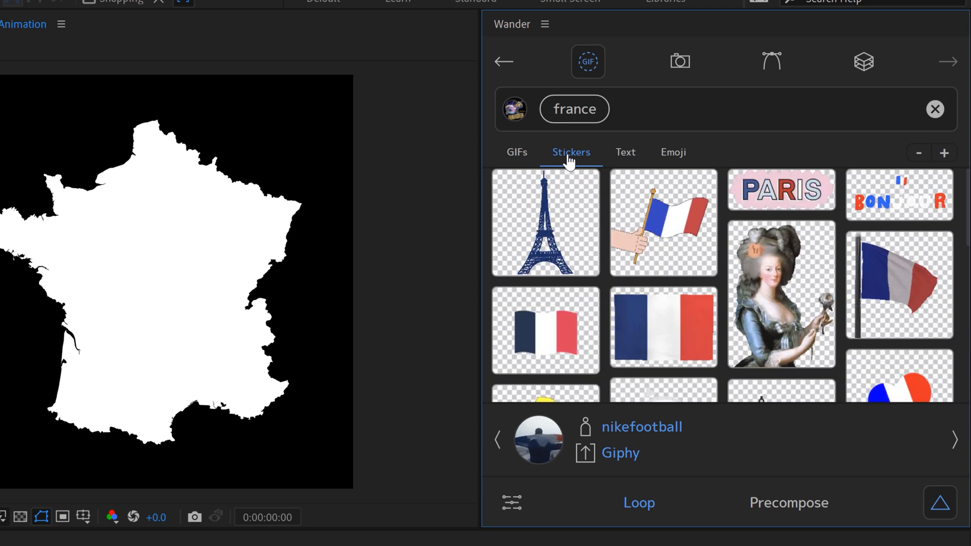
pyautogui.click(625, 151)
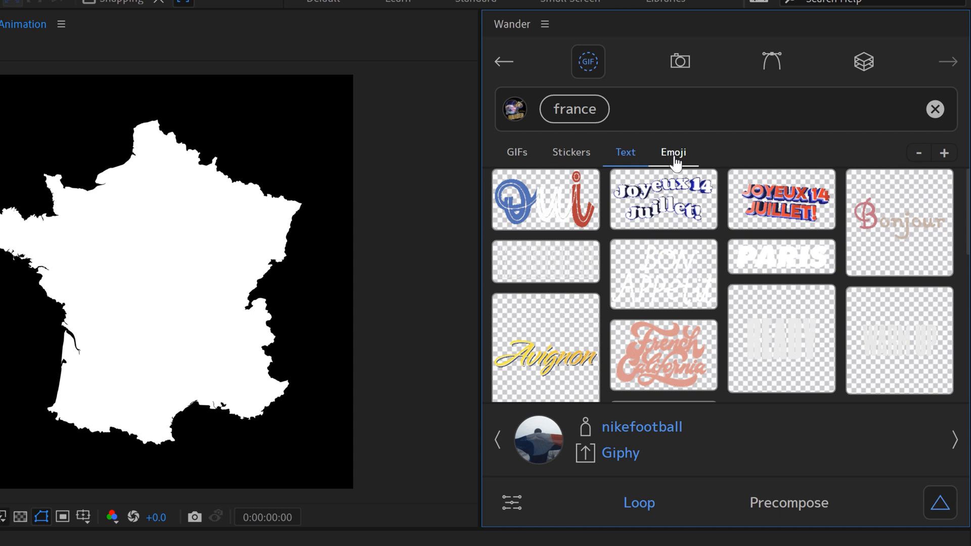
pyautogui.click(674, 152)
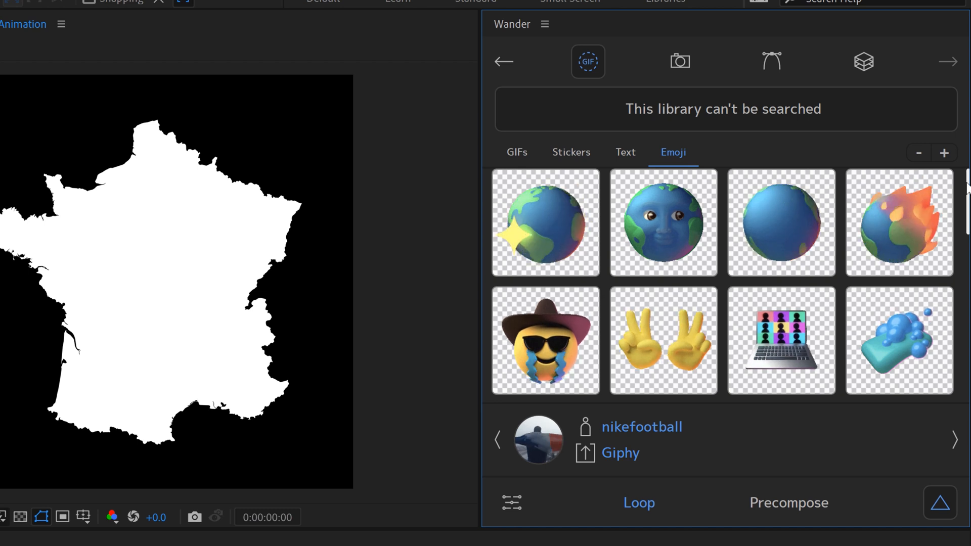
pyautogui.scroll(-3)
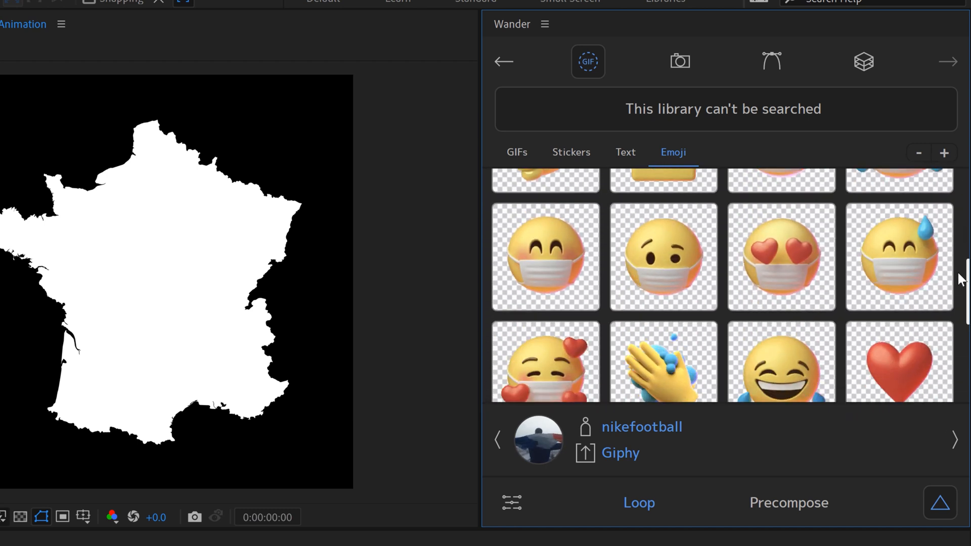
pyautogui.click(919, 153)
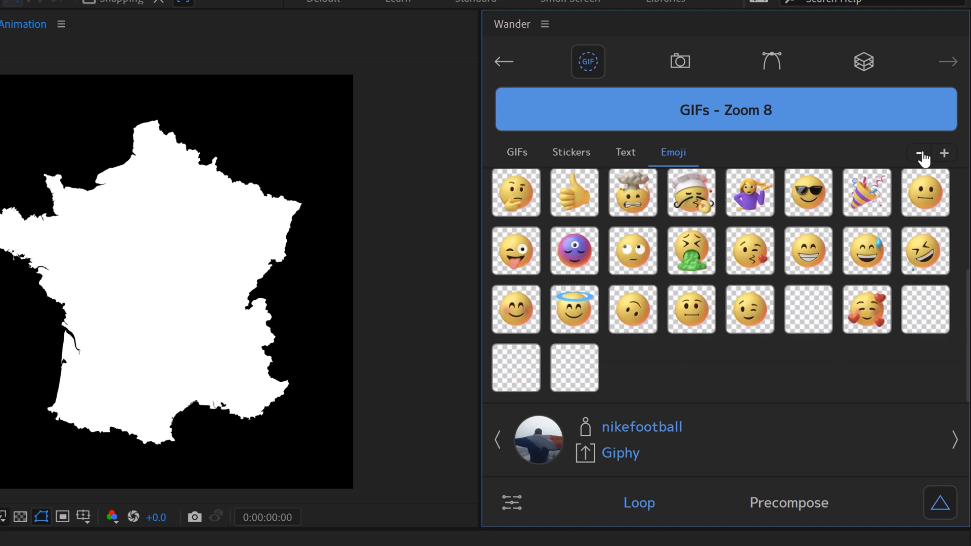
pyautogui.click(918, 152)
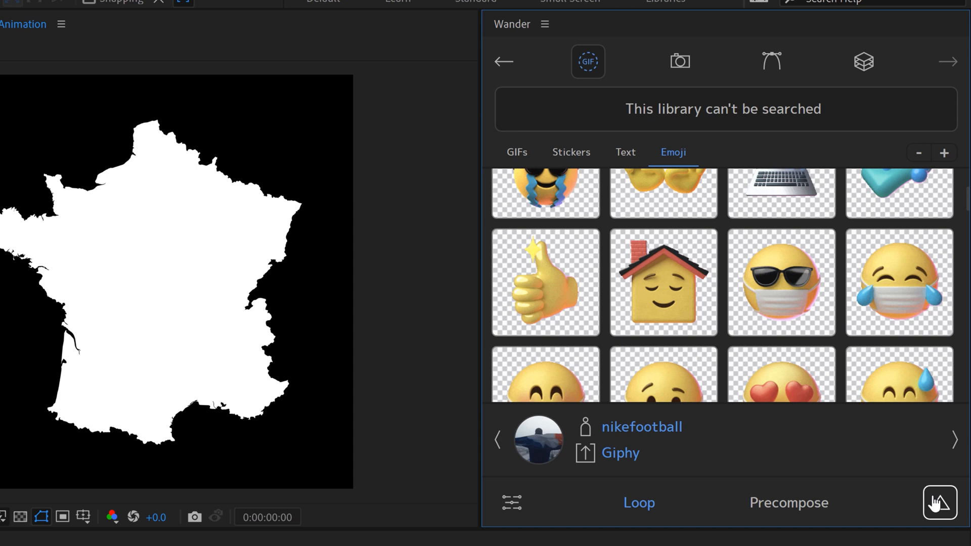
# Switch to the stock photo library and view Pexels and Wikipedia results for france
pyautogui.click(680, 61)
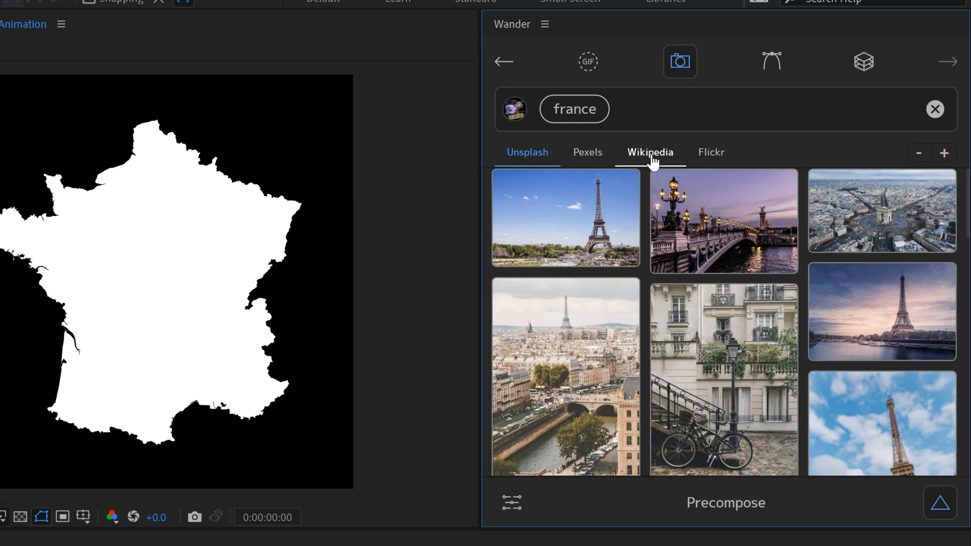
pyautogui.click(586, 152)
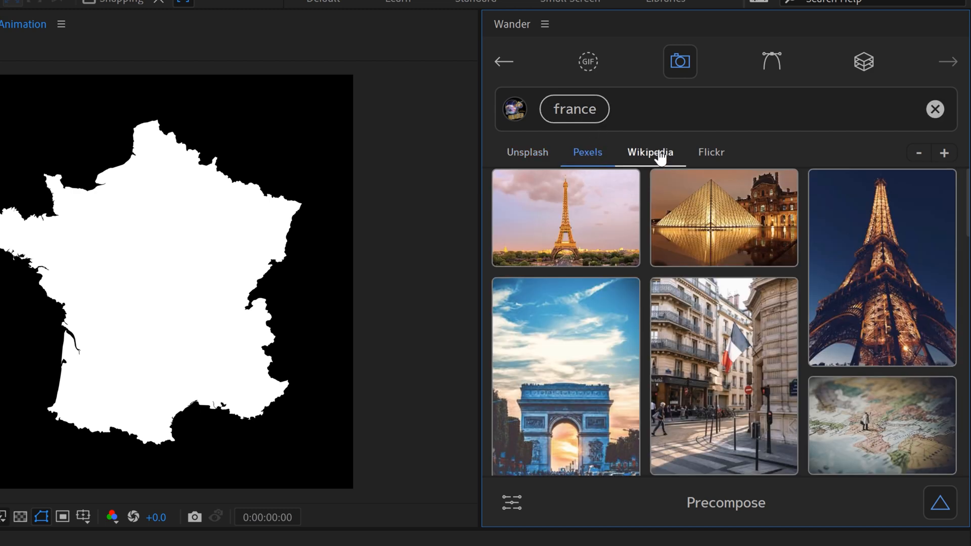
pyautogui.click(649, 152)
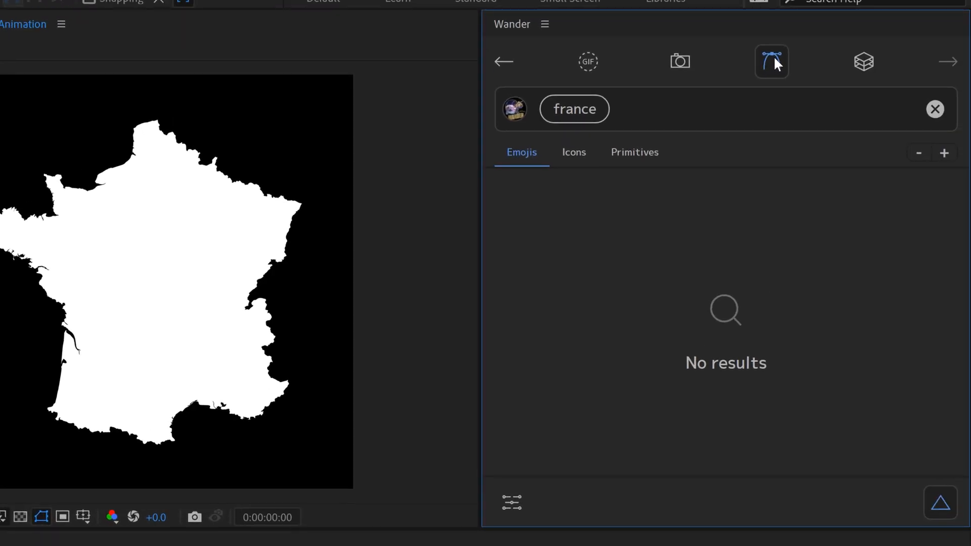
pyautogui.moveTo(590, 186)
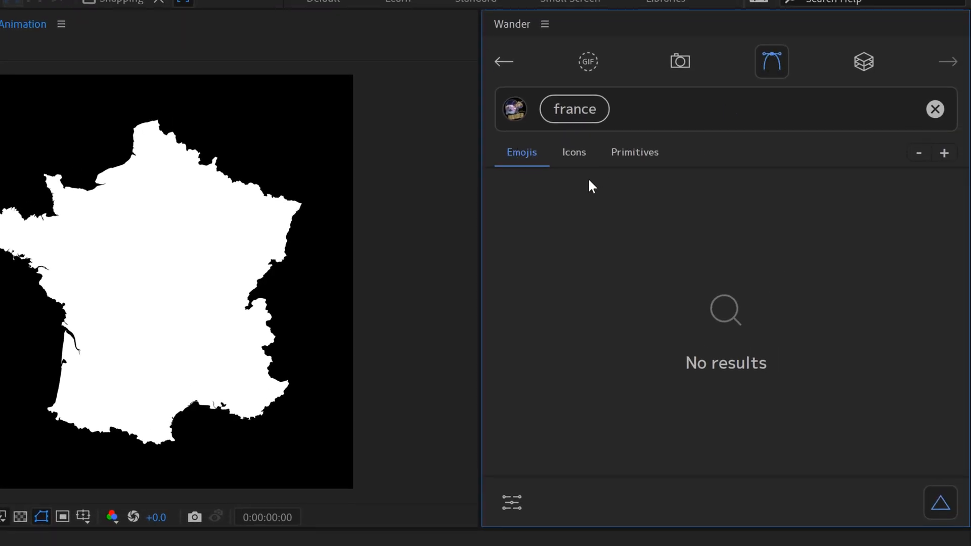
# Clear the france search and browse vector emoji categories, icon sets and primitive shapes
pyautogui.click(634, 152)
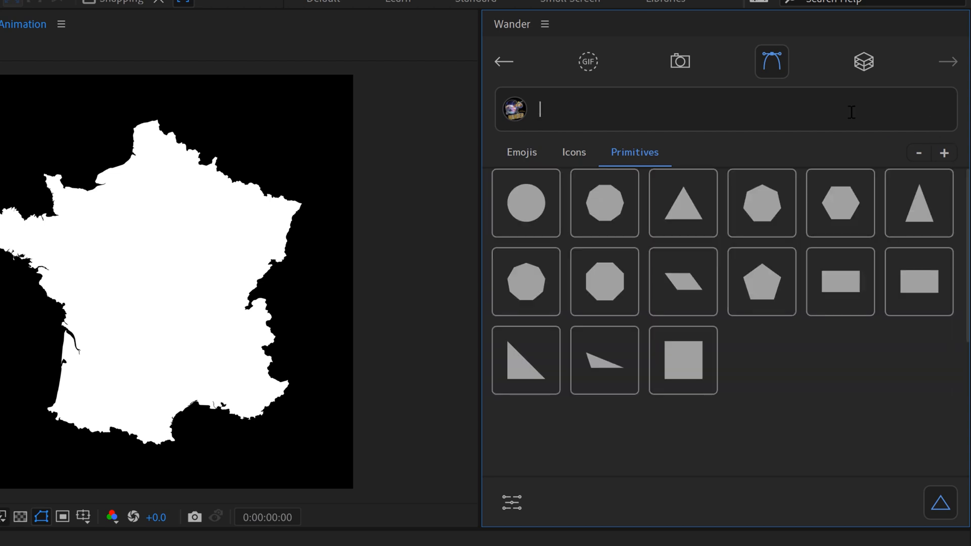
pyautogui.click(521, 152)
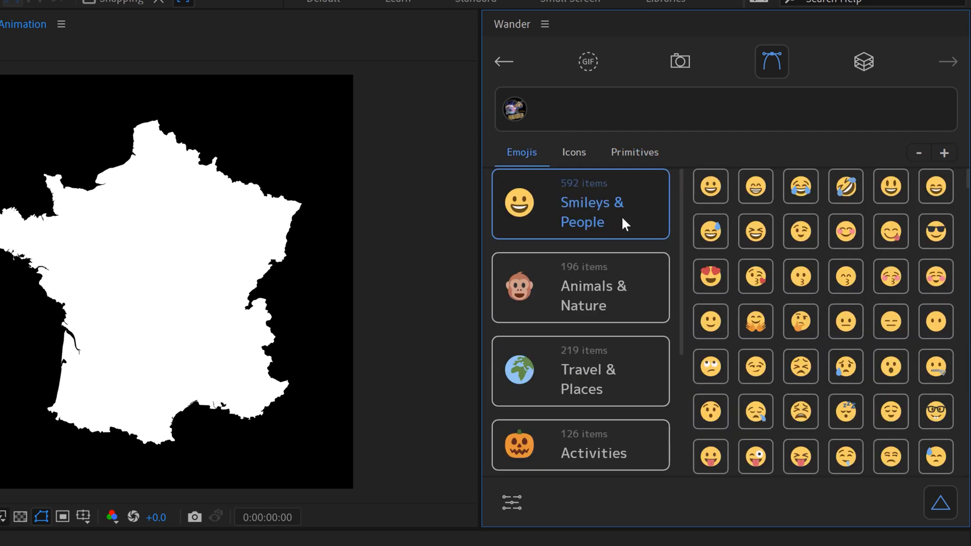
pyautogui.scroll(-3)
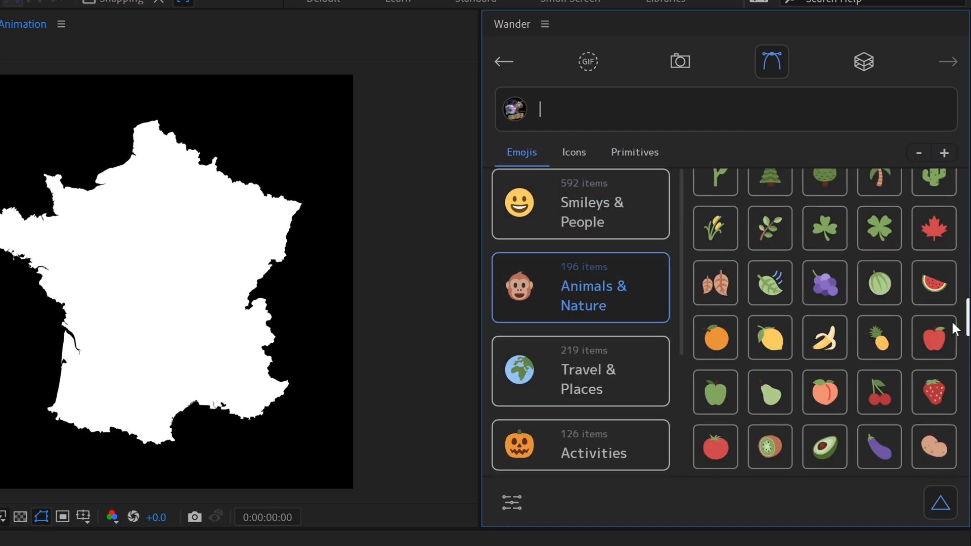
pyautogui.scroll(-3)
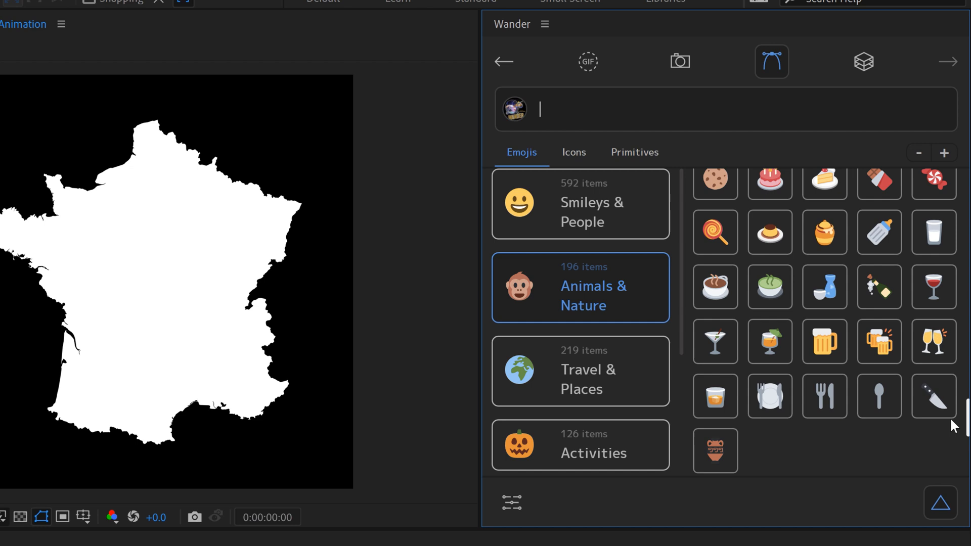
pyautogui.click(573, 153)
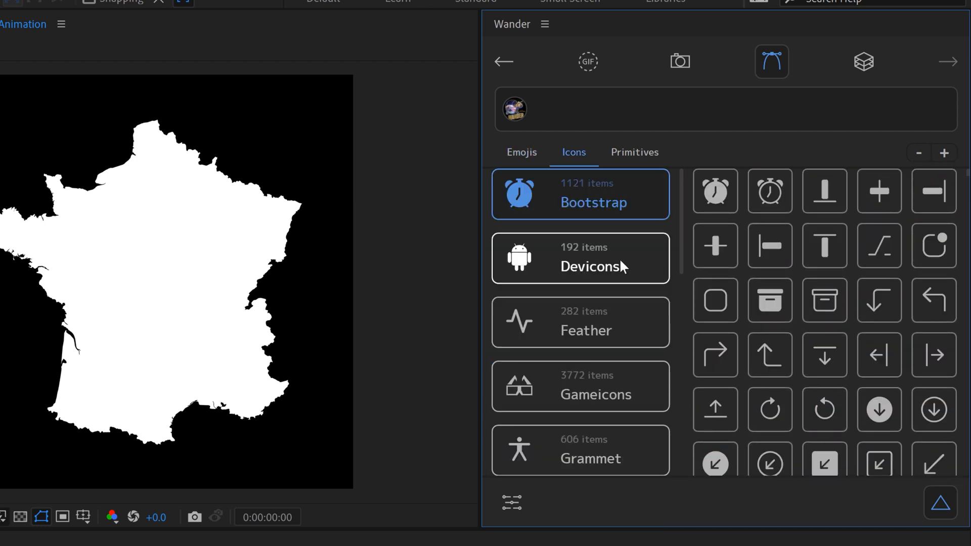
pyautogui.click(634, 153)
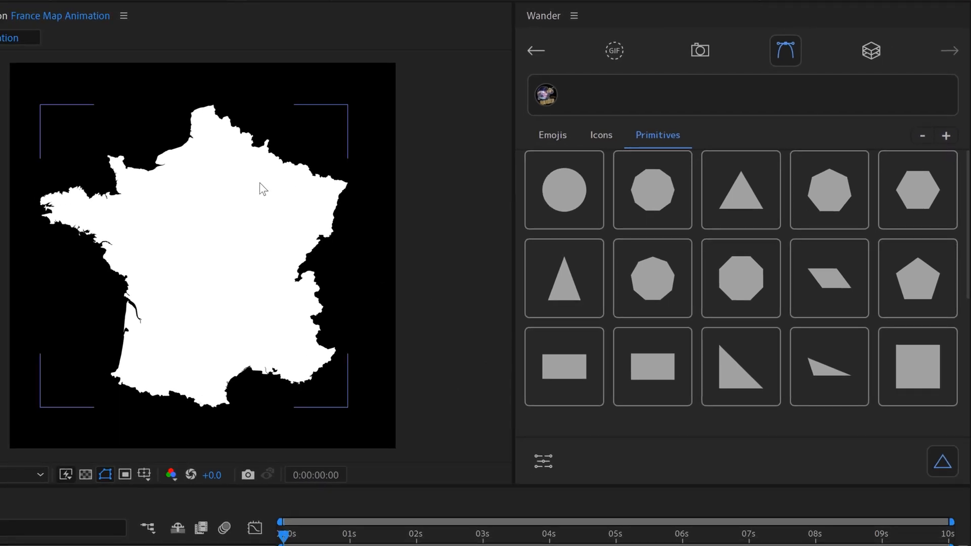
# Search Travel & Places emojis for 'mountain' and add the Snow capped mountain to the composition
pyautogui.click(552, 134)
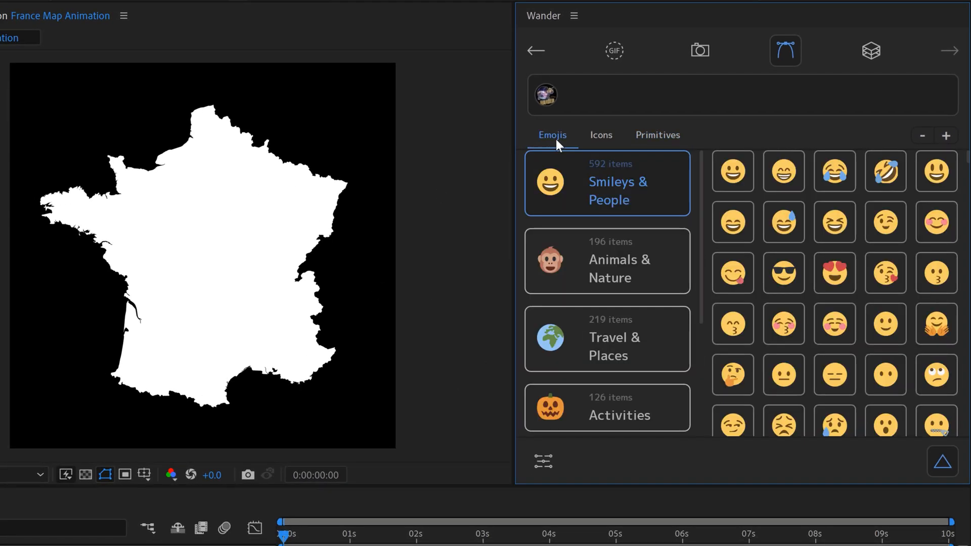
pyautogui.click(607, 338)
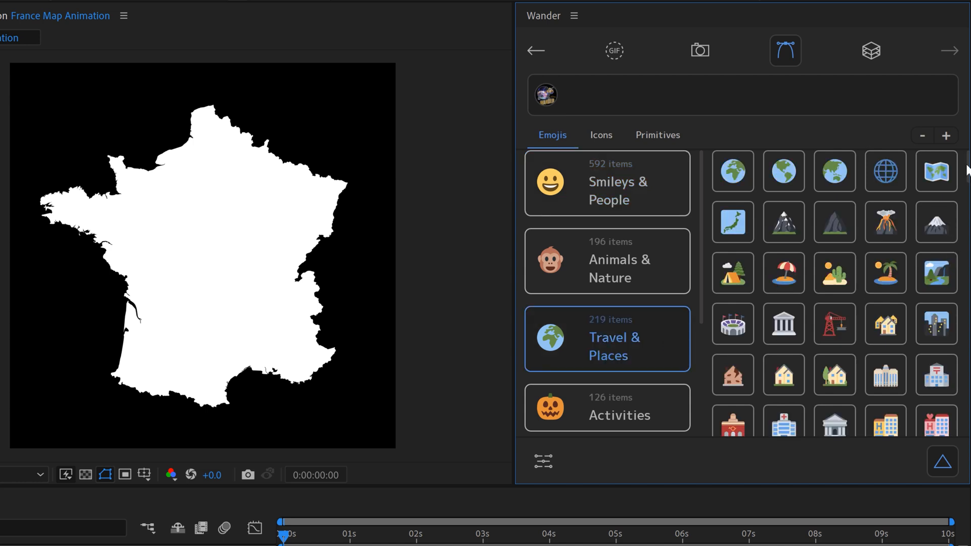
pyautogui.scroll(-3)
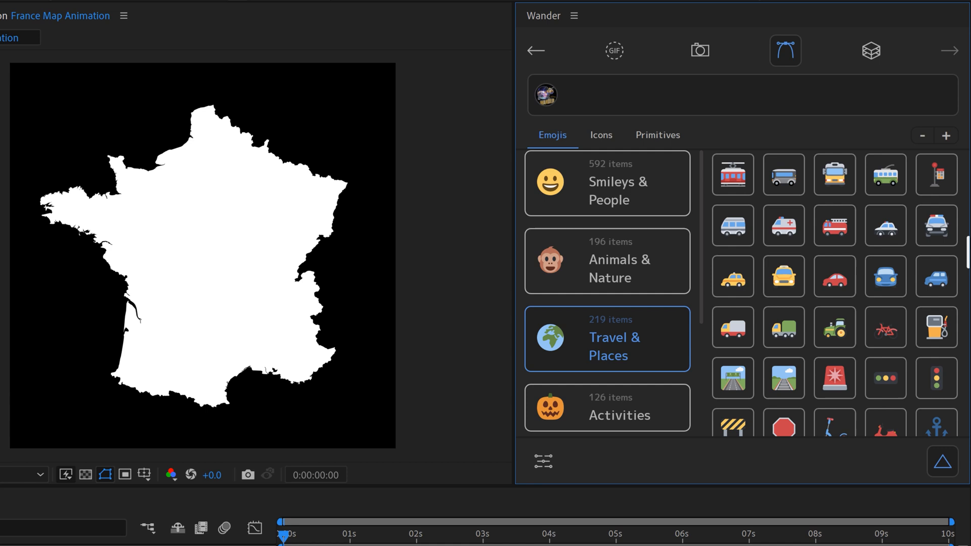
pyautogui.write('mountain')
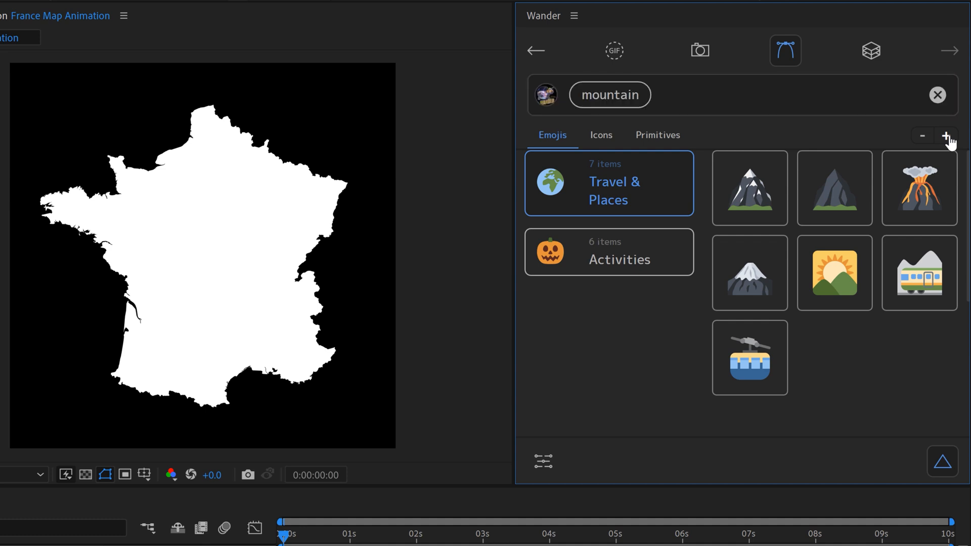
pyautogui.moveTo(818, 200)
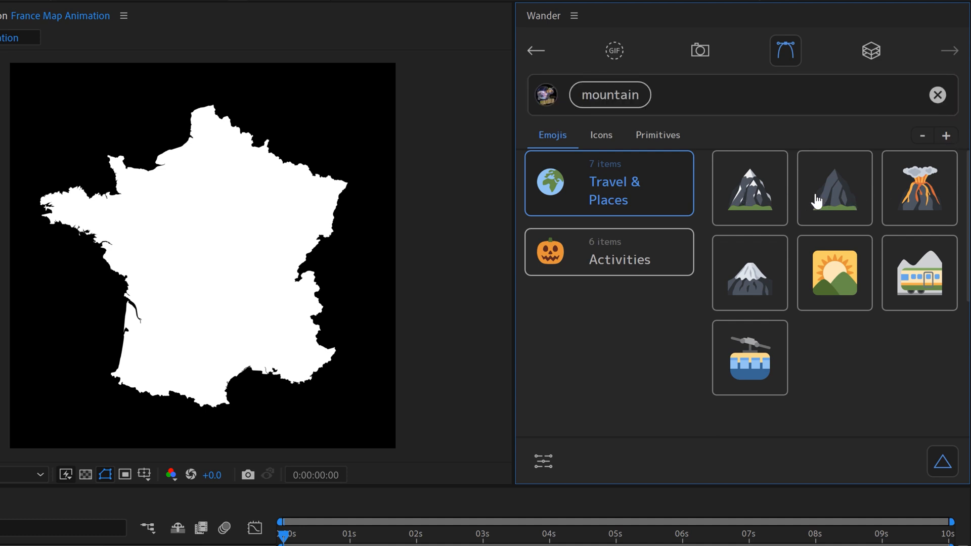
pyautogui.click(749, 189)
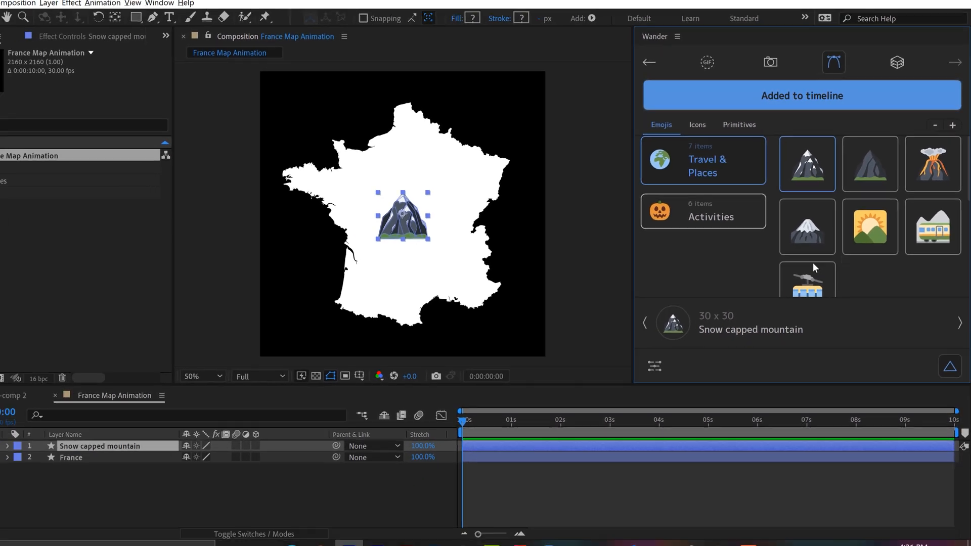
# Duplicate the snow-capped mountain layer and drag the copies into a cluster over the Alps
pyautogui.write('mountain')
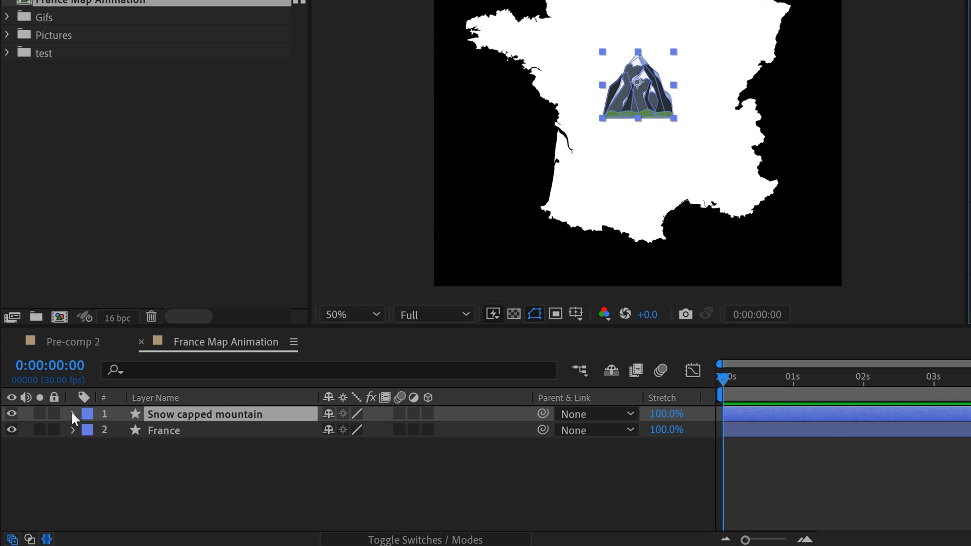
pyautogui.click(73, 414)
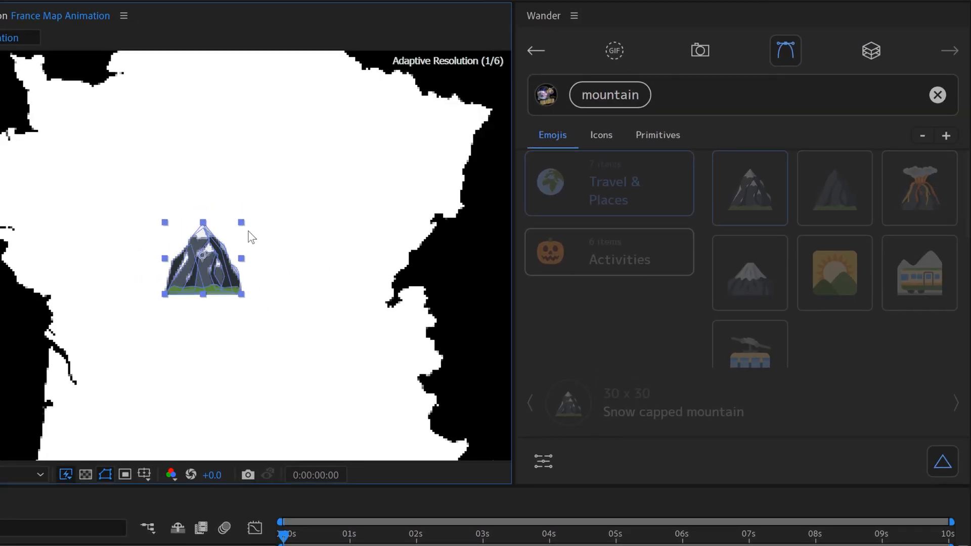
pyautogui.moveTo(202, 256); pyautogui.dragTo(336, 233)
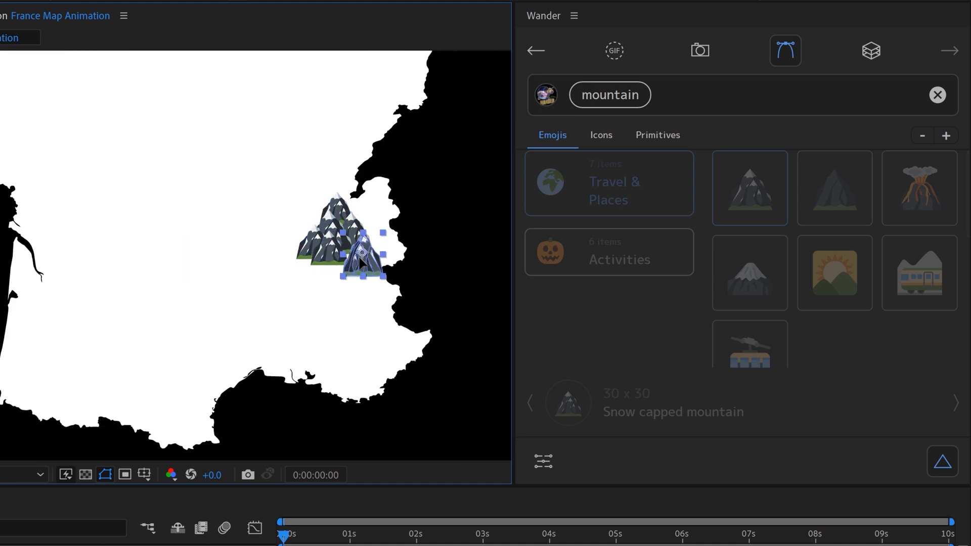
pyautogui.moveTo(359, 253); pyautogui.dragTo(365, 275)
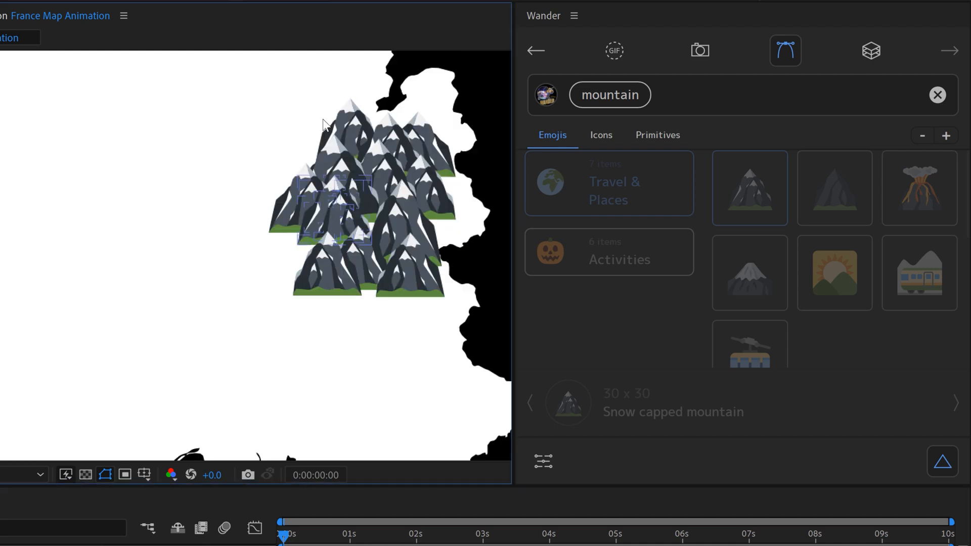
pyautogui.moveTo(327, 124); pyautogui.dragTo(321, 302)
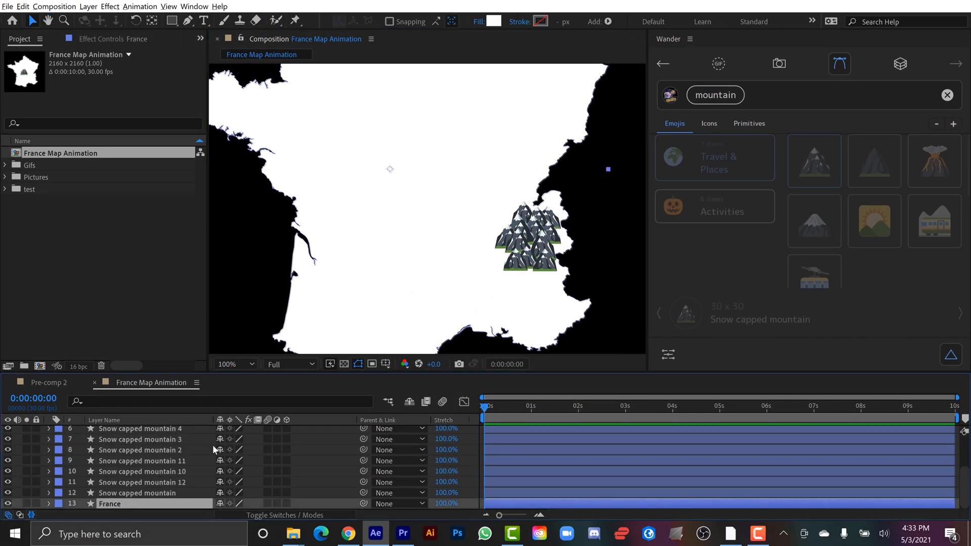
# Set the France shape's Fill colour to green #5C903F
pyautogui.click(492, 21)
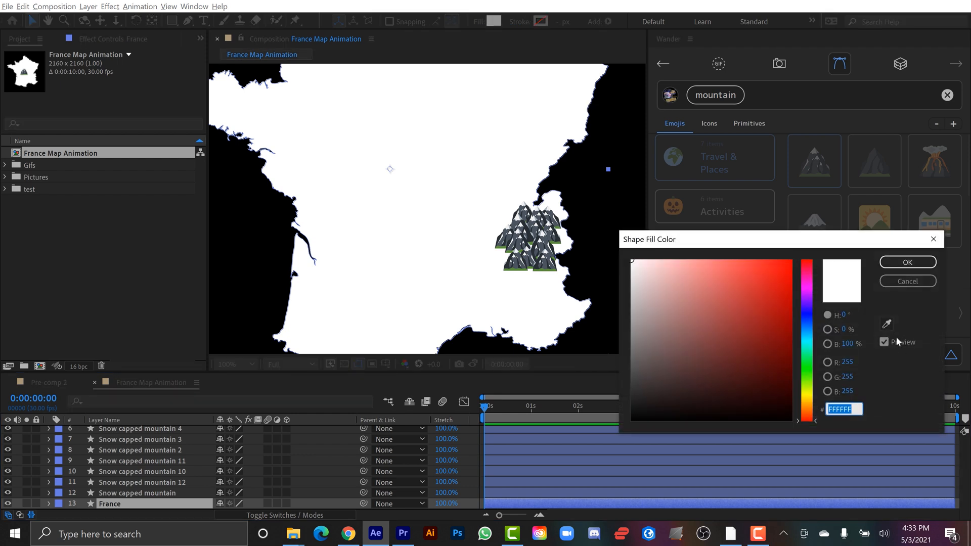
pyautogui.click(721, 328)
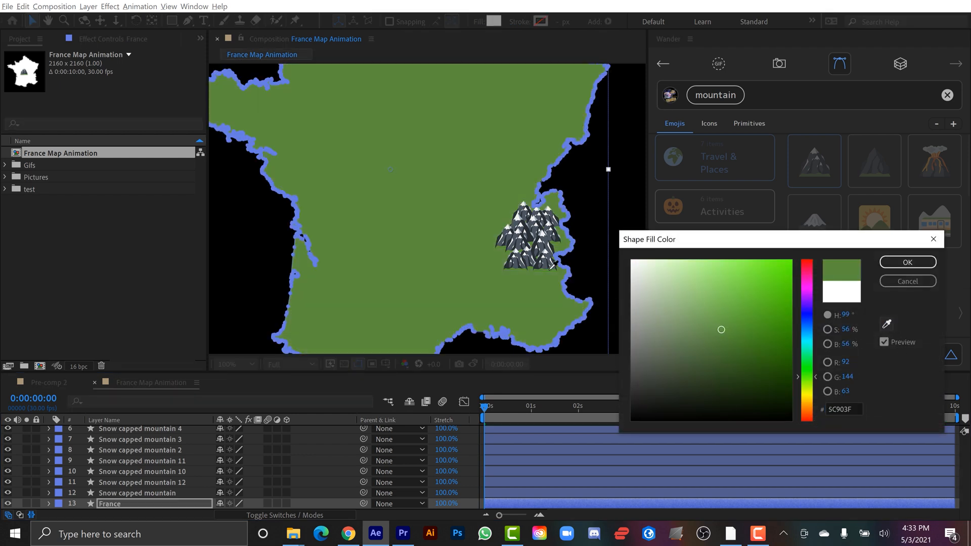
pyautogui.click(907, 261)
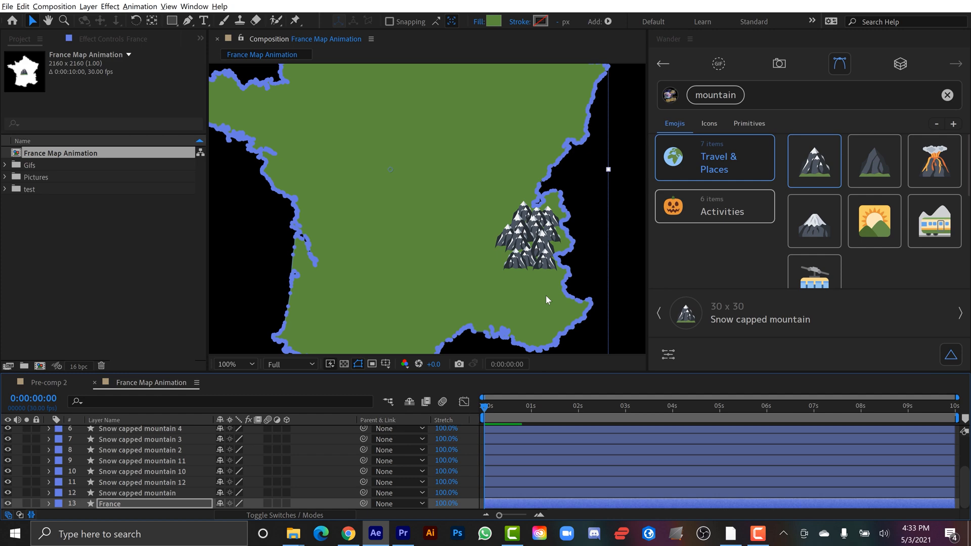
pyautogui.rightClick(134, 431)
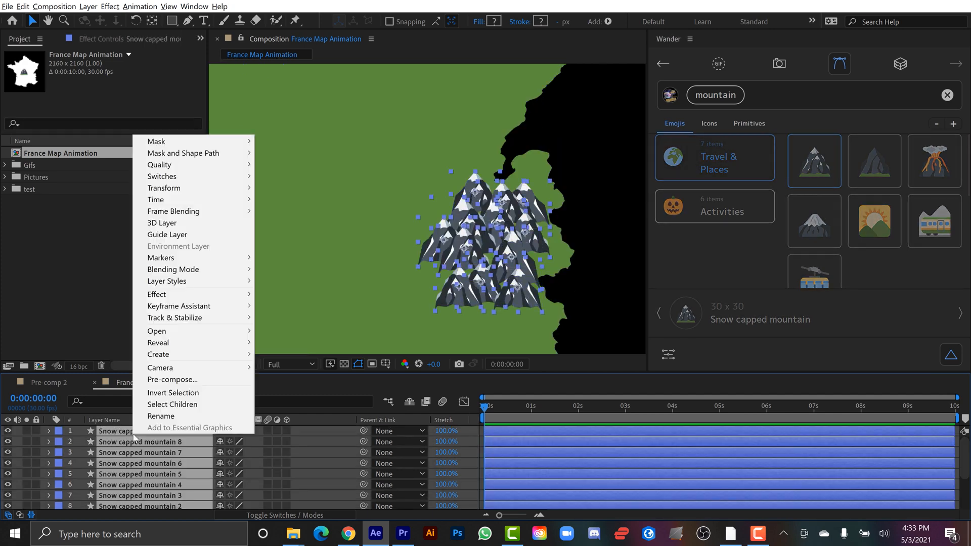
# Pre-compose the mountain layers as 'Snow Capped Mountains' and return to the main France map composition
pyautogui.click(173, 379)
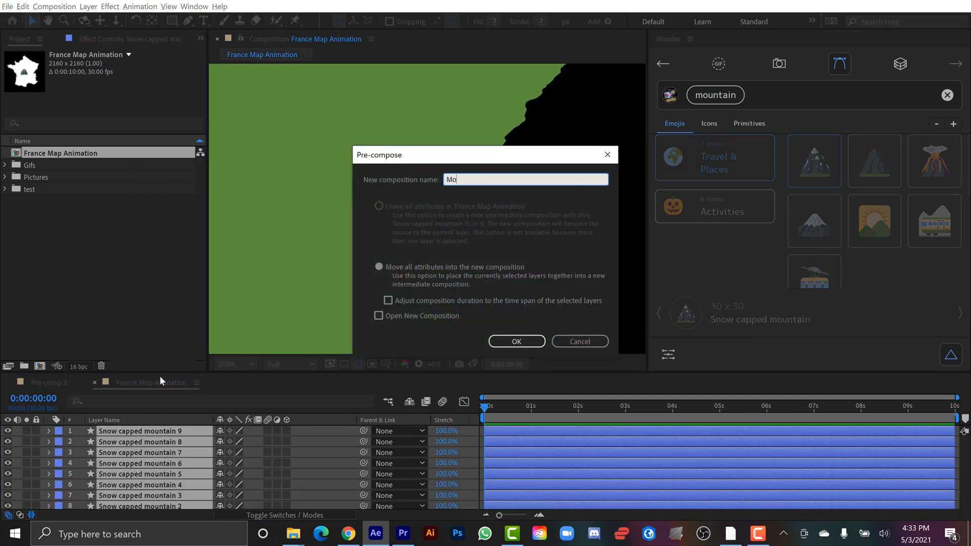
pyautogui.write('Snow Capped Mountains')
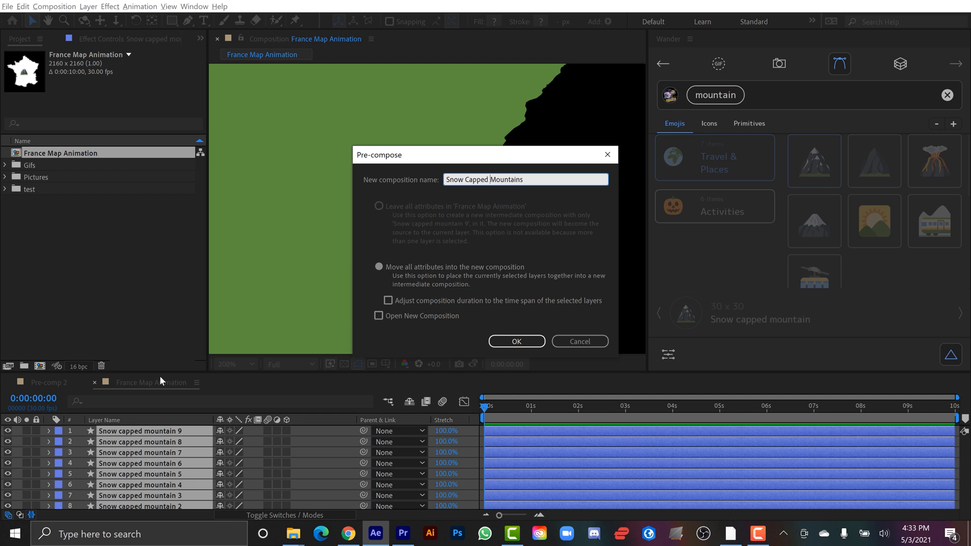
pyautogui.click(515, 340)
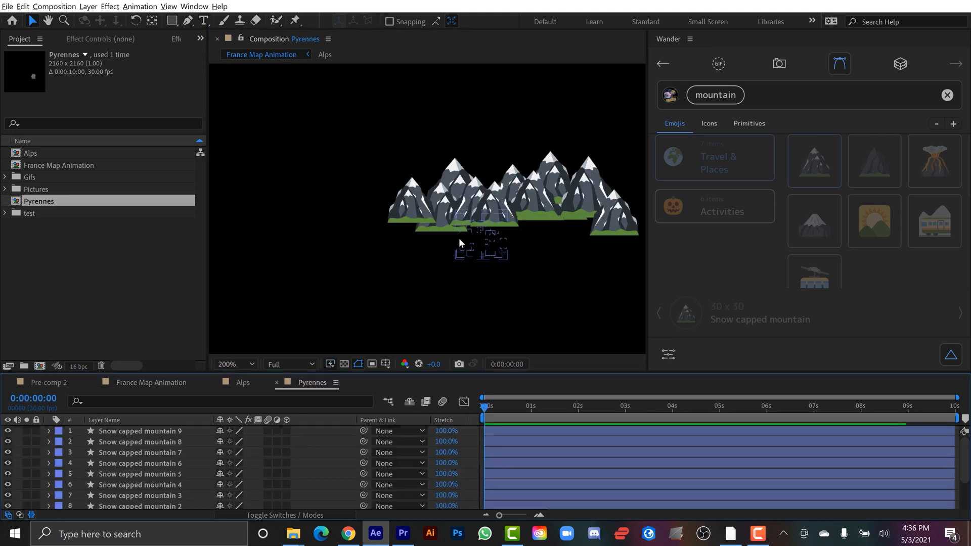
pyautogui.click(142, 442)
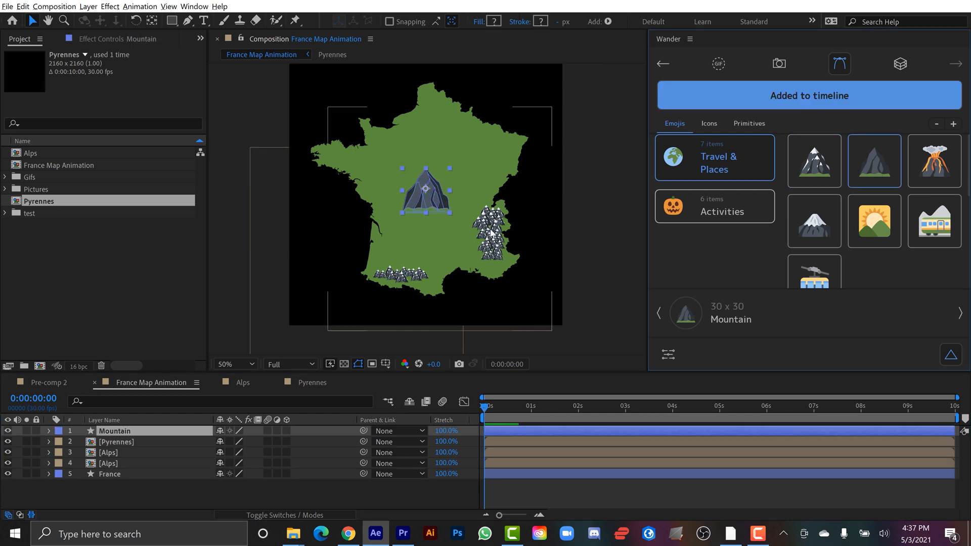
# Add another Mountain emoji for Massif Central and Brittany and nest all ranges together
pyautogui.write('mountain')
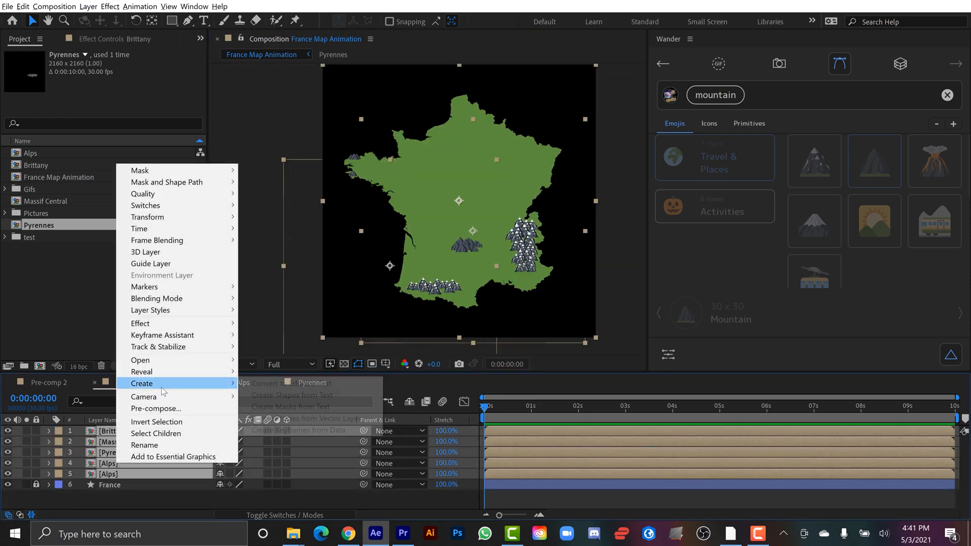
pyautogui.click(156, 407)
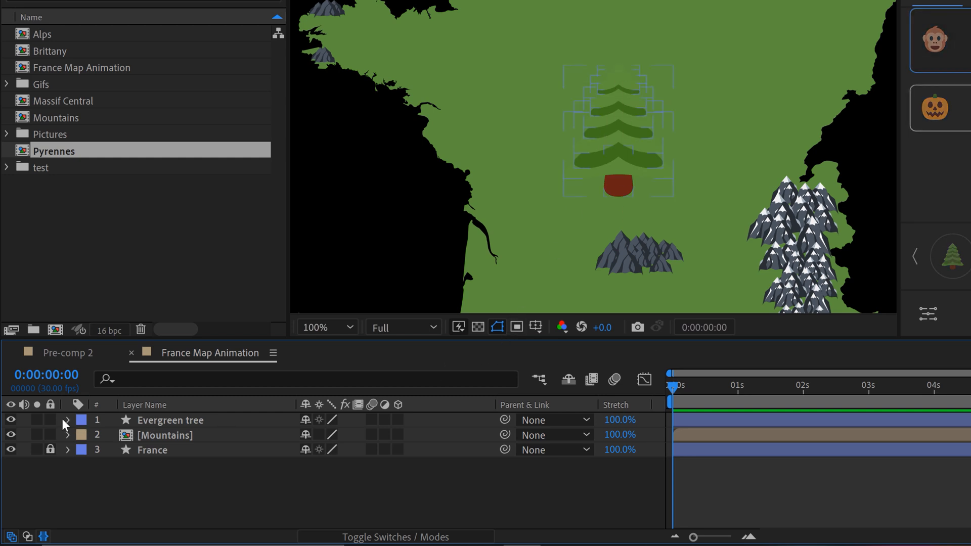
# Expand the Evergreen tree's shape contents and select its branch groups for editing
pyautogui.click(66, 420)
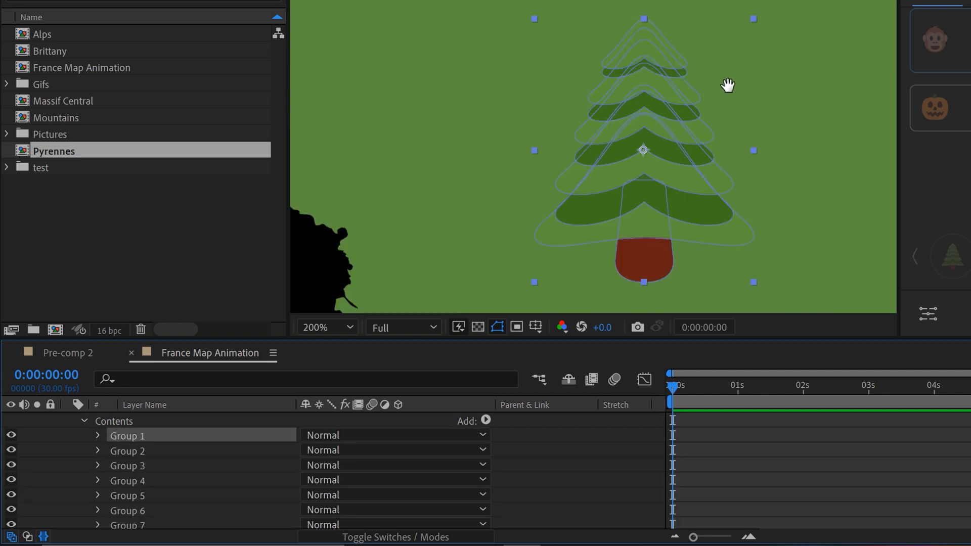
pyautogui.click(127, 451)
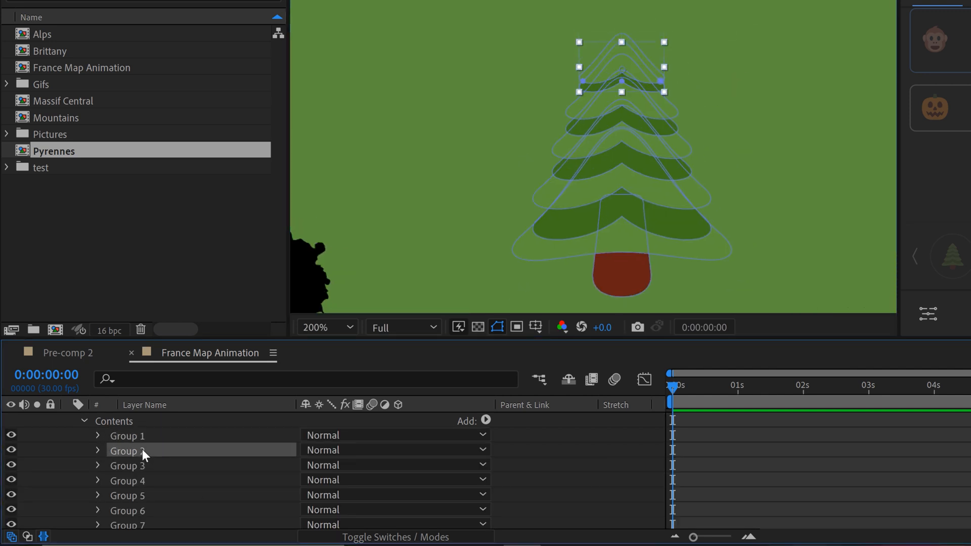
pyautogui.click(127, 435)
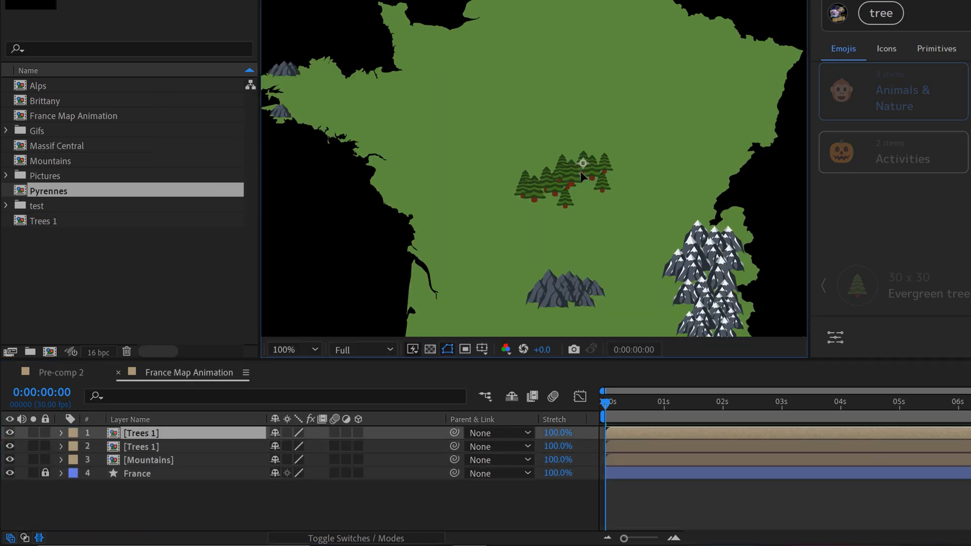
# Open Animals & Nature stickers and add the Palm tree to the France Map Animation timeline
pyautogui.click(909, 263)
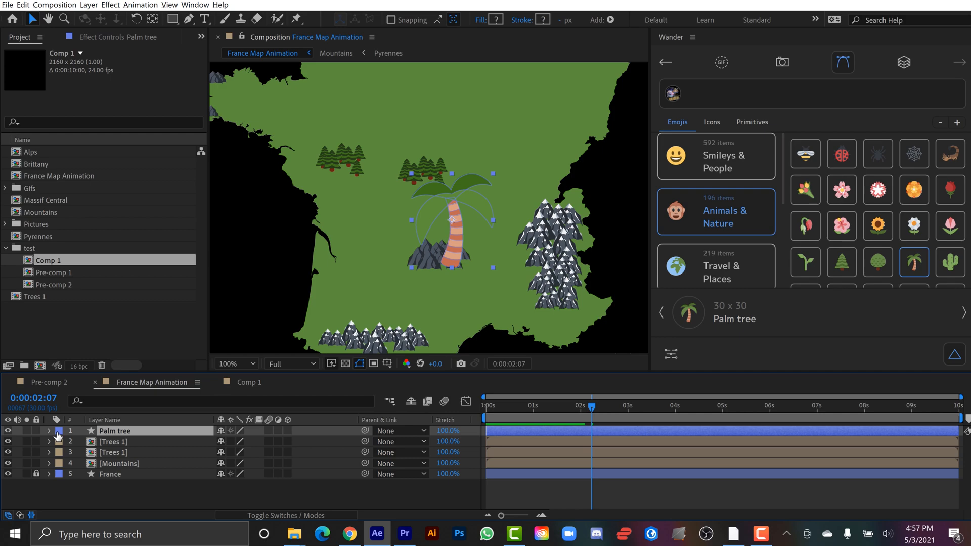
pyautogui.click(49, 430)
pyautogui.write('wolf')
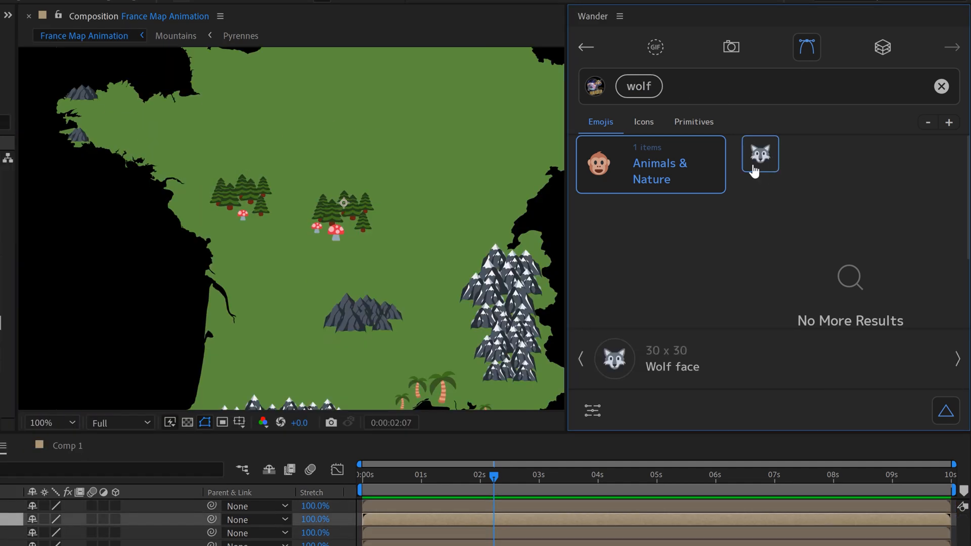
# Add the wolf face sticker and white cloud emojis onto the France map from the Wander Emojis tab
pyautogui.click(759, 153)
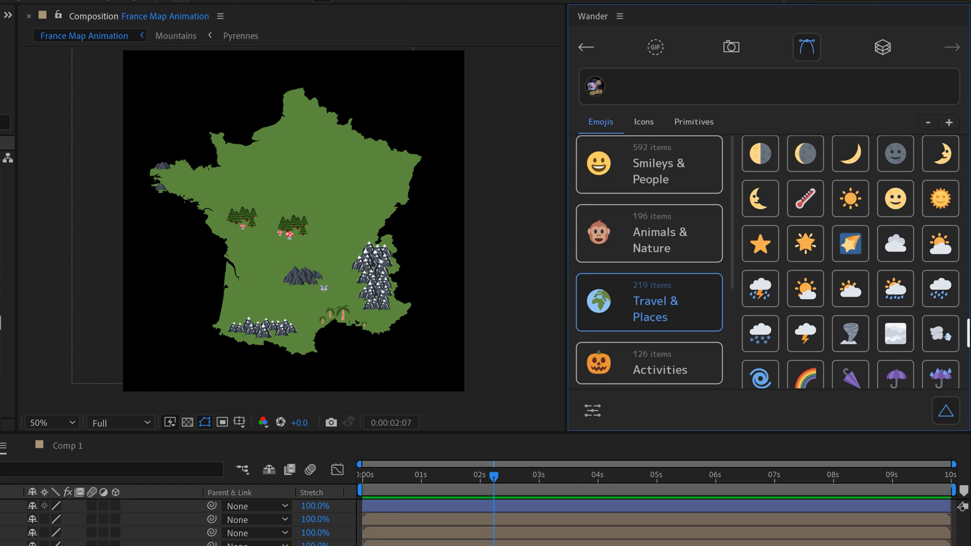
pyautogui.scroll(-3)
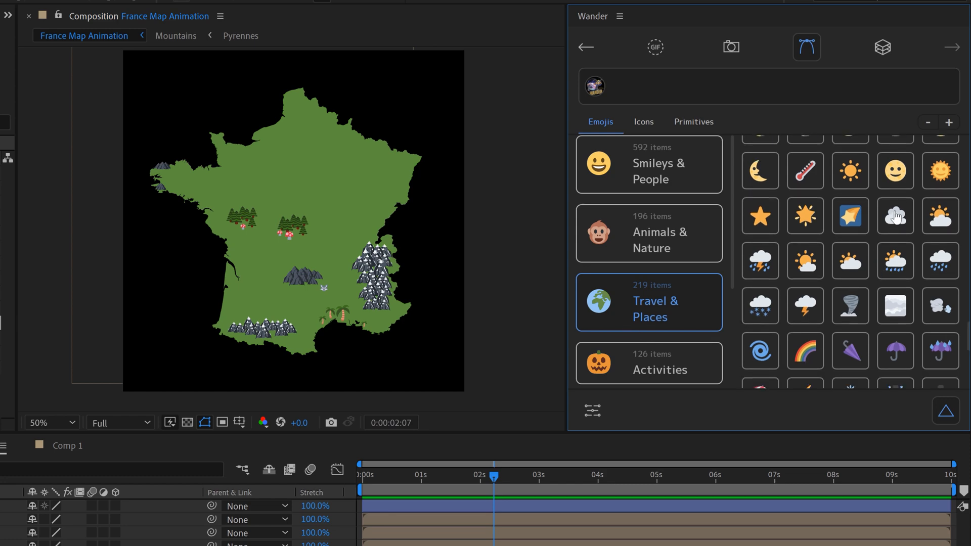
pyautogui.click(895, 216)
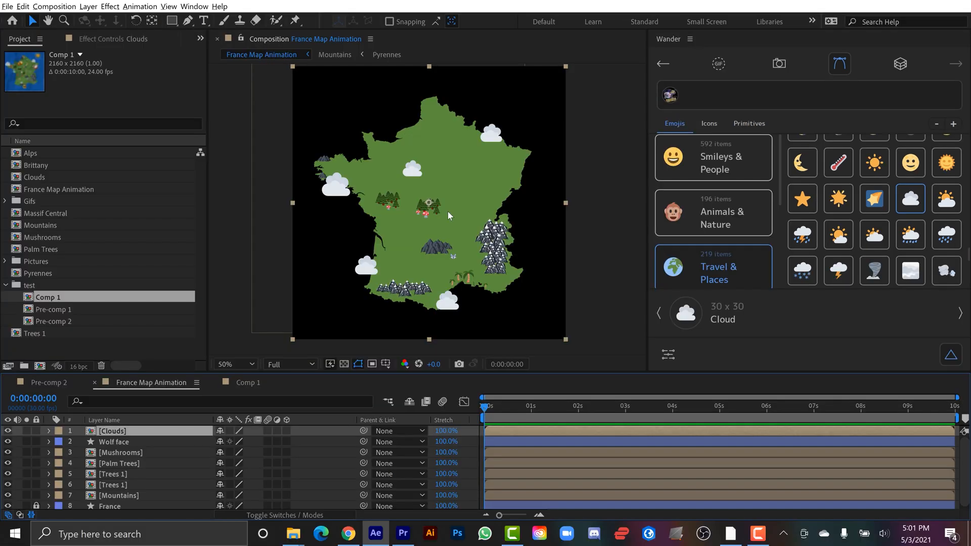
# Search Wander Stickers for 'eiffel', add the tall Eiffel Tower to northern France, then search 'bague'
pyautogui.click(234, 363)
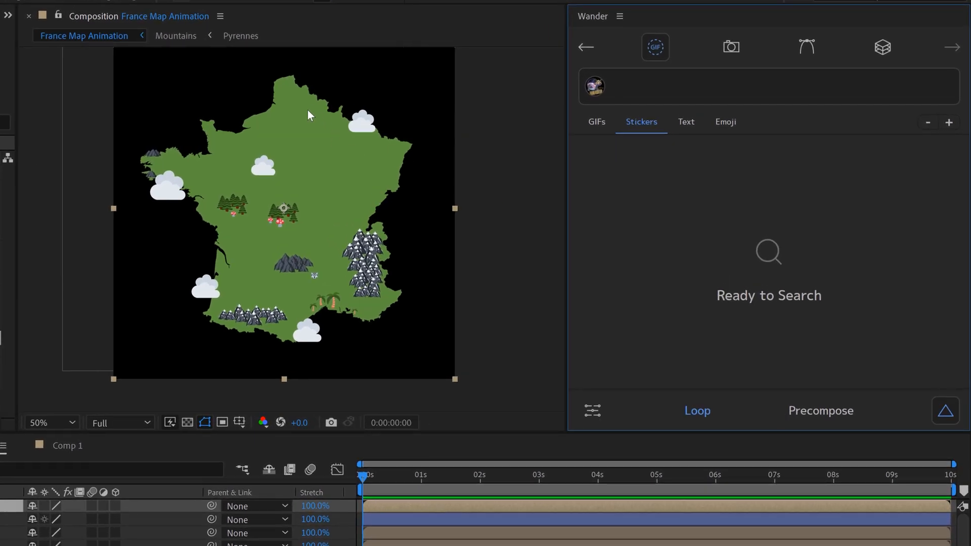
pyautogui.moveTo(243, 153)
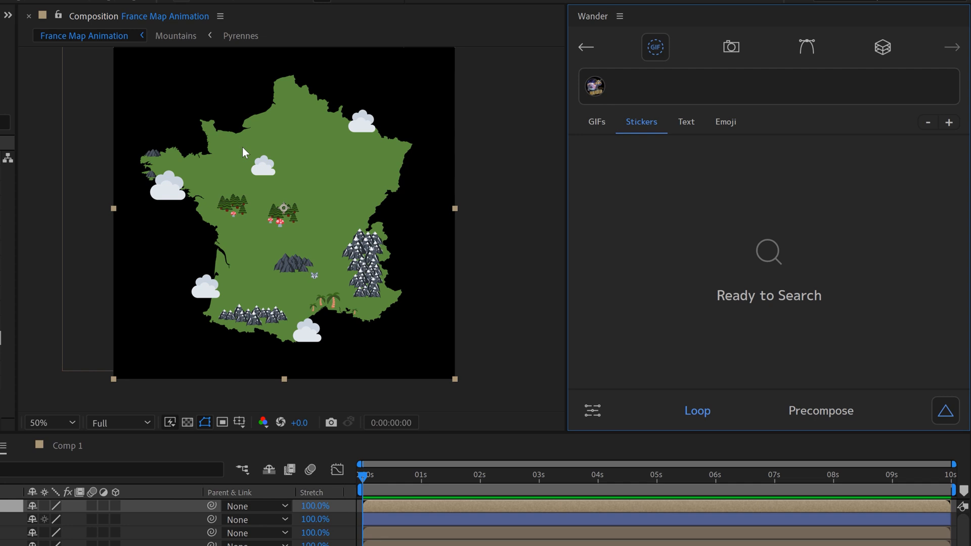
pyautogui.write('eiffel')
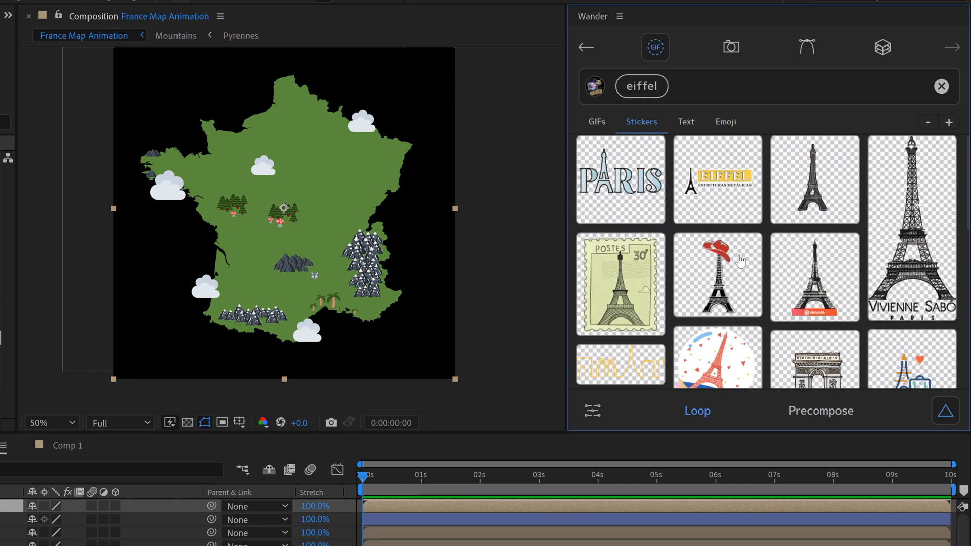
pyautogui.scroll(-3)
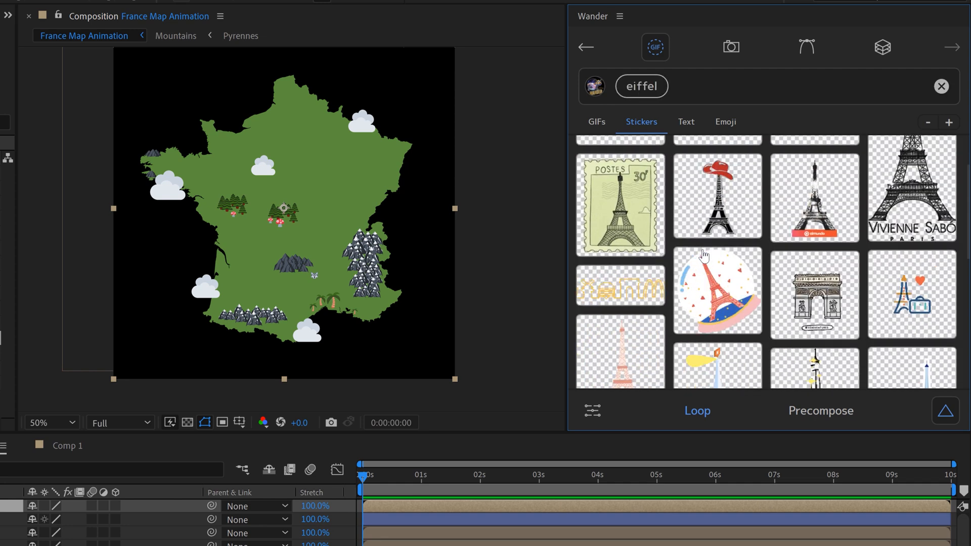
pyautogui.scroll(-3)
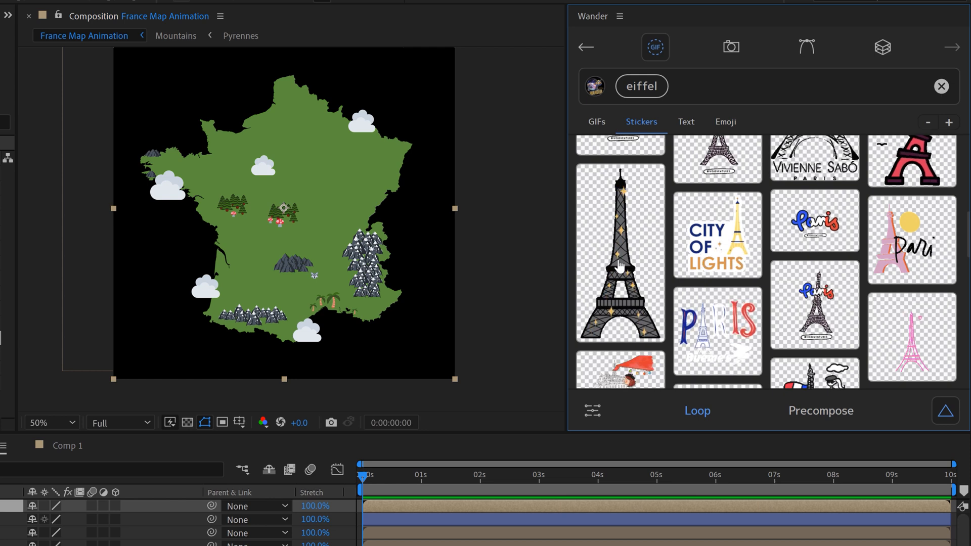
pyautogui.click(620, 253)
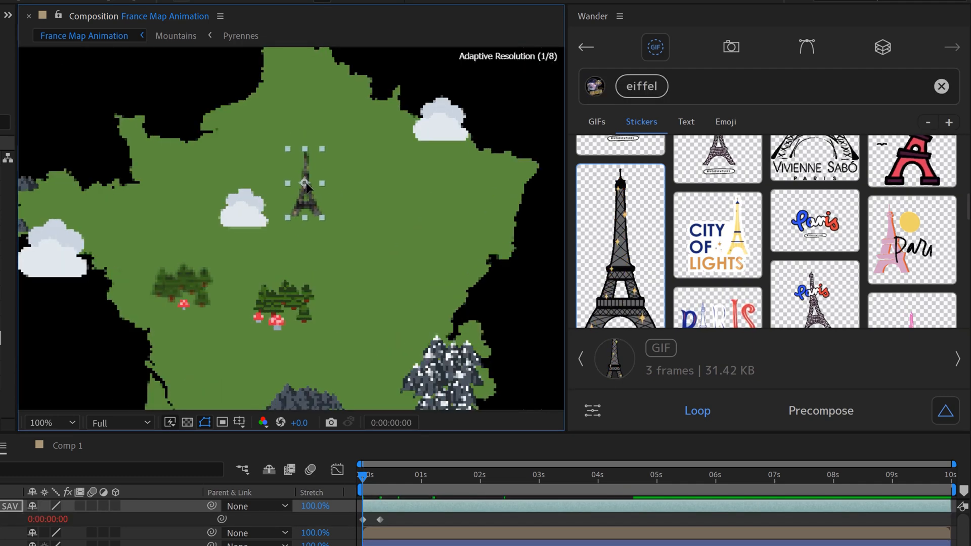
pyautogui.write('baguette')
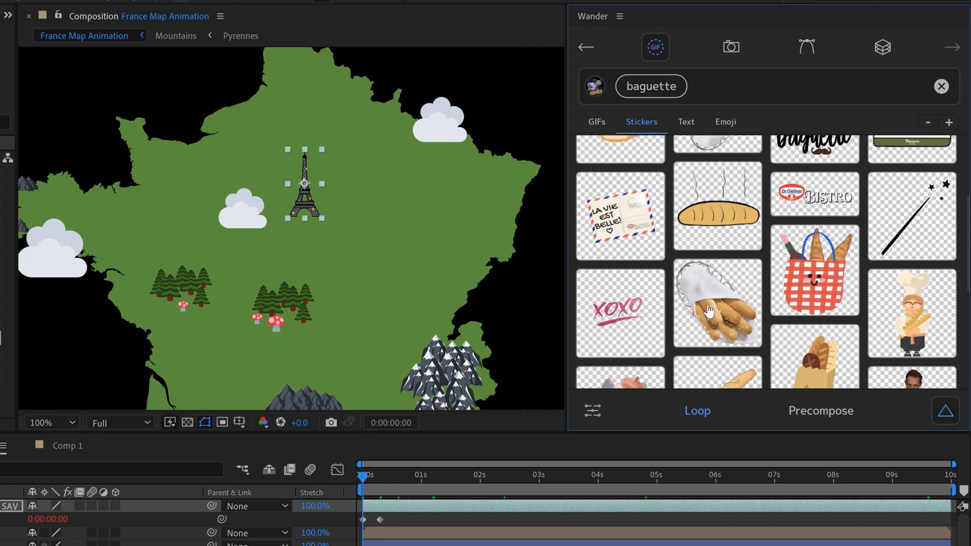
# Add the baguette sticker beside the Eiffel Tower, then search Wander for 'chr' christmas results
pyautogui.click(717, 213)
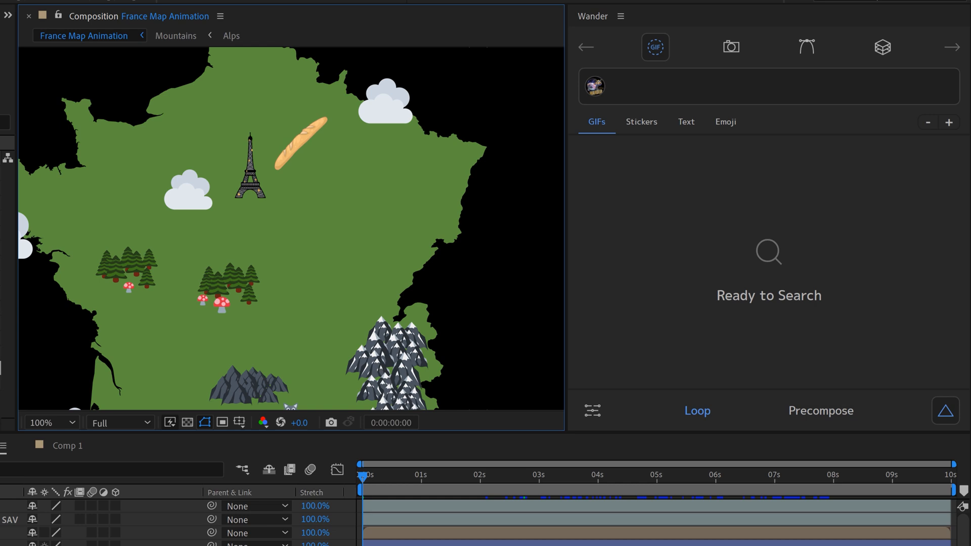
pyautogui.write('christmas')
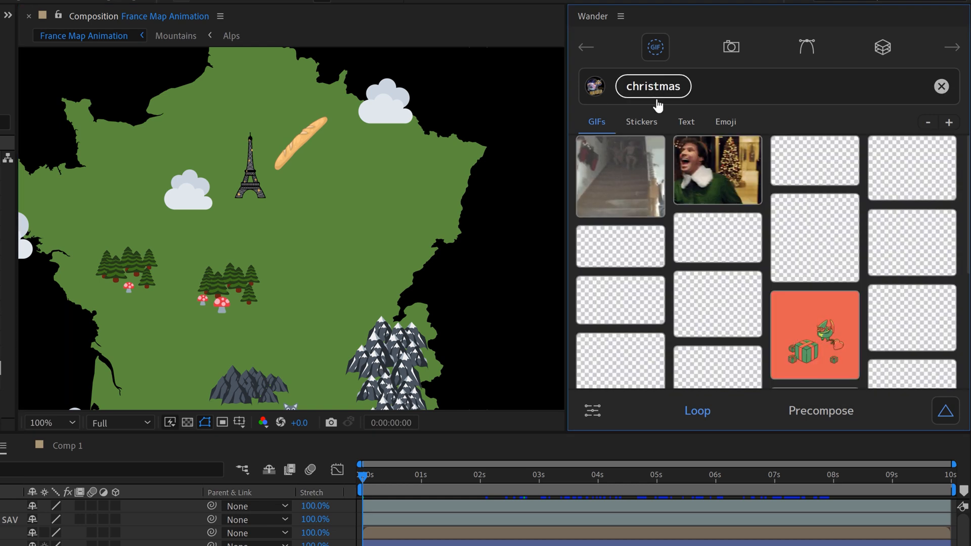
# Add the waving Santa sticker from the christmas Stickers results at France's eastern edge, then search 'mus'
pyautogui.click(641, 121)
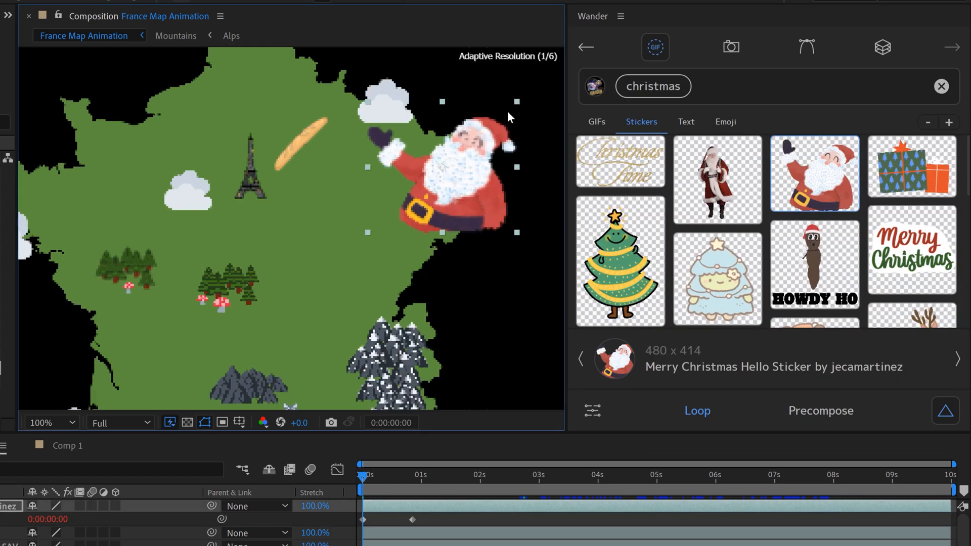
pyautogui.click(50, 423)
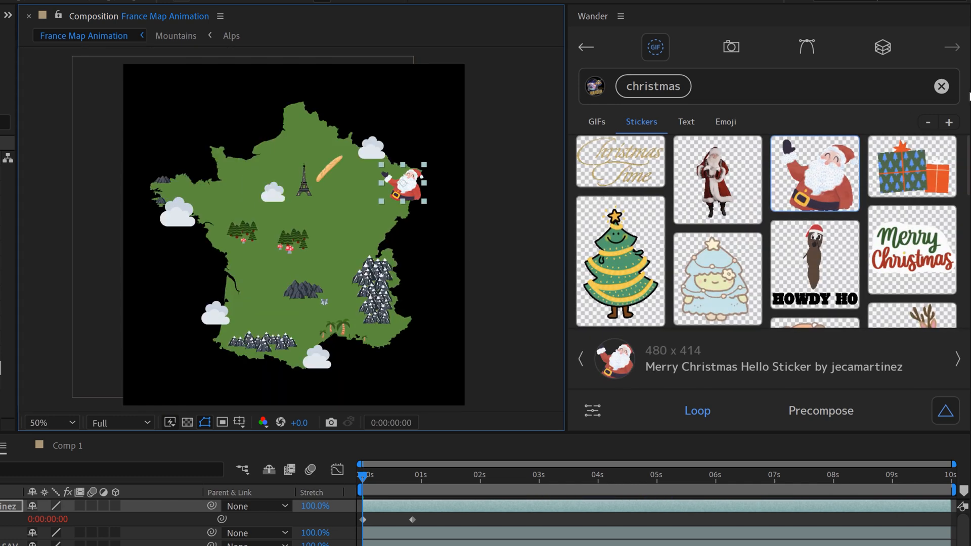
pyautogui.write('mussels')
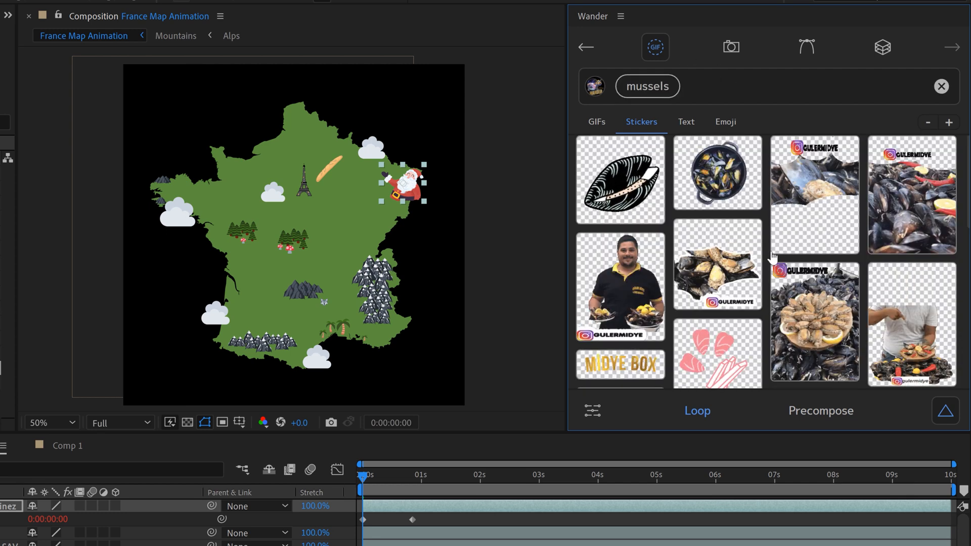
# Add the black mussel shell and beer mugs stickers along France's northern coast, clearing the search between
pyautogui.click(619, 180)
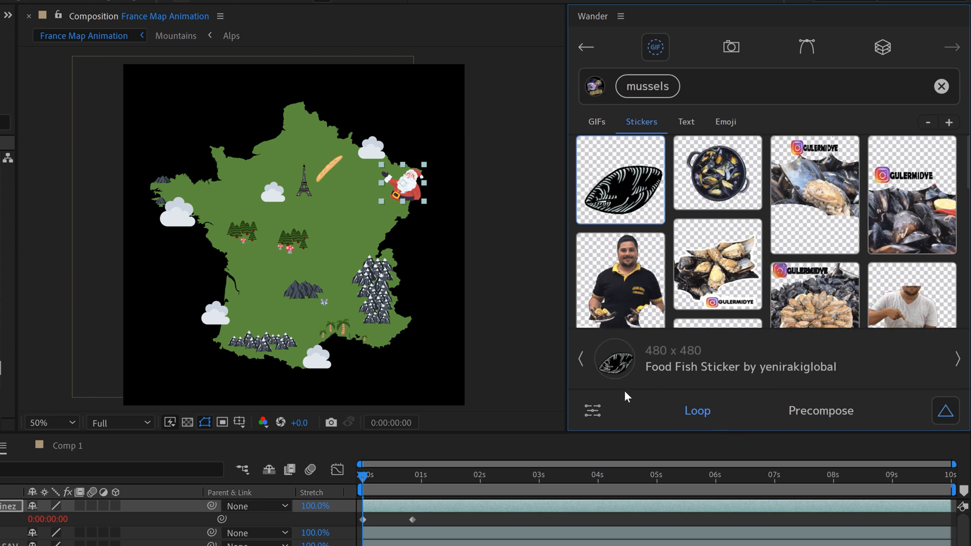
pyautogui.click(620, 180)
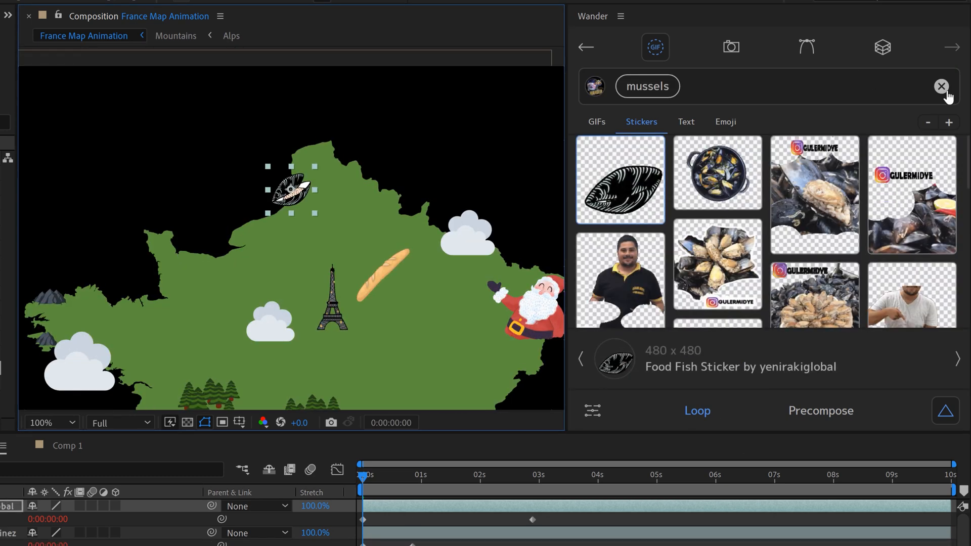
pyautogui.click(940, 85)
pyautogui.write('fries')
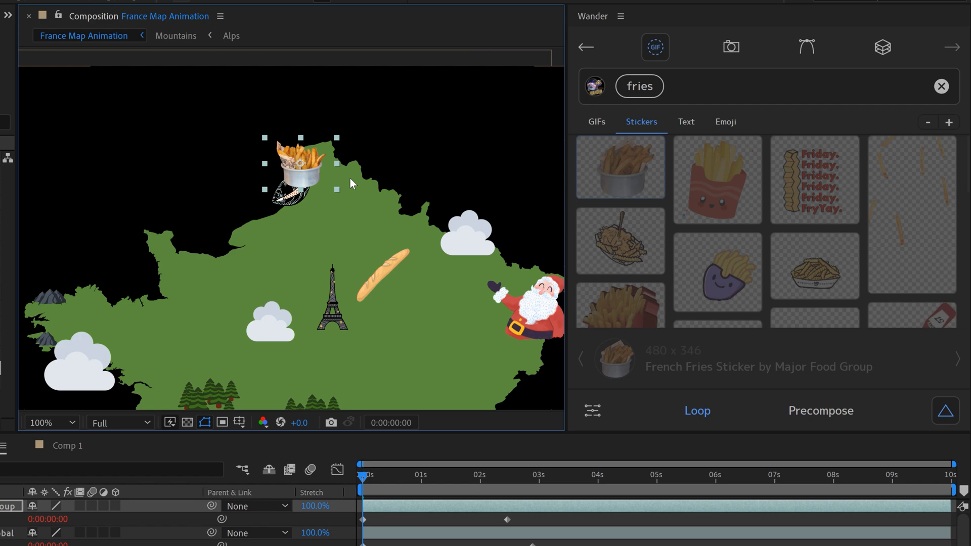
pyautogui.write('beer')
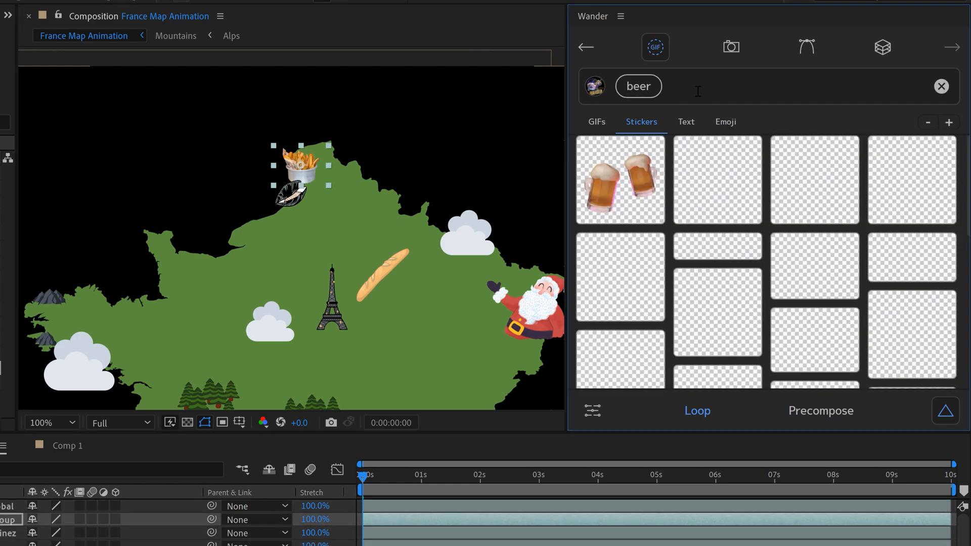
pyautogui.click(717, 180)
pyautogui.write('race ca')
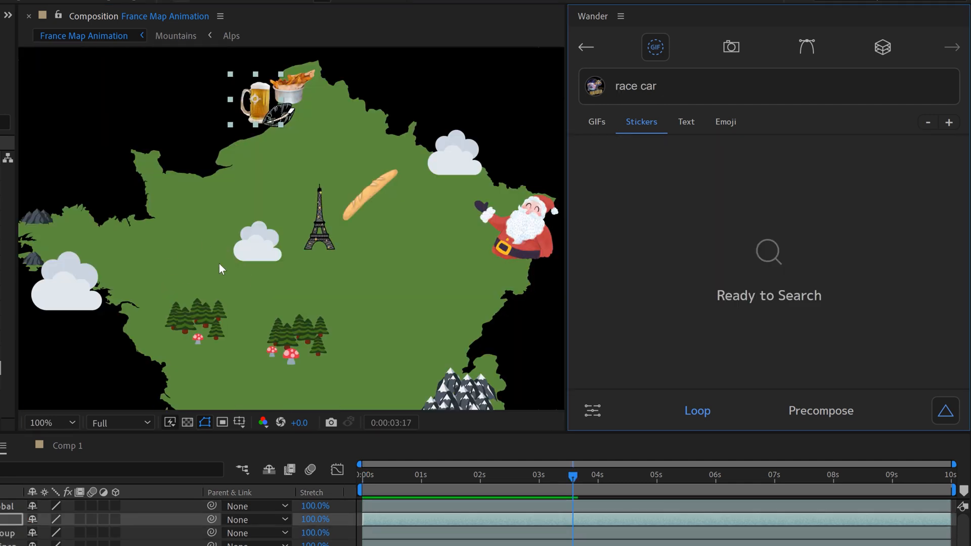
pyautogui.moveTo(210, 246)
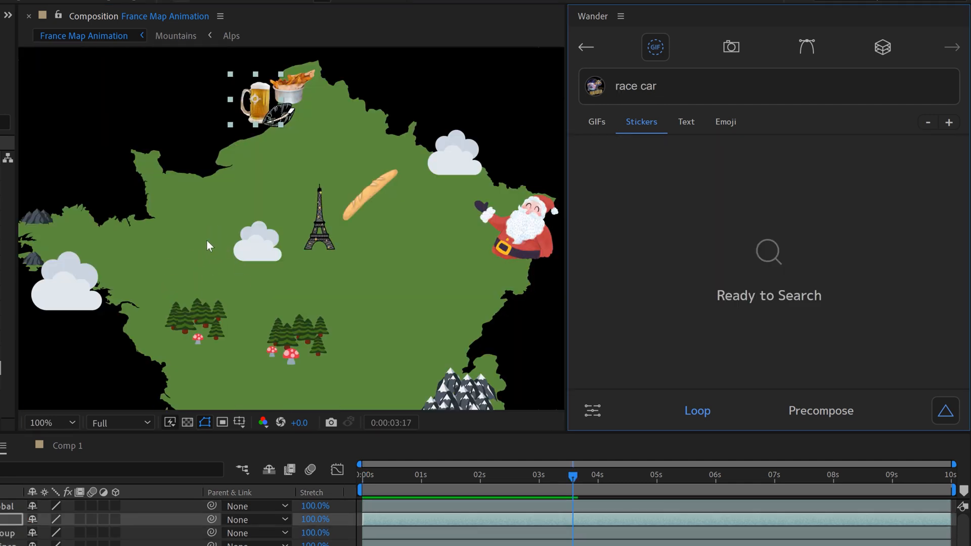
pyautogui.moveTo(153, 281)
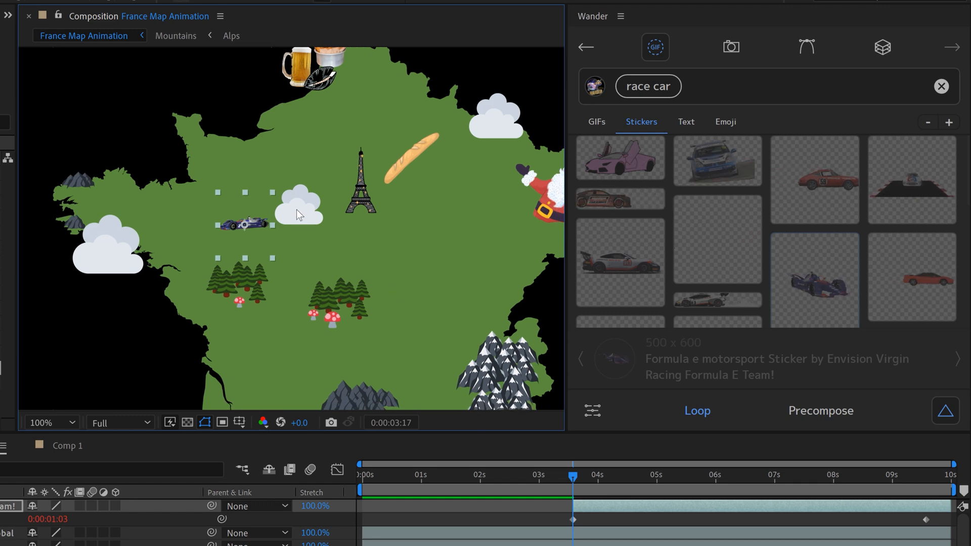
# Search 'cheese' and add the cheese wheel sticker to northern France, then search 'boat'
pyautogui.write('cheese')
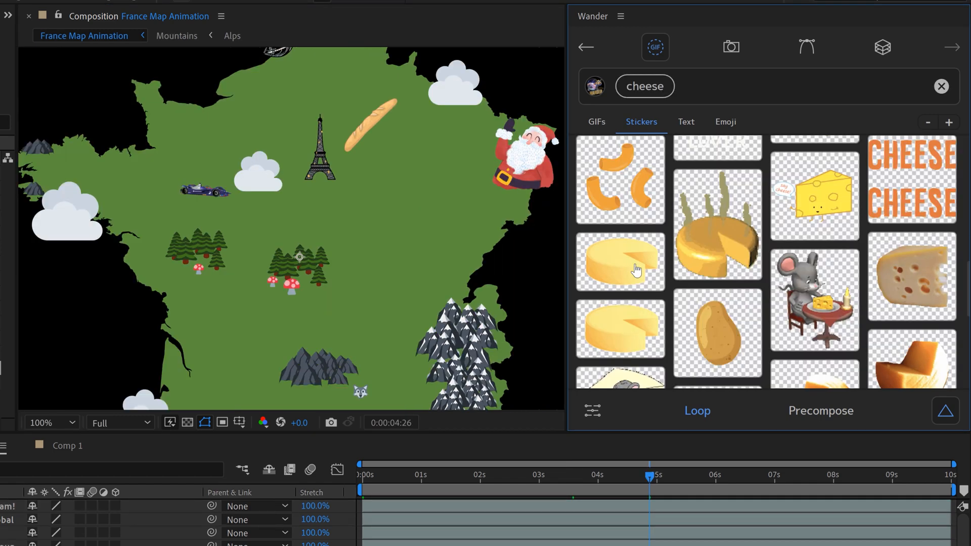
pyautogui.click(619, 261)
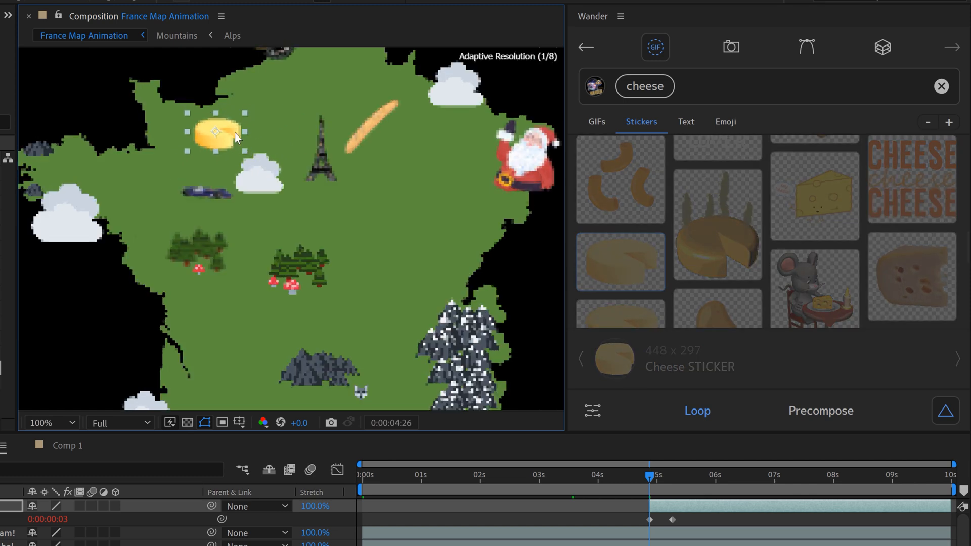
pyautogui.write('boat')
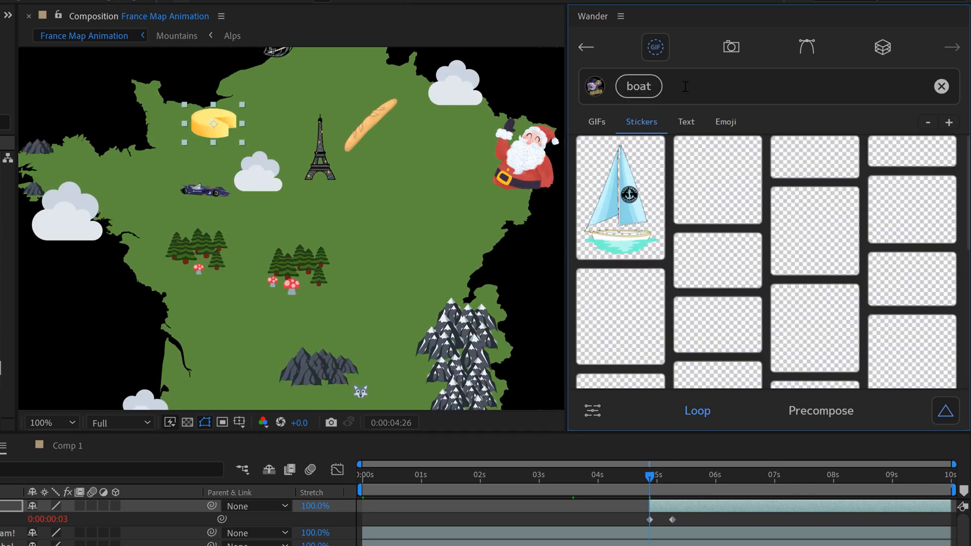
# Add the sailboat on the west coast, shrink the apples into a small cluster, and clear the search
pyautogui.click(619, 197)
pyautogui.write('apples')
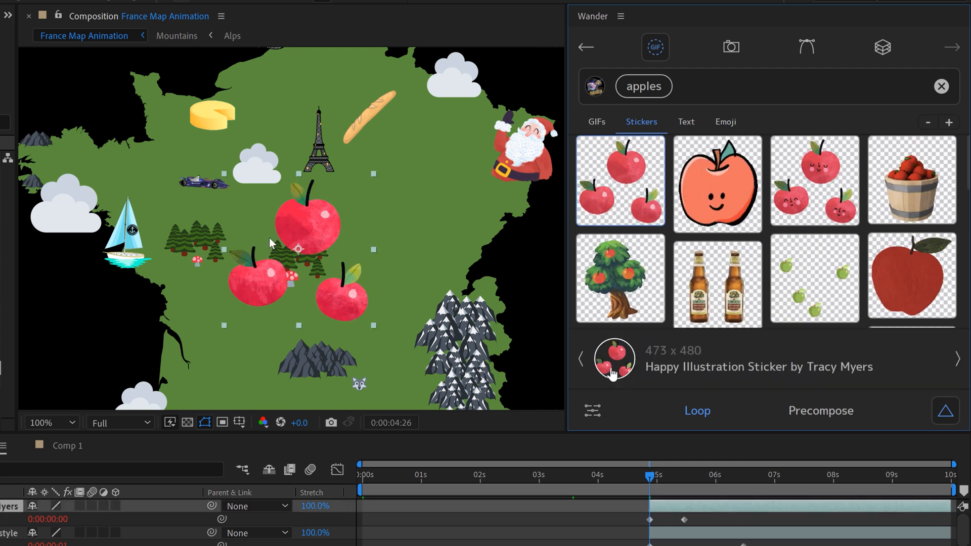
pyautogui.moveTo(297, 248); pyautogui.dragTo(84, 160)
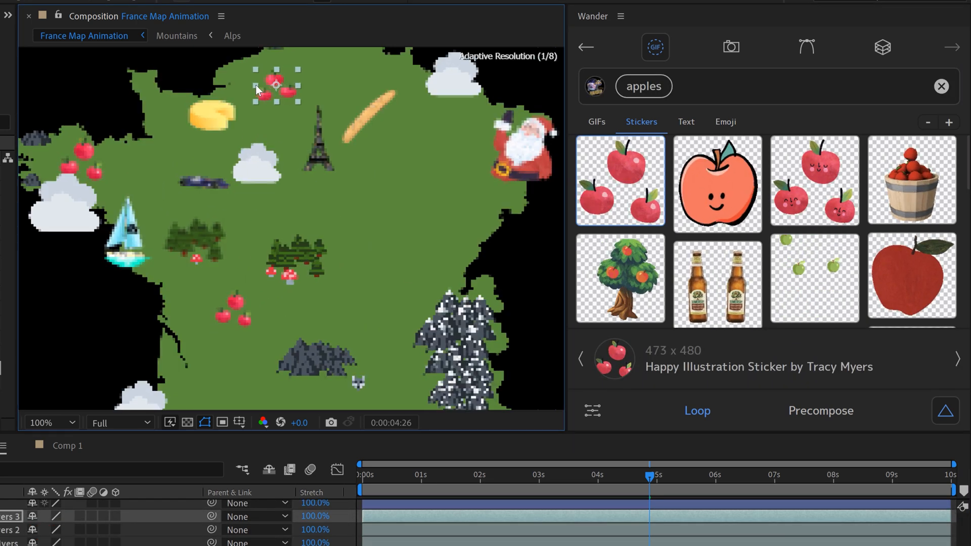
pyautogui.click(940, 86)
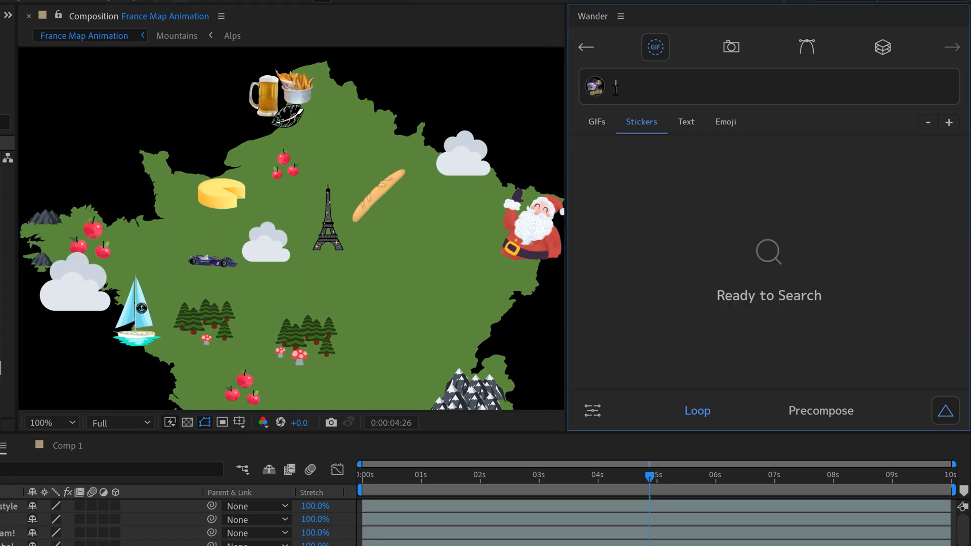
# Add wine glasses and a cyclist sticker to central France, then search Wander for 'ski'
pyautogui.write('wine')
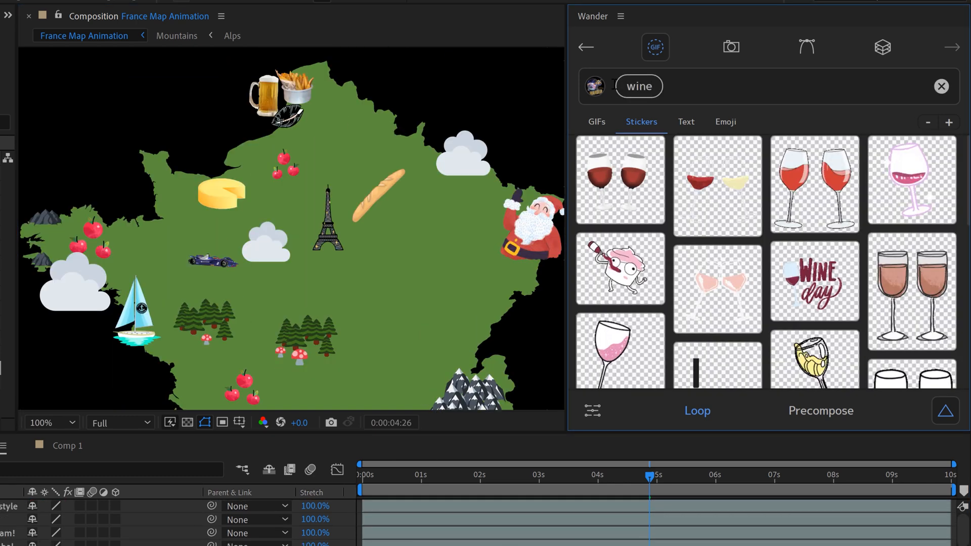
pyautogui.click(814, 183)
pyautogui.write('bicycl')
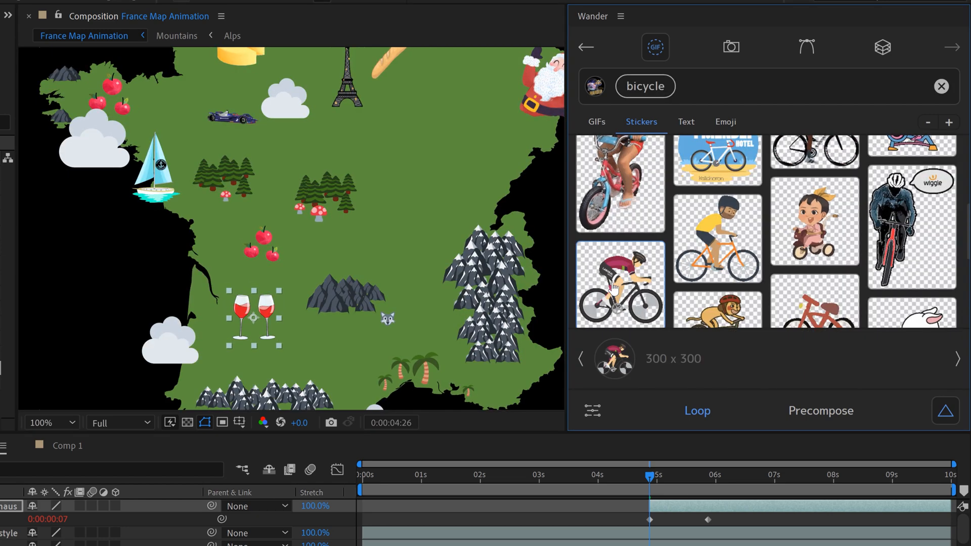
pyautogui.click(620, 283)
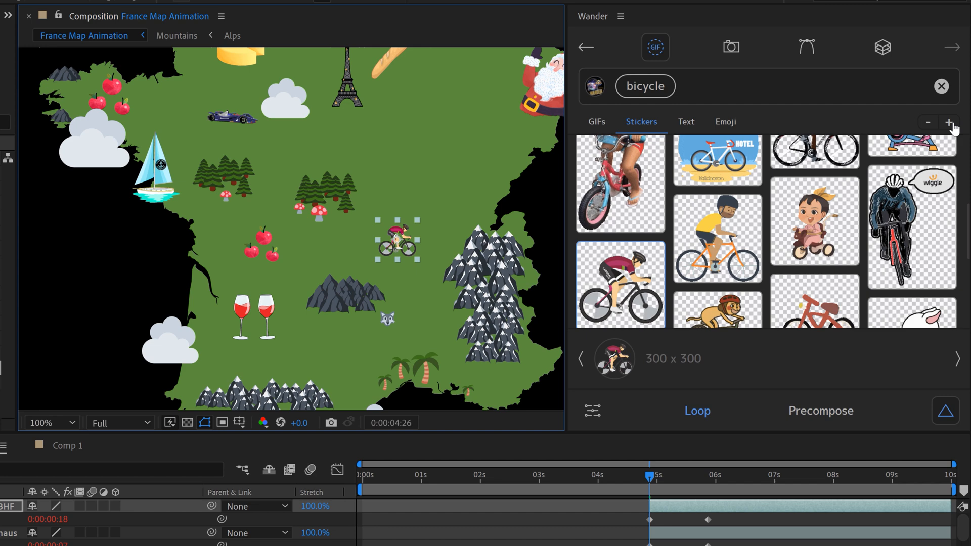
pyautogui.write('ski')
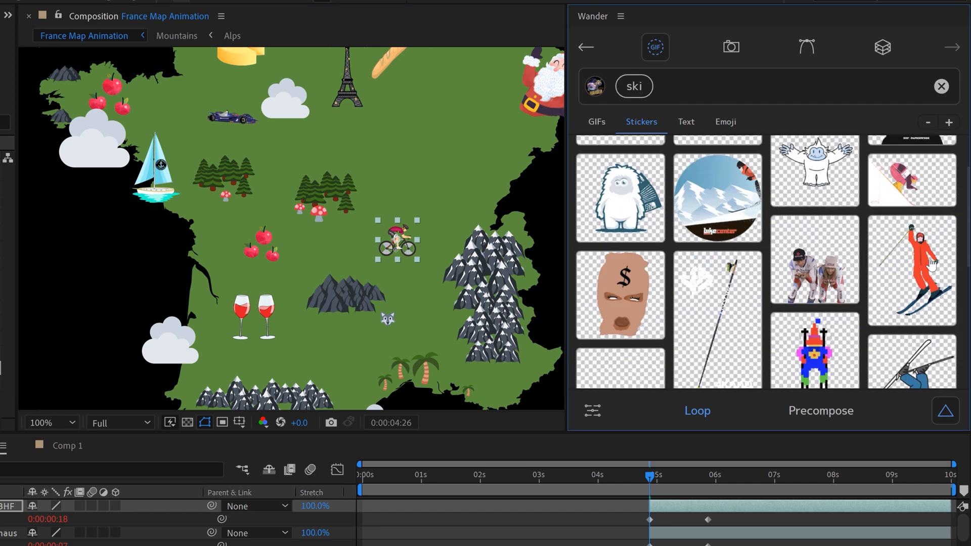
# Place the orange skier sticker on the Alps and the cartoon airplane sticker over southwest France
pyautogui.click(911, 269)
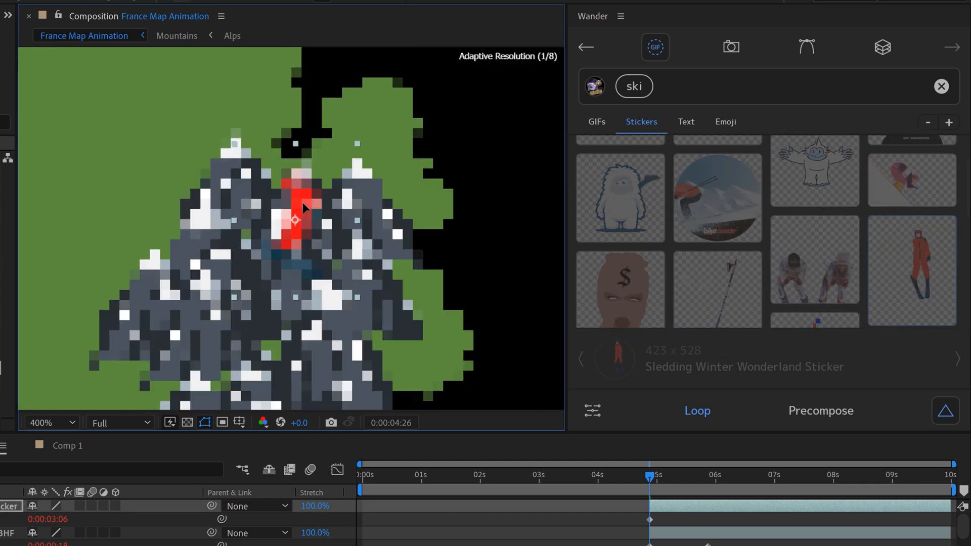
pyautogui.write('airplane')
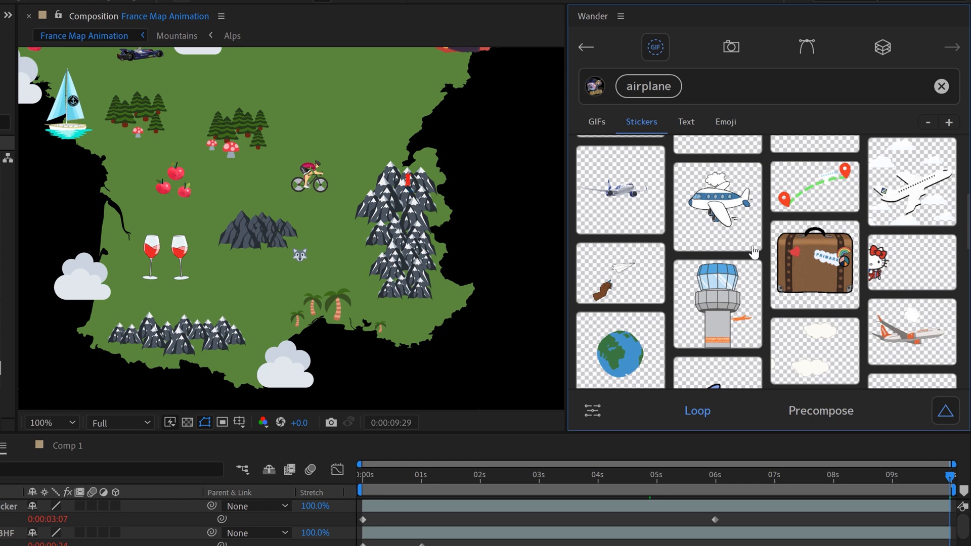
pyautogui.click(716, 205)
pyautogui.write('f')
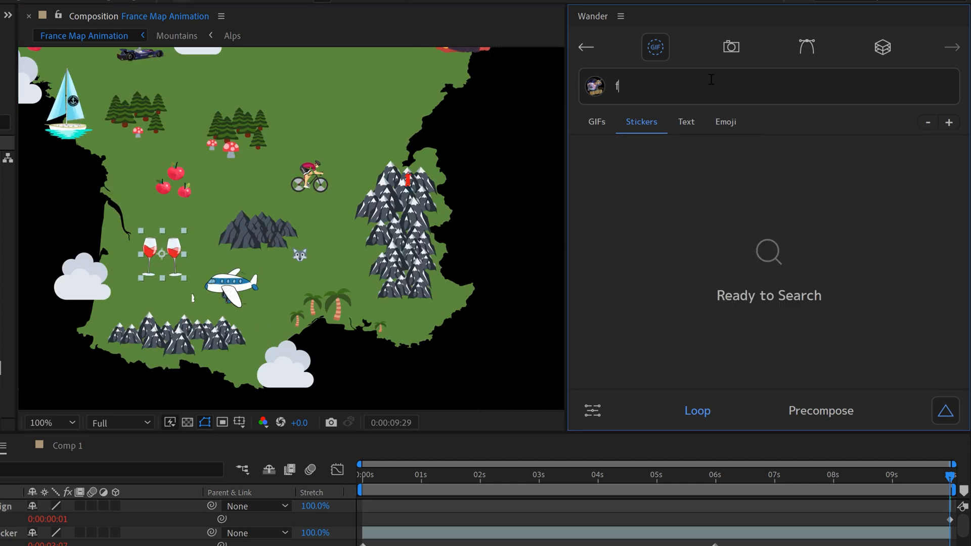
# Add the film clapperboard and lavender bouquet stickers in southeast France, then search 'castle'
pyautogui.write('ilm')
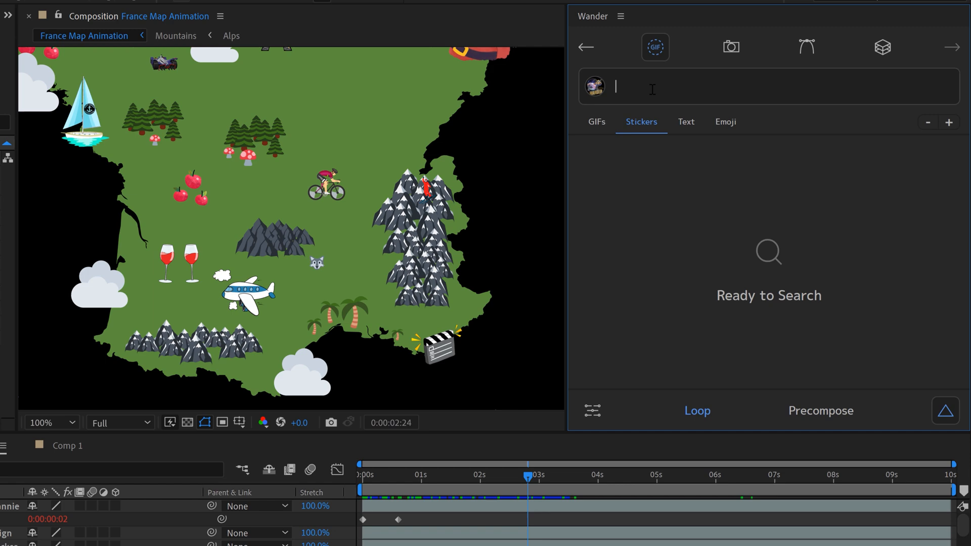
pyautogui.write('lavender')
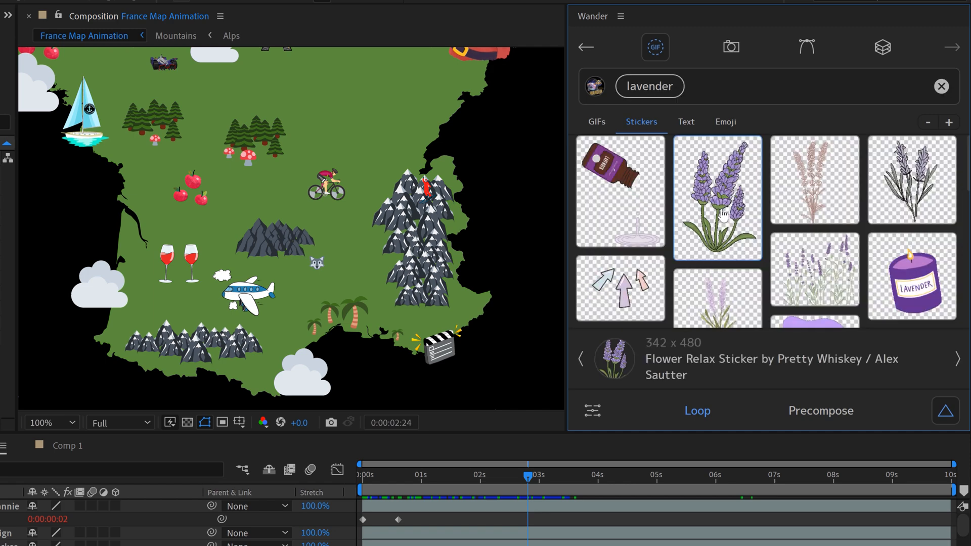
pyautogui.click(716, 198)
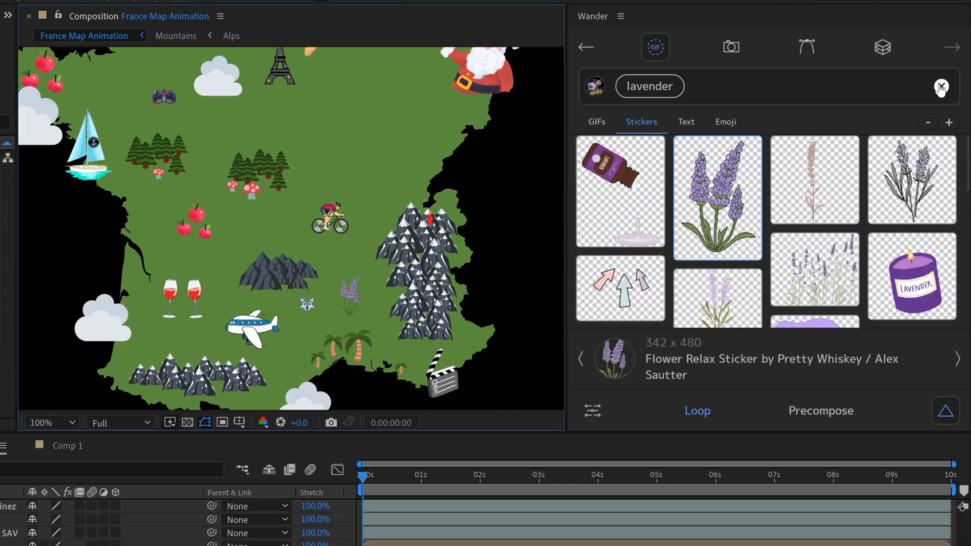
pyautogui.write('castle')
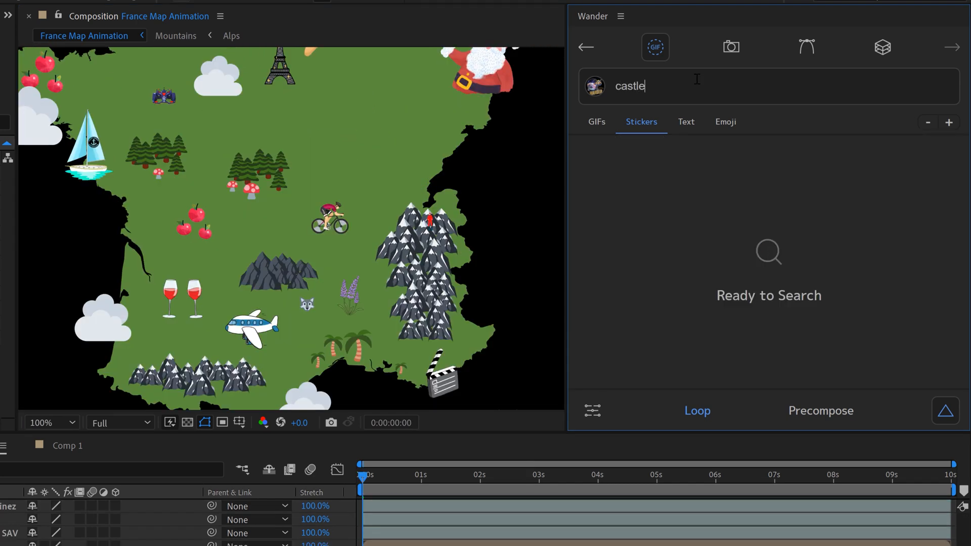
# Search Wander for 'castle' and add the island castle sticker to France's northwest coast
pyautogui.press('enter')
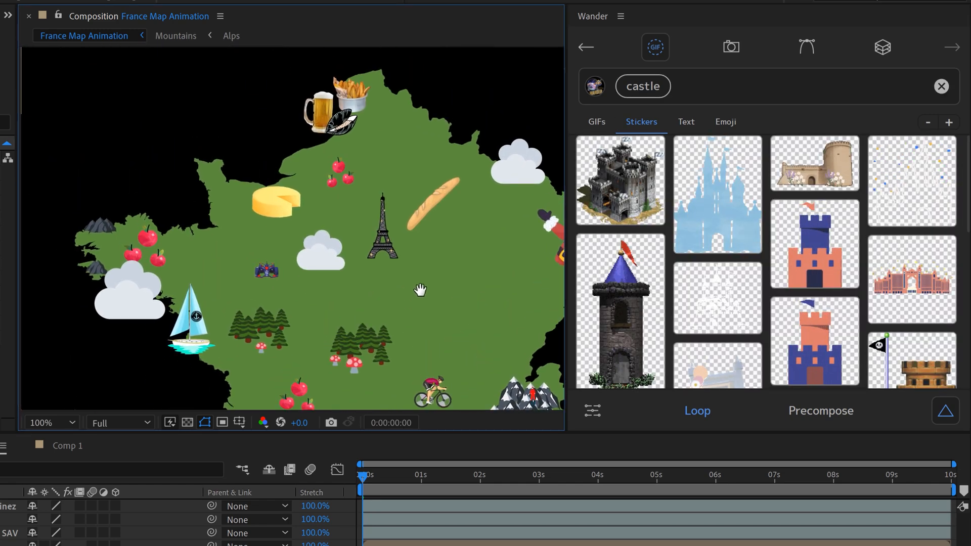
pyautogui.scroll(-3)
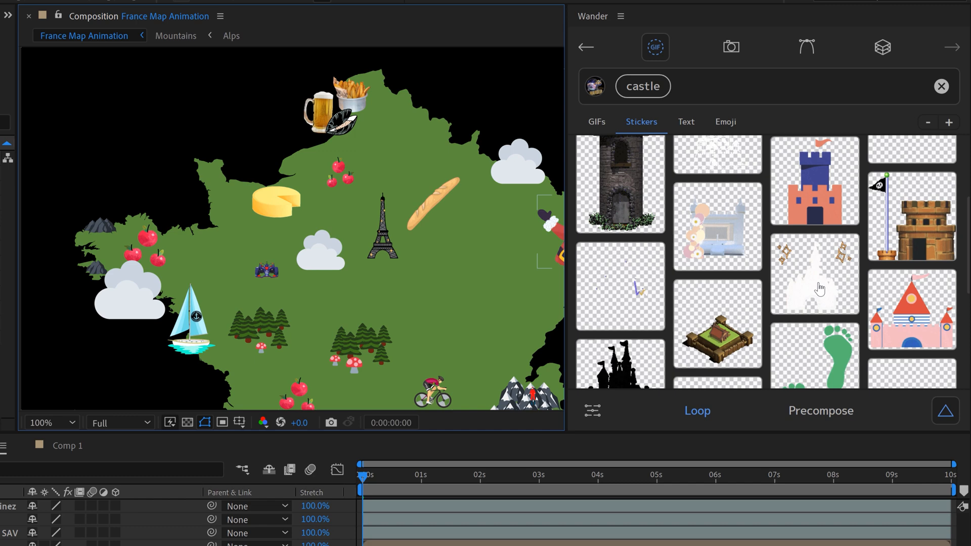
pyautogui.scroll(-3)
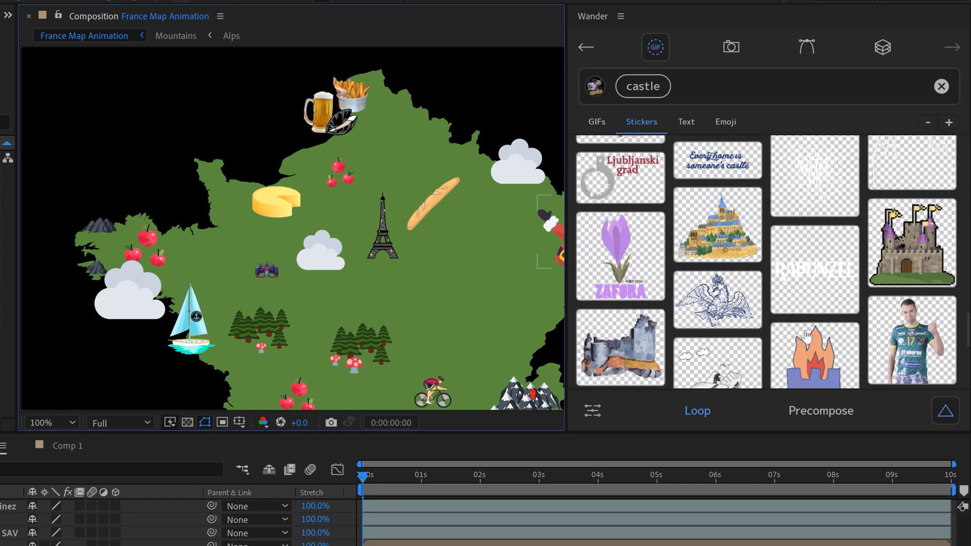
pyautogui.click(716, 222)
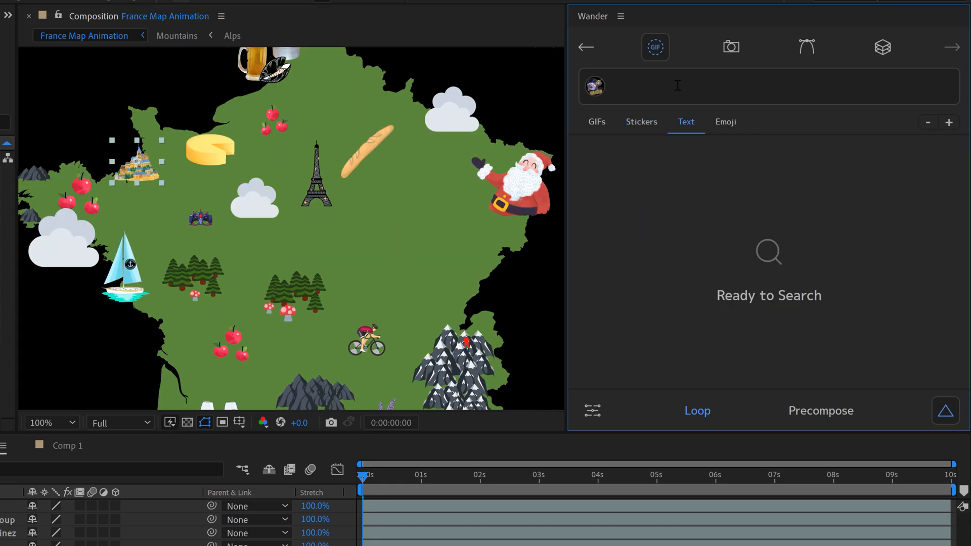
# Search Wander text stickers for 'france' and add the Bonjour sticker over central France
pyautogui.write('france')
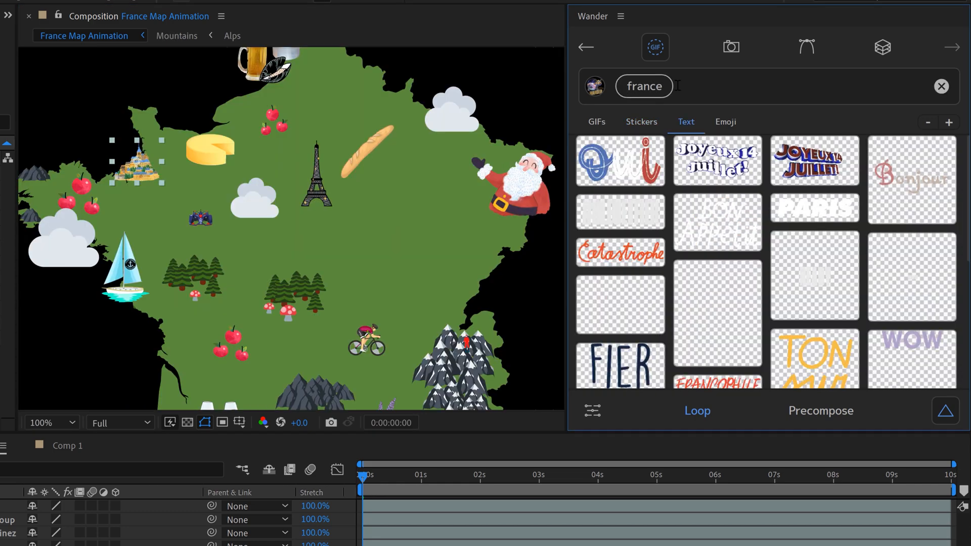
pyautogui.click(911, 180)
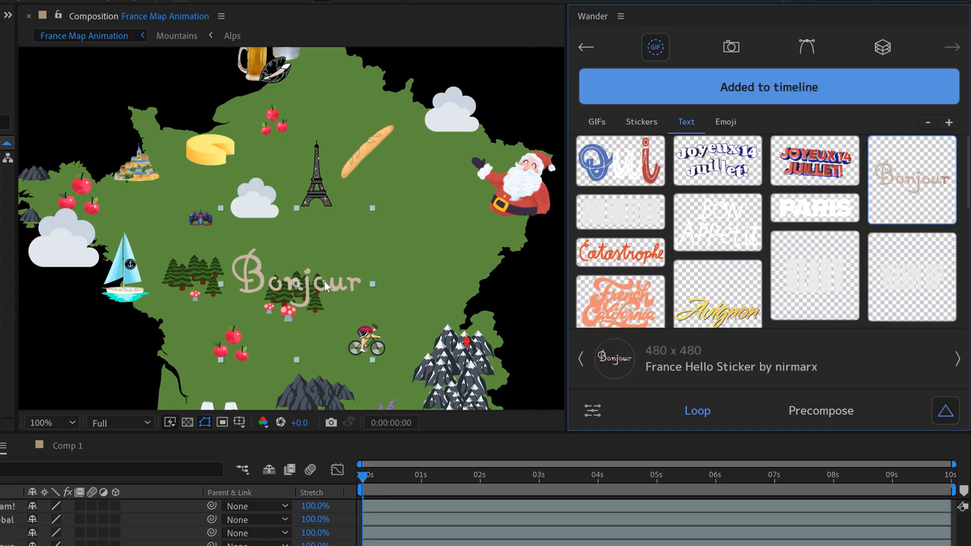
pyautogui.write('france')
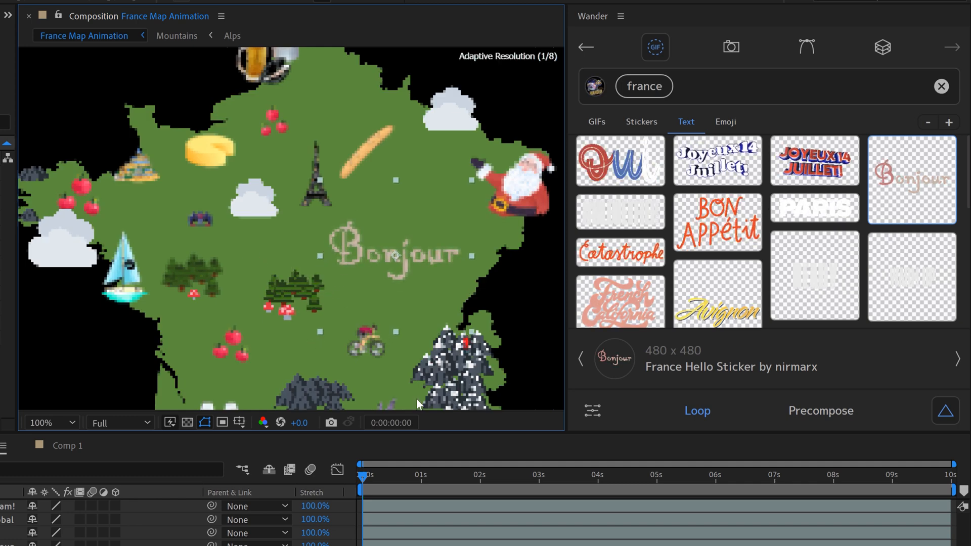
pyautogui.write('tracto')
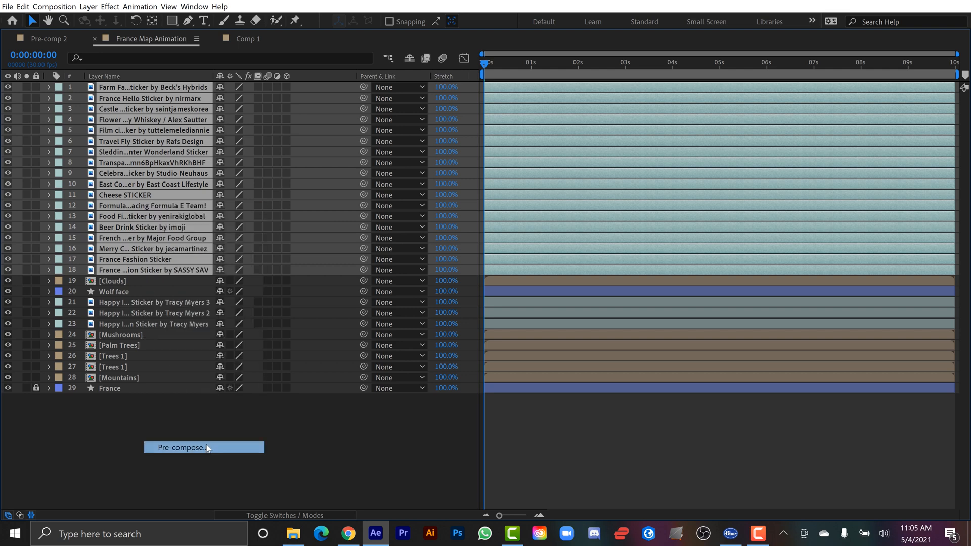
# Pre-compose the sticker layers into a Stickers composition and switch Wander to stock photos
pyautogui.click(180, 447)
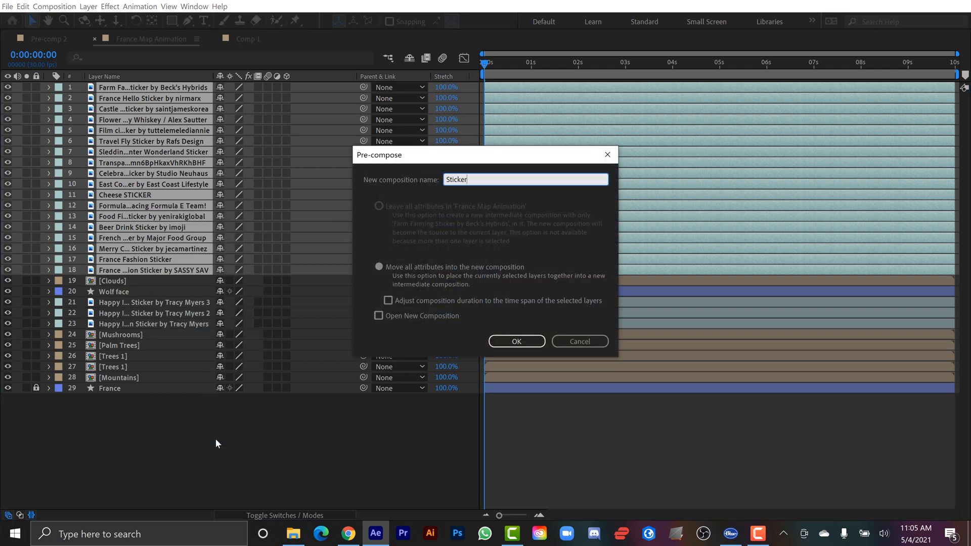
pyautogui.click(516, 341)
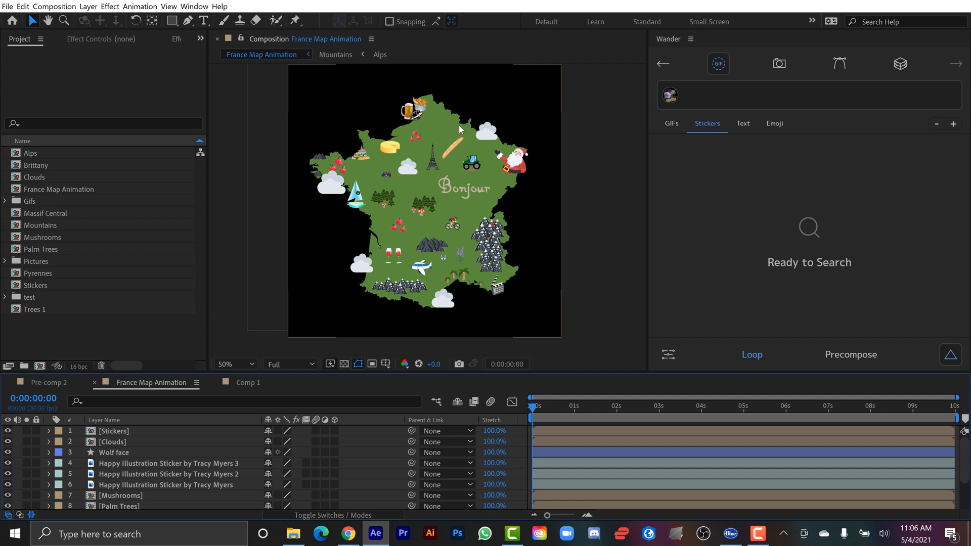
pyautogui.moveTo(448, 124)
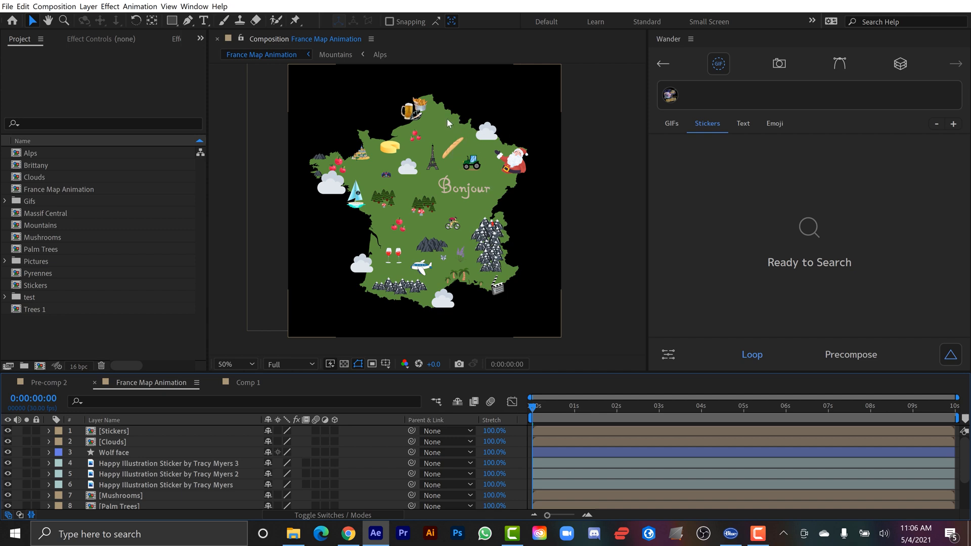
pyautogui.moveTo(459, 135)
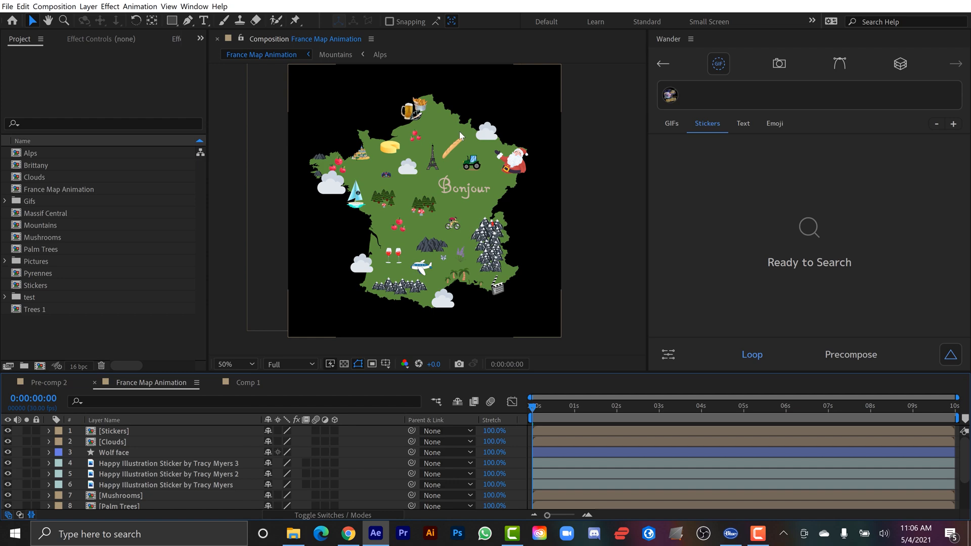
pyautogui.click(776, 63)
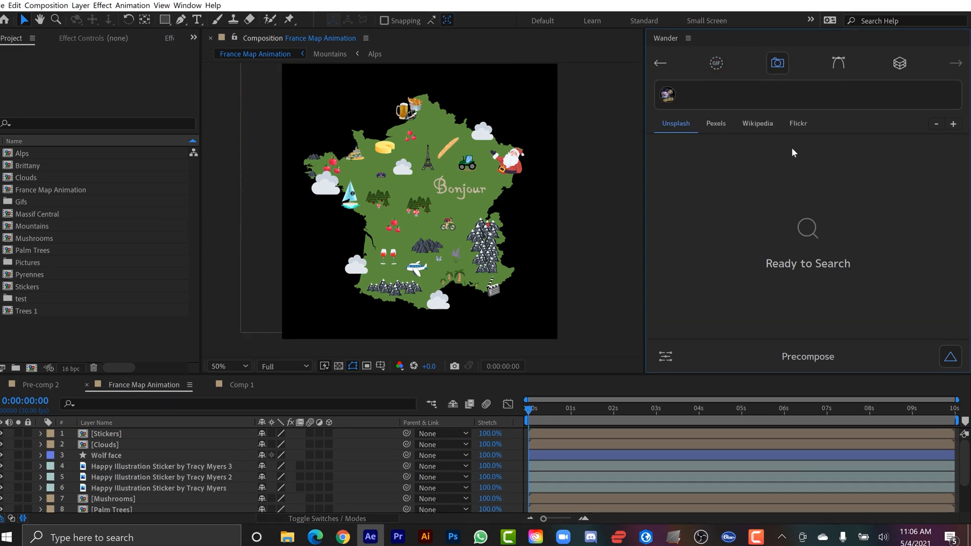
# Add a Wander 'texture' photo behind the map and set a shape fill of #1B70CE
pyautogui.write('texture')
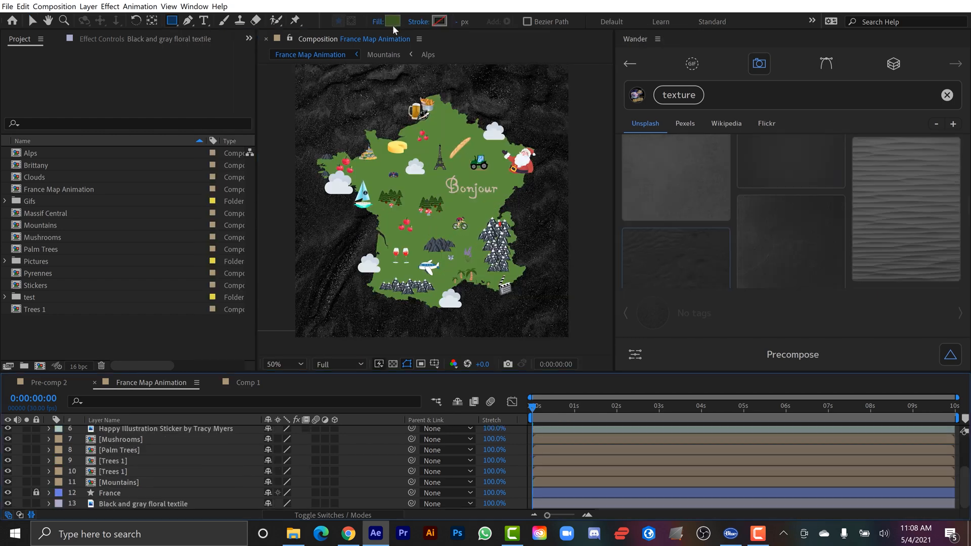
pyautogui.click(390, 22)
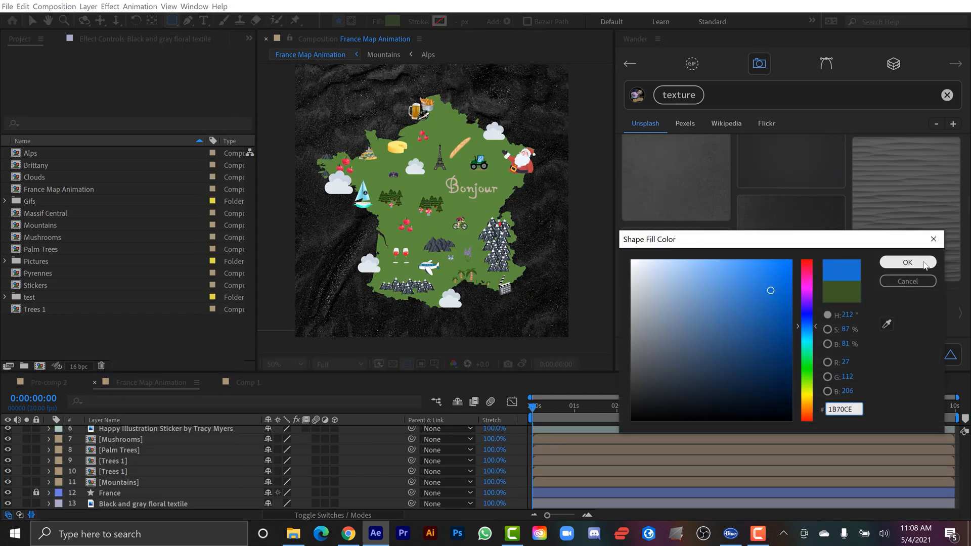
pyautogui.click(906, 262)
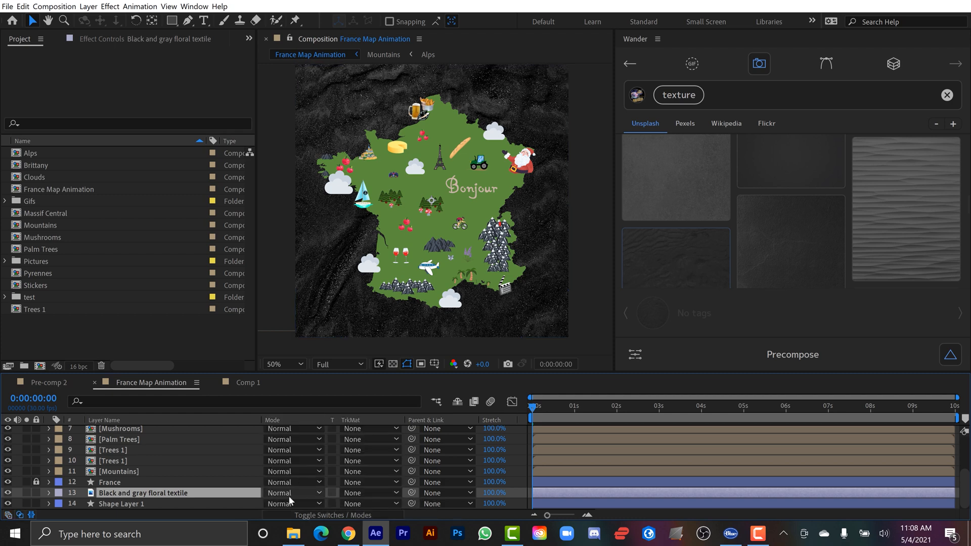
# Blend the textile layer with Luminosity and adjust its opacity over the blue shape
pyautogui.click(293, 493)
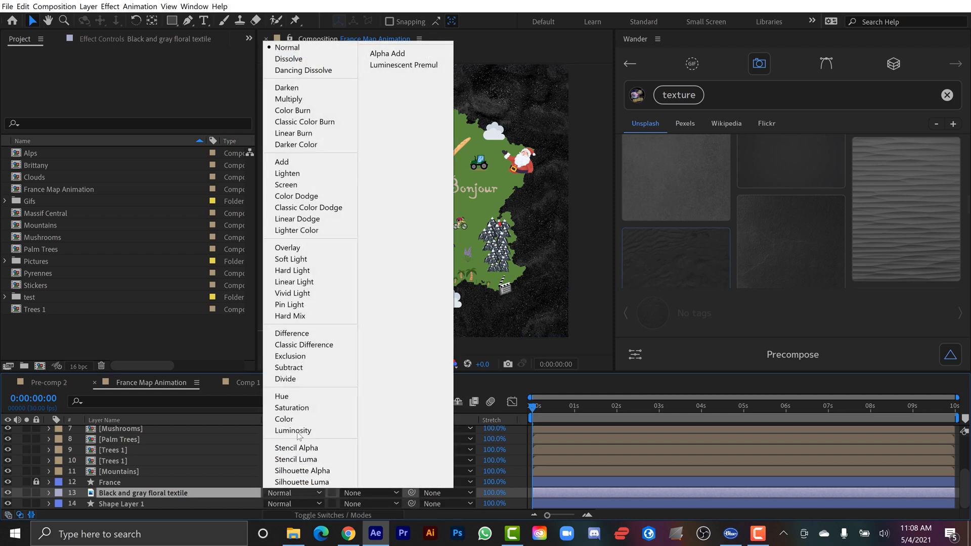
pyautogui.click(294, 431)
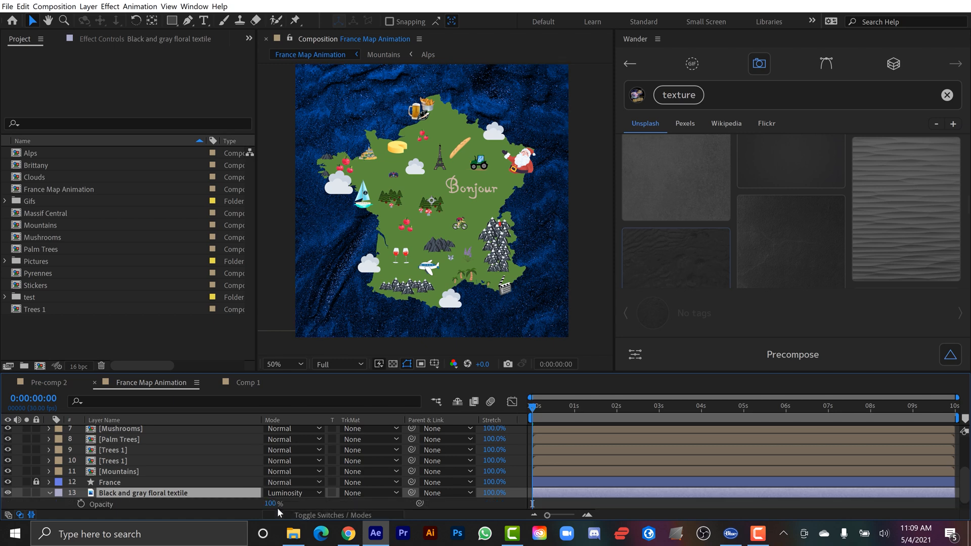
pyautogui.moveTo(272, 503); pyautogui.dragTo(269, 504)
pyautogui.write('Final Franc')
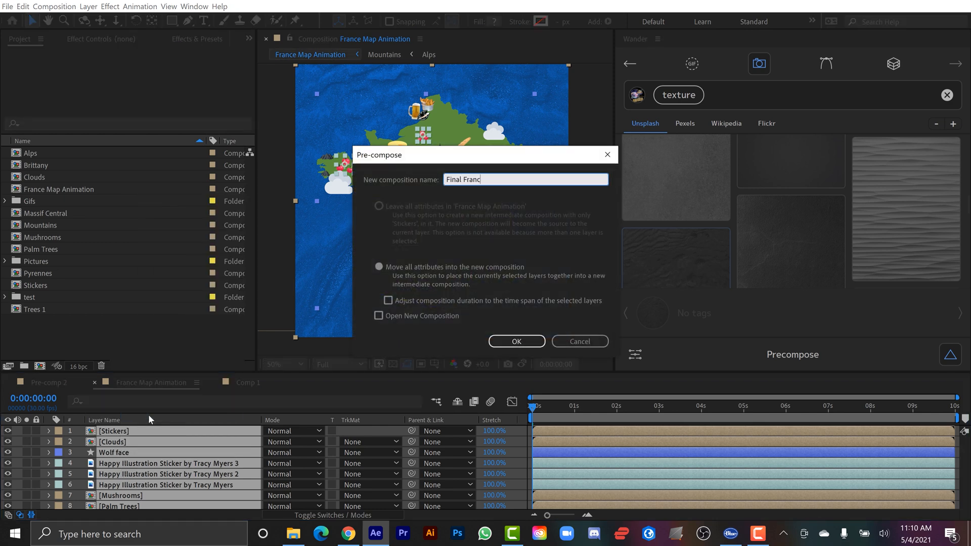
# Search Wander photos for 'paper texture' to import around the Final France Map layer
pyautogui.click(515, 341)
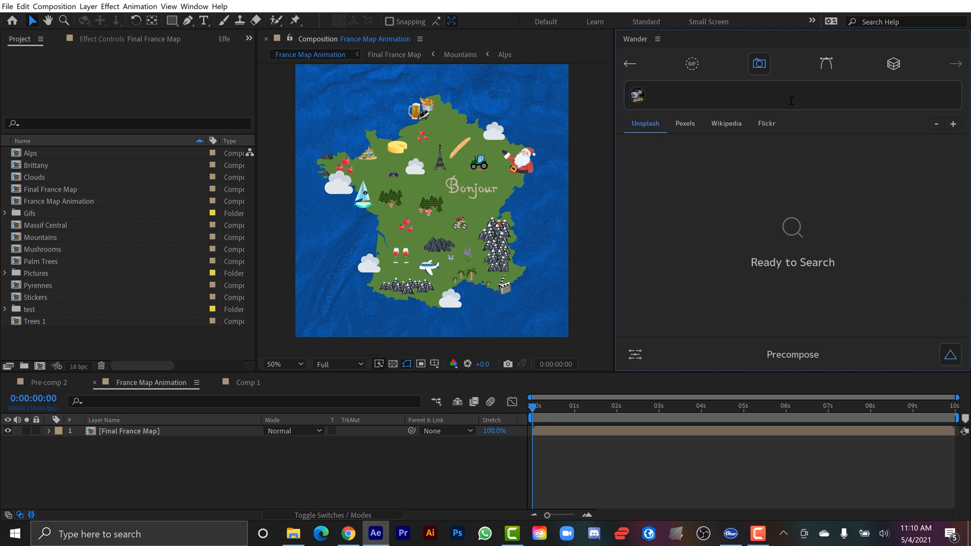
pyautogui.write('paper textu')
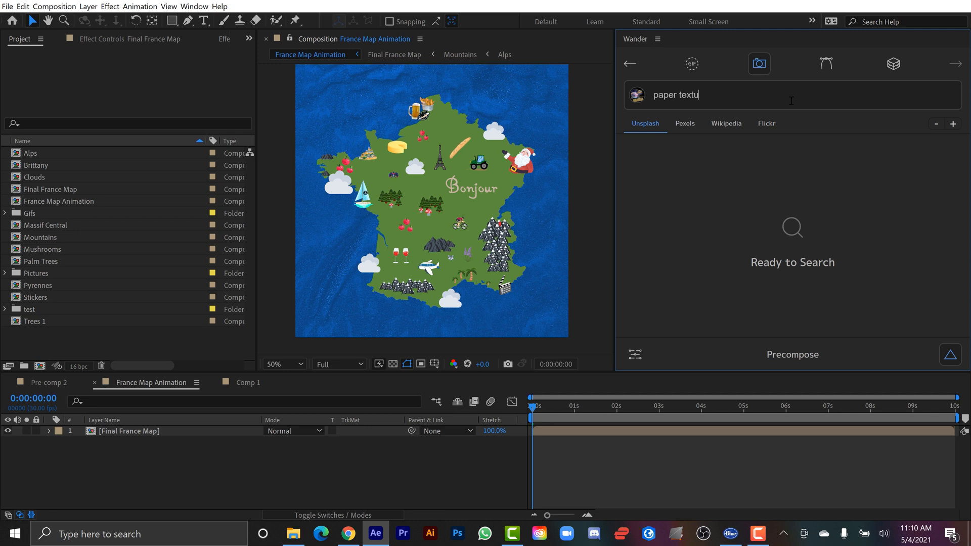
pyautogui.press('Enter')
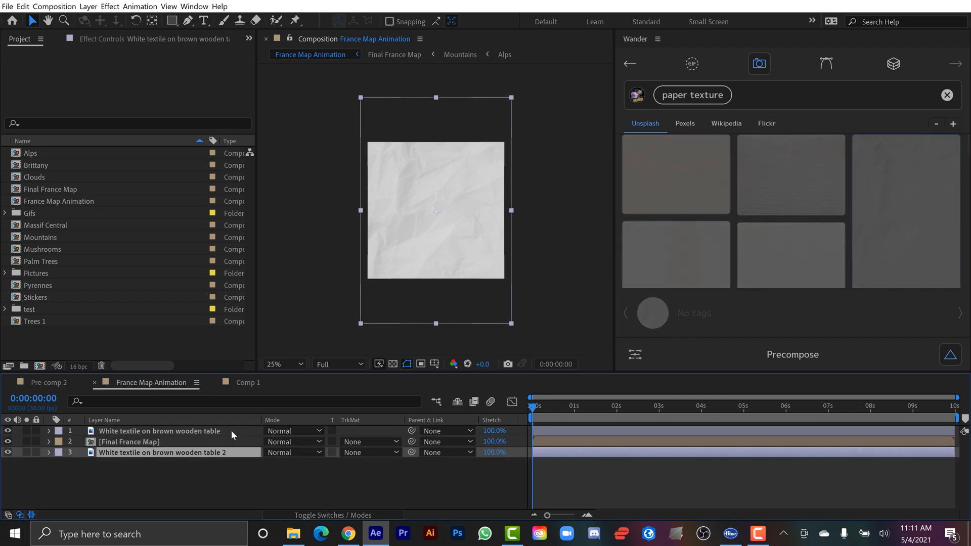
# Multiply the top texture over the map with Levels, then add Displacement Map to Final France Map
pyautogui.click(291, 430)
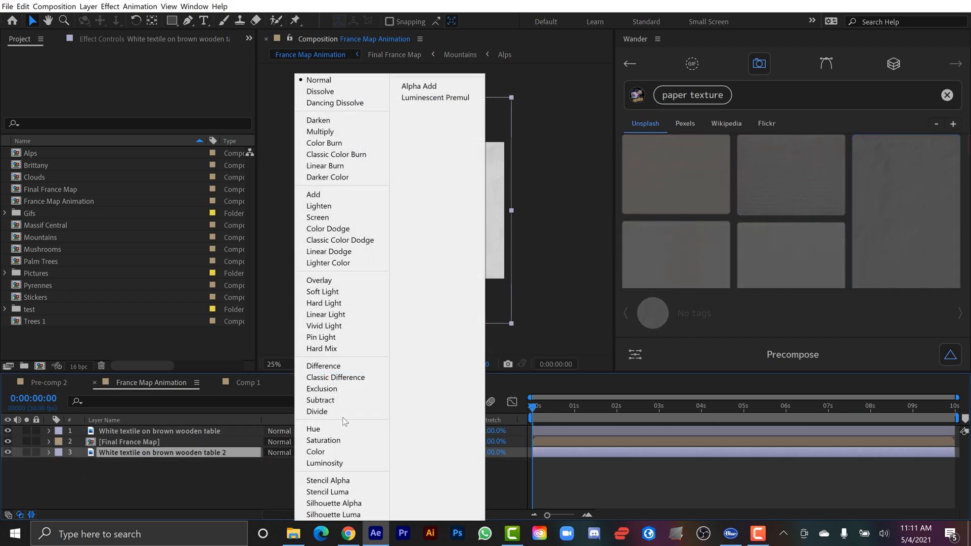
pyautogui.moveTo(321, 131)
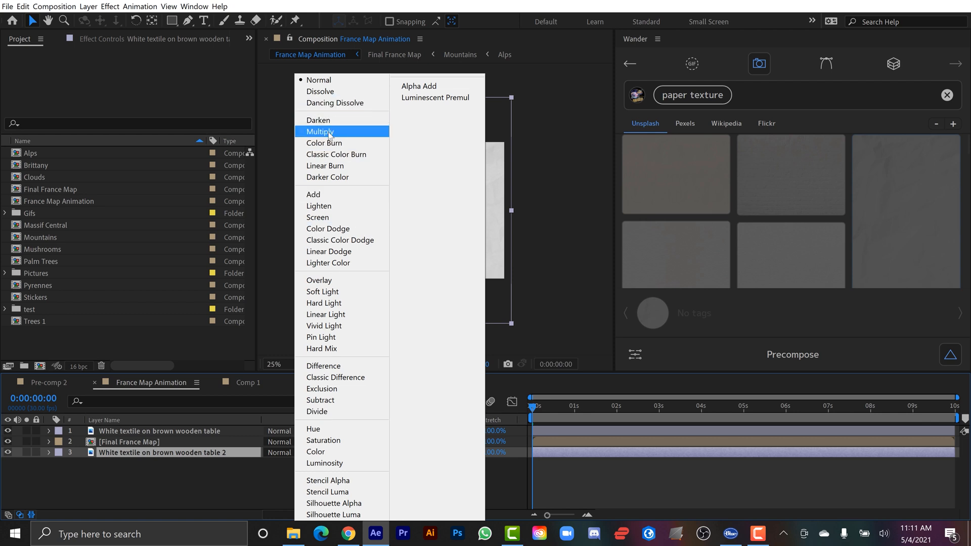
pyautogui.click(320, 132)
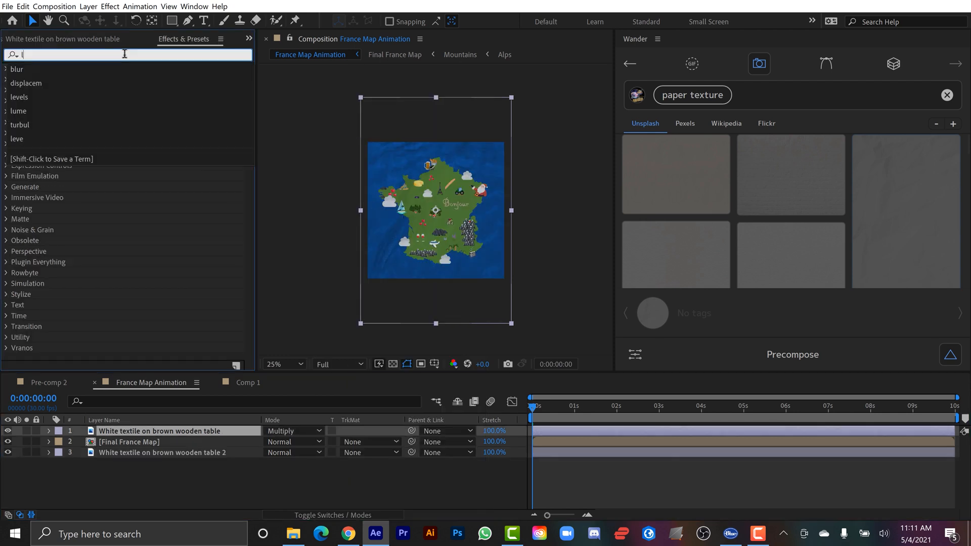
pyautogui.write('levels')
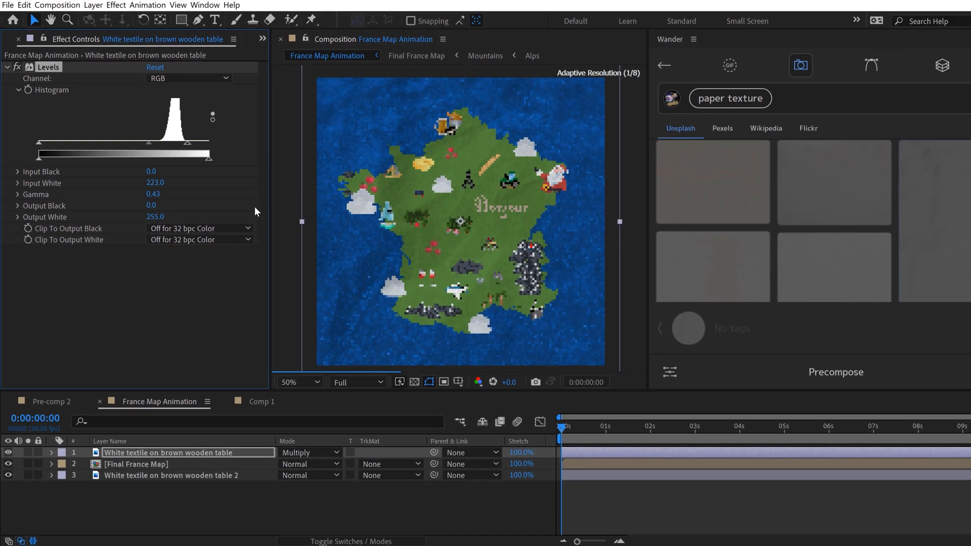
pyautogui.click(393, 55)
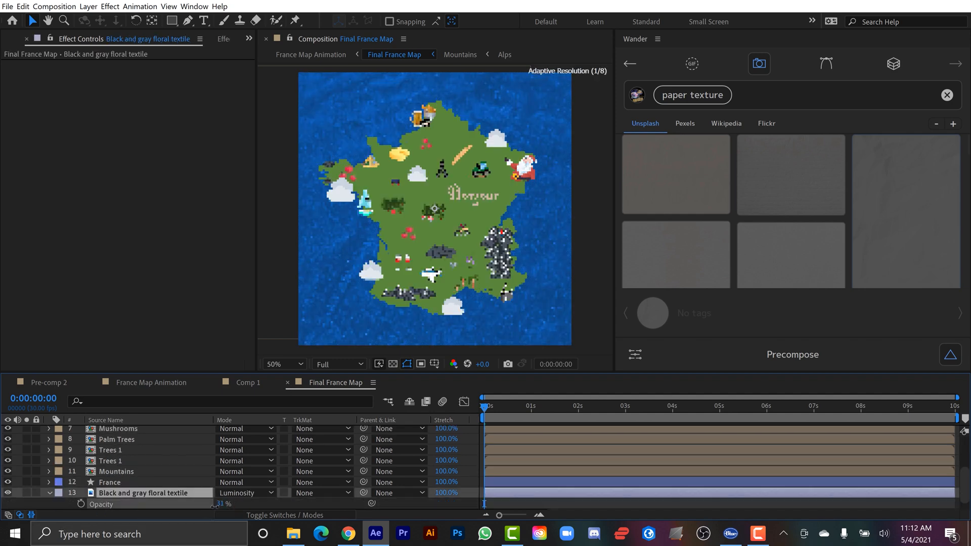
pyautogui.write('20')
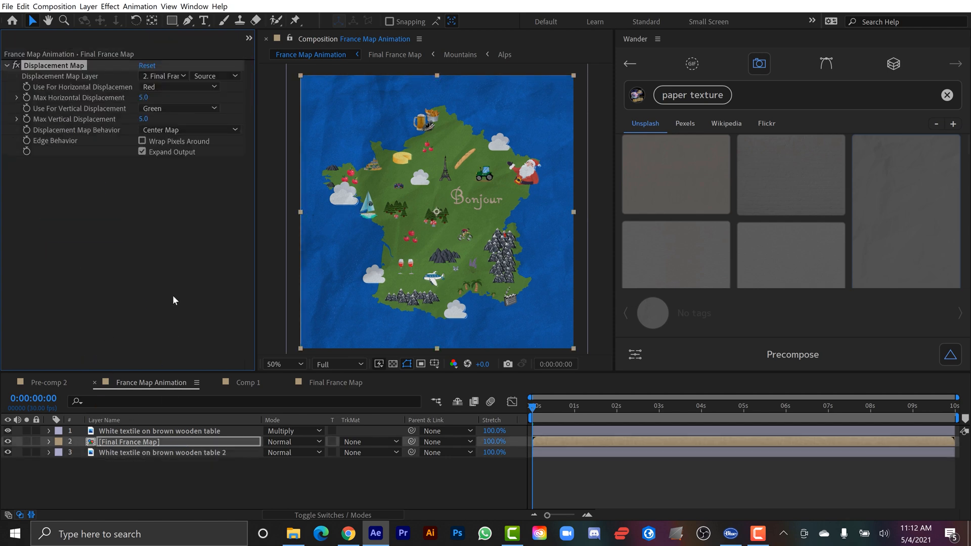
# Use layer 3 with Effects & Masks as luminance displacement source at 25, Stretch Map to Fit
pyautogui.click(189, 76)
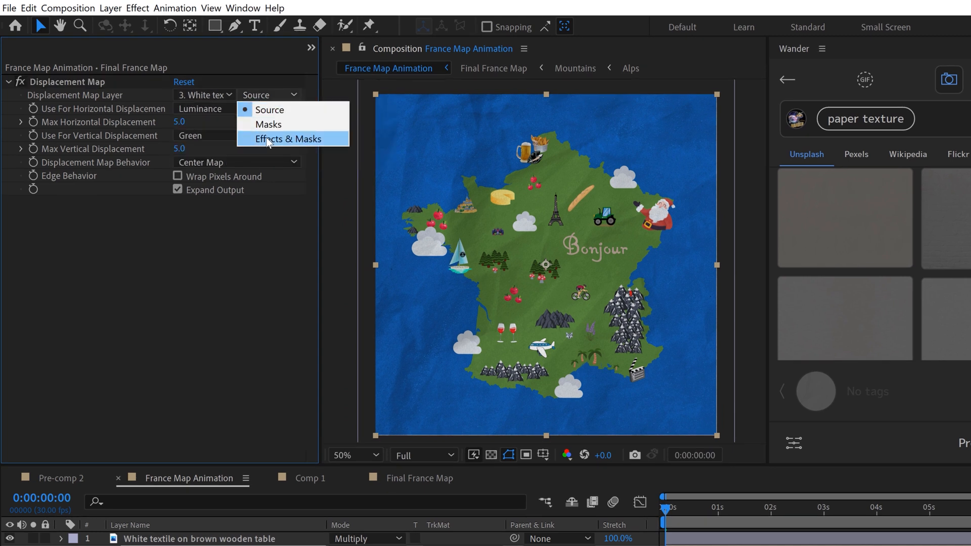
pyautogui.click(288, 138)
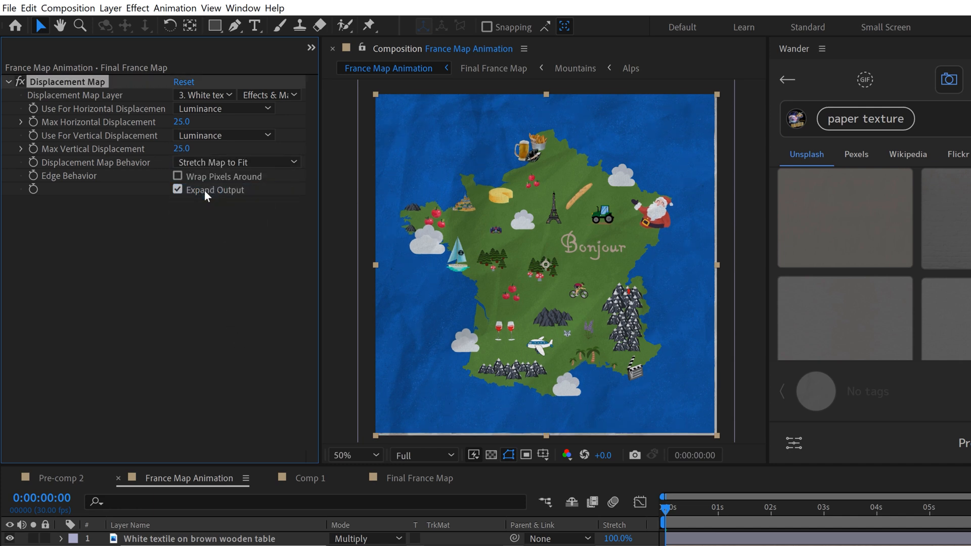
pyautogui.click(177, 176)
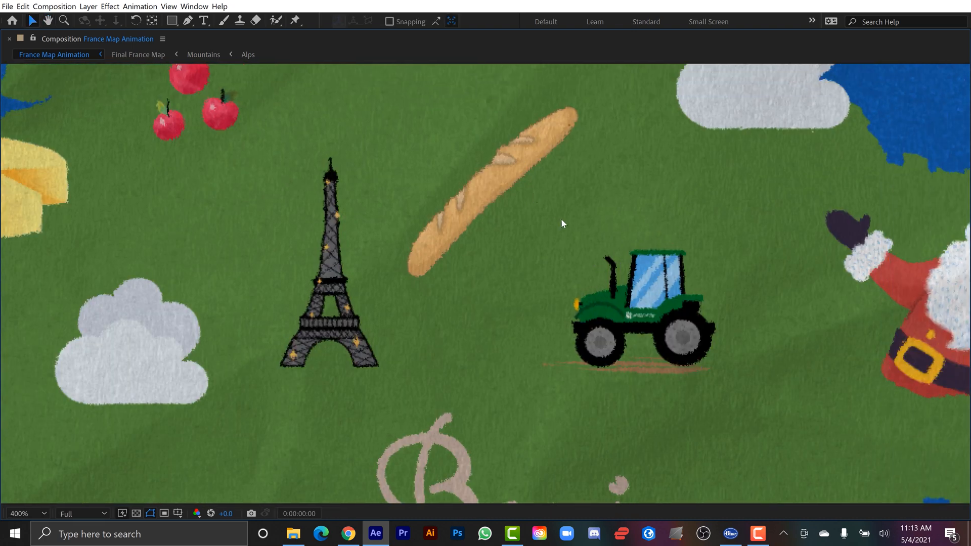
# Rename layer 3 to 'displacement map' and give it a Gaussian Blur of 5
pyautogui.moveTo(564, 223); pyautogui.dragTo(399, 125)
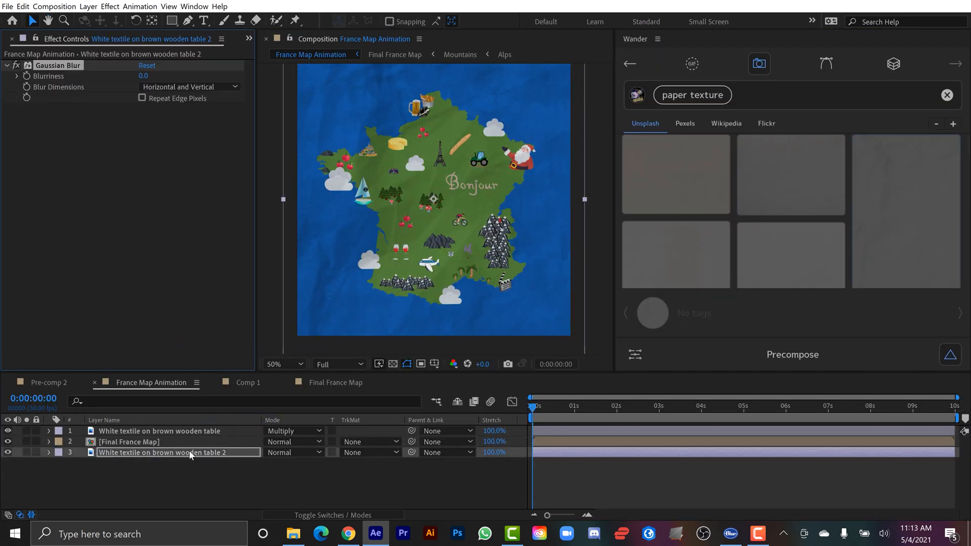
pyautogui.write('dispa')
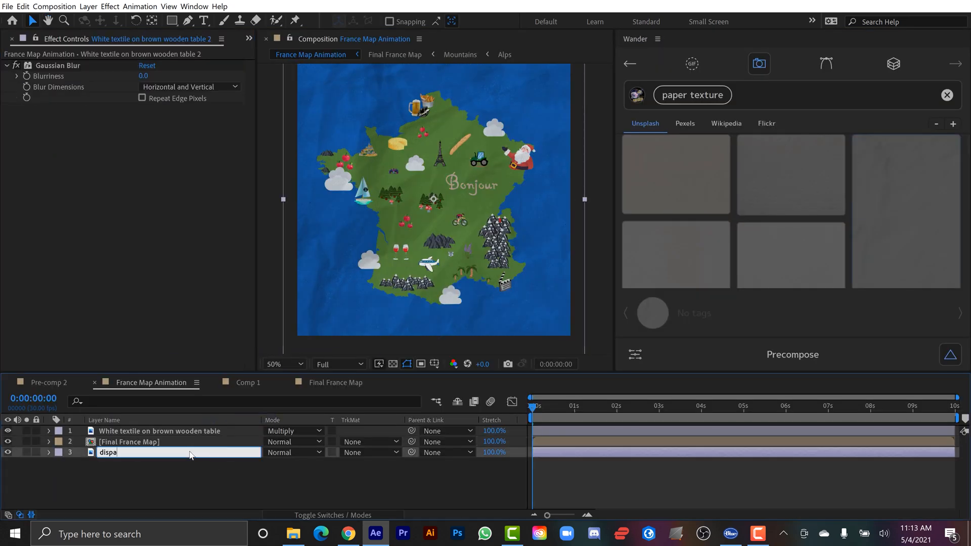
pyautogui.write('displacement map')
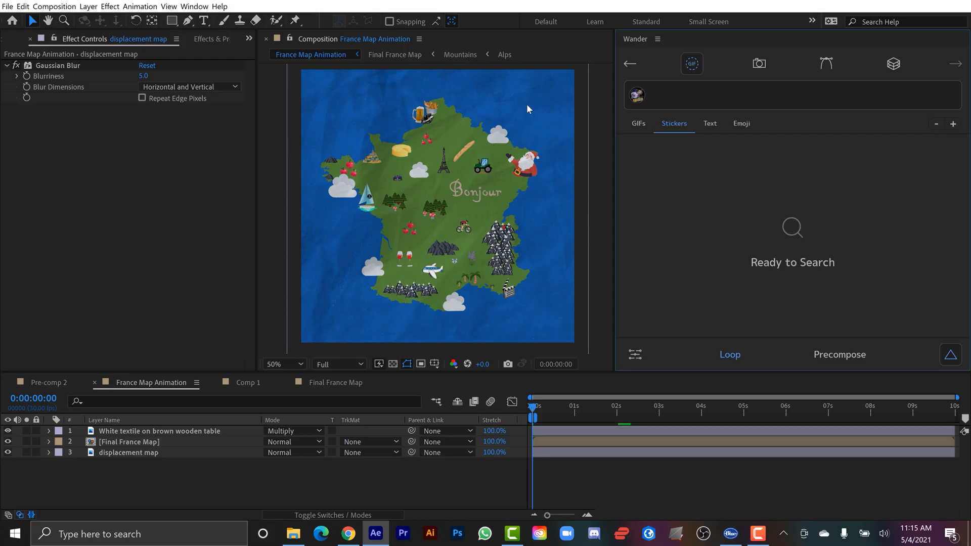
# Search Wander stickers for 'sun' to place a smiling sun over the upper-right ocean
pyautogui.click(128, 442)
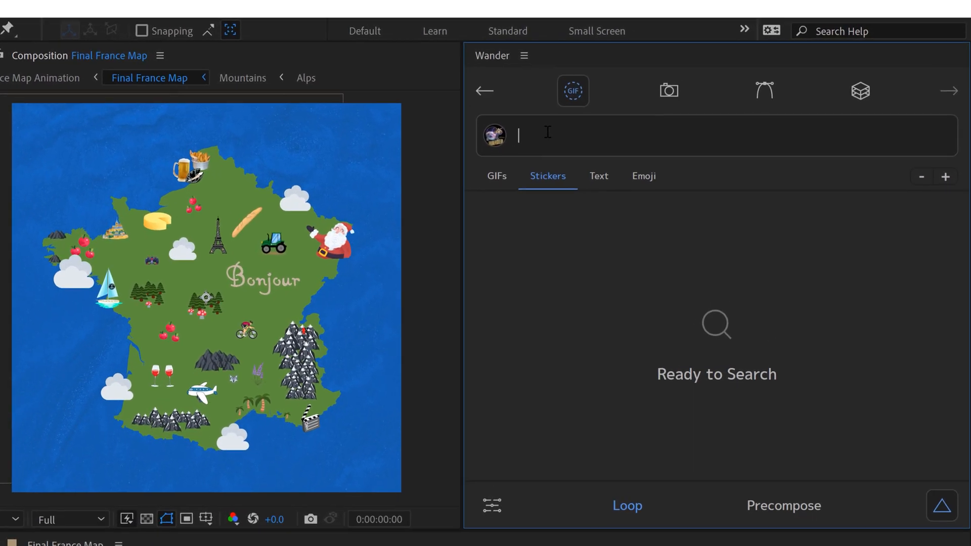
pyautogui.write('sun')
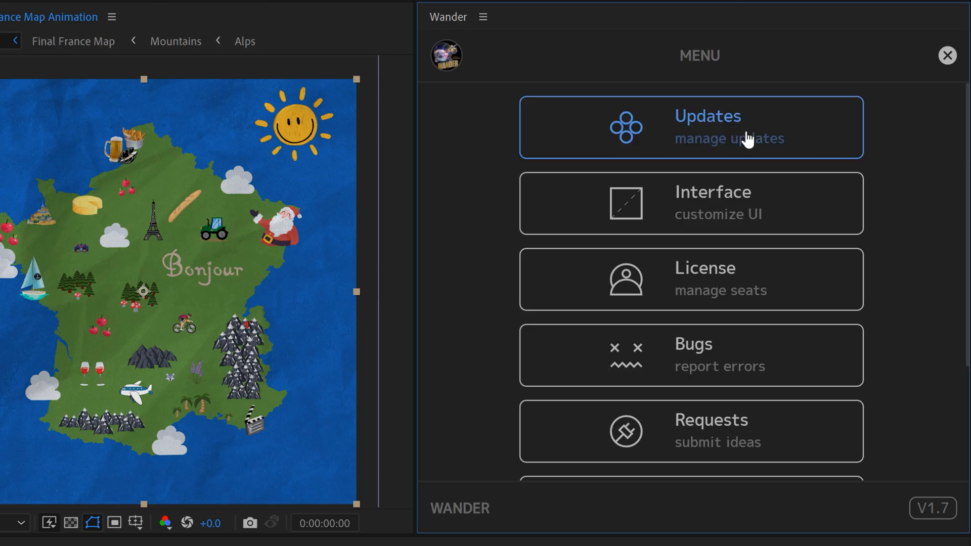
# Review Wander's Updates setting, then its Interface settings: sleep-mode dimming at 75% and relative import off
pyautogui.click(691, 127)
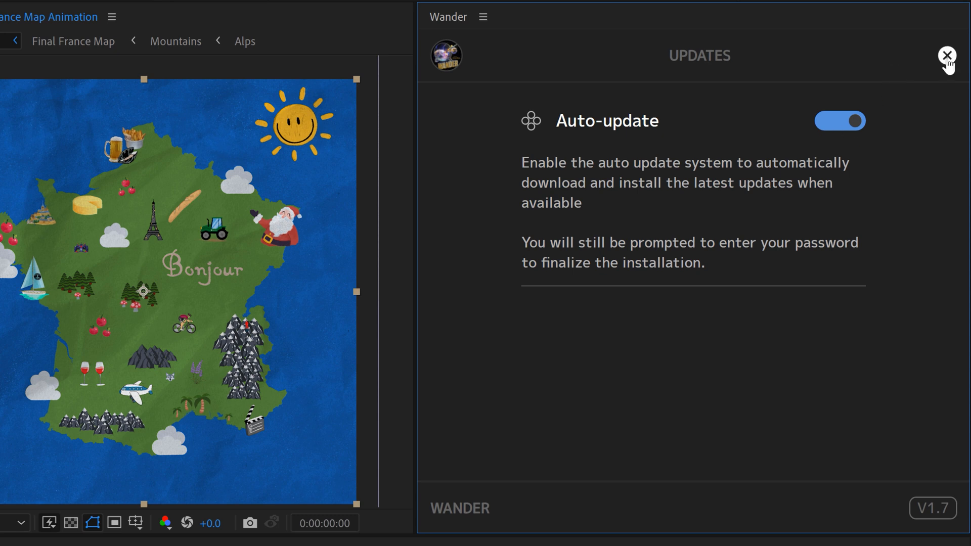
pyautogui.moveTo(946, 62)
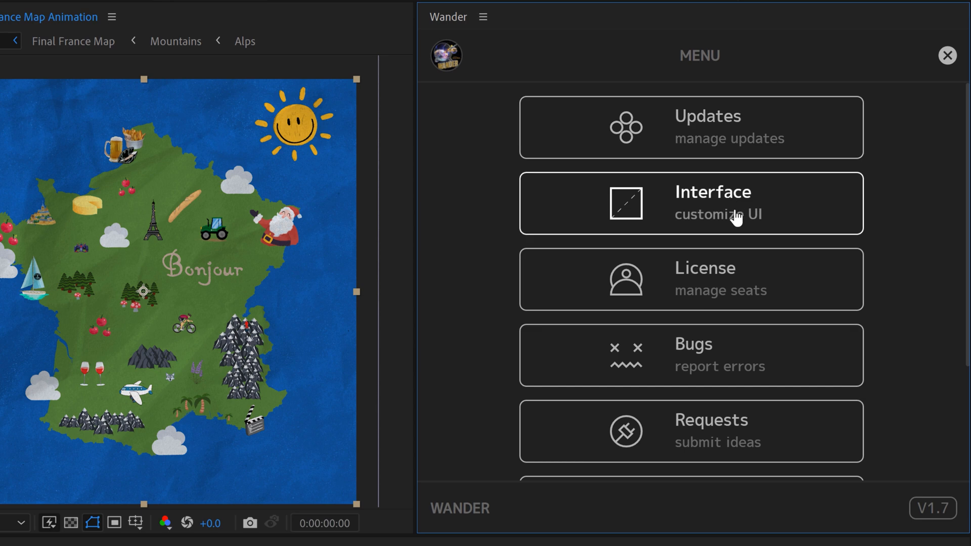
pyautogui.click(690, 203)
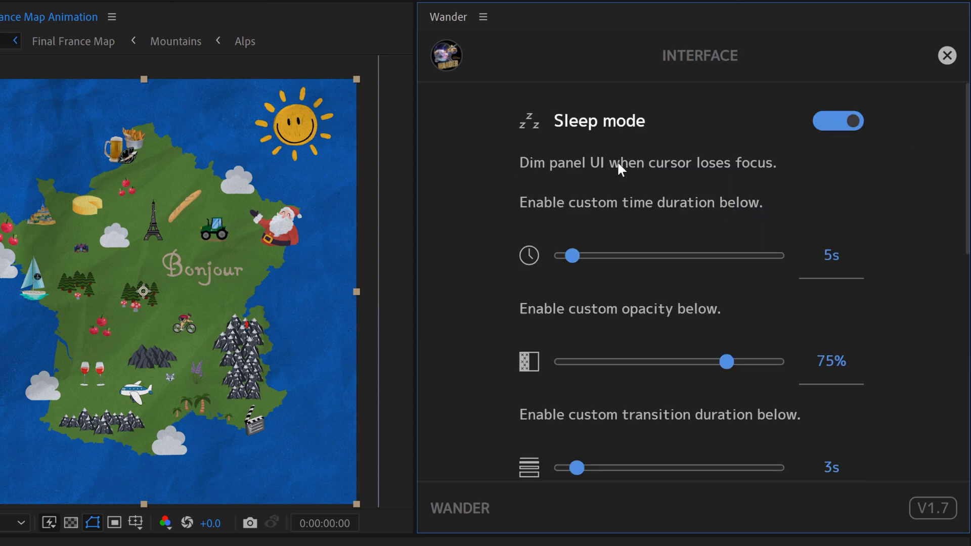
pyautogui.moveTo(824, 367)
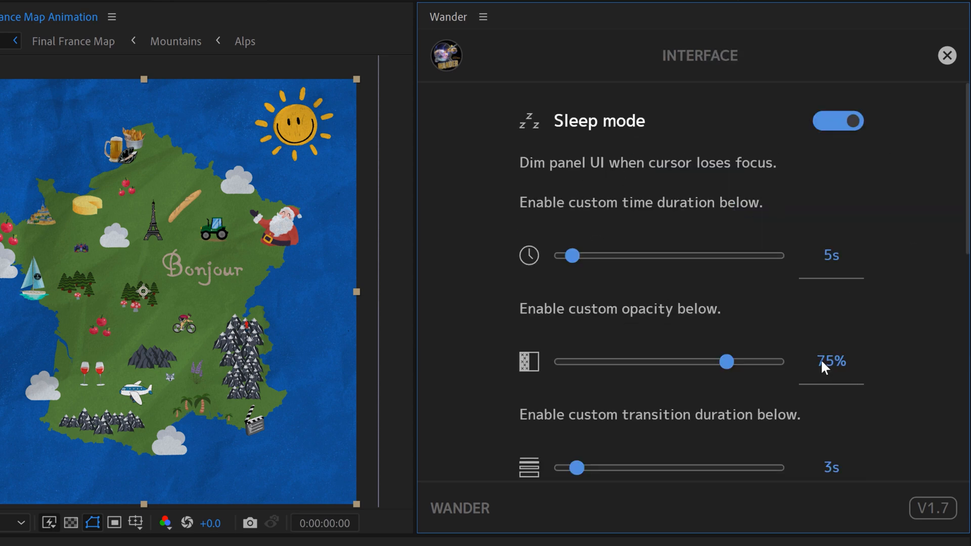
pyautogui.scroll(-3)
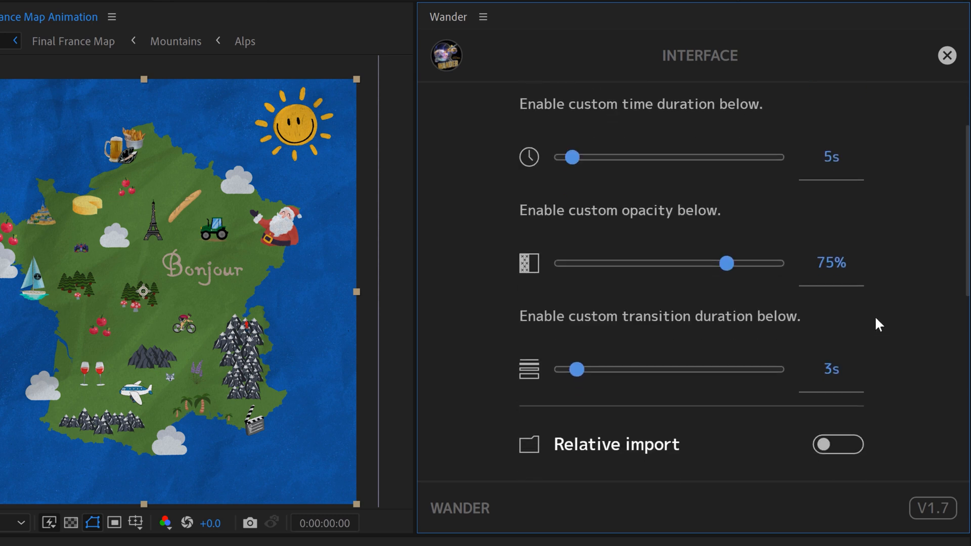
pyautogui.scroll(-3)
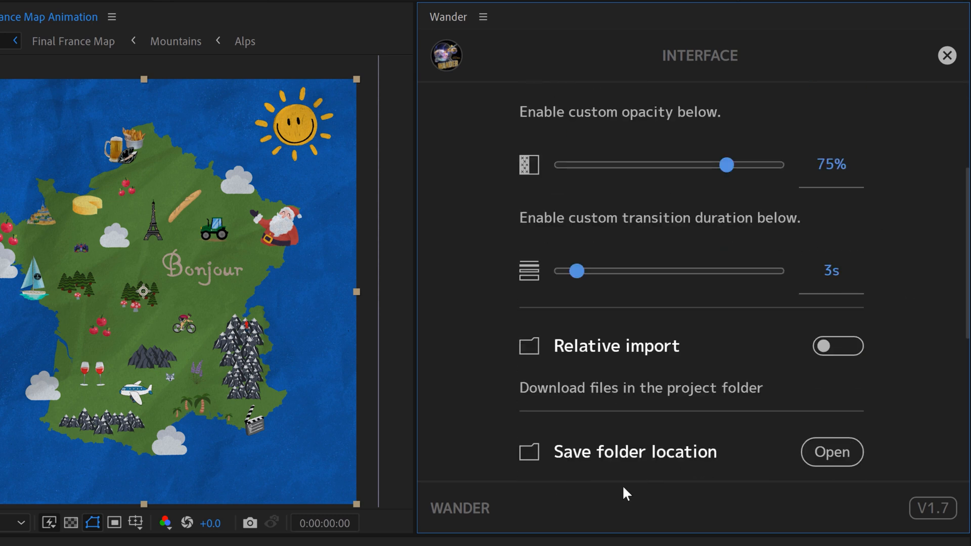
pyautogui.moveTo(831, 445)
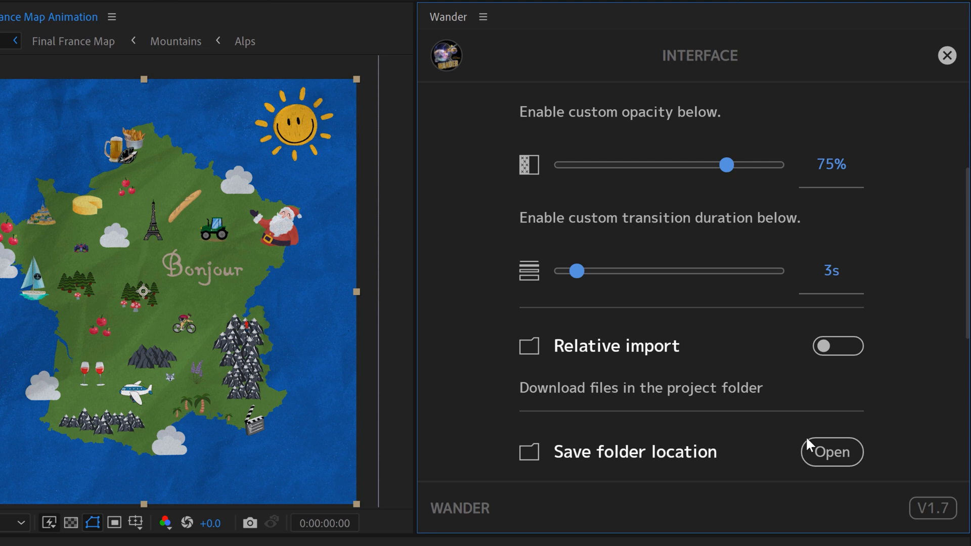
pyautogui.moveTo(948, 211)
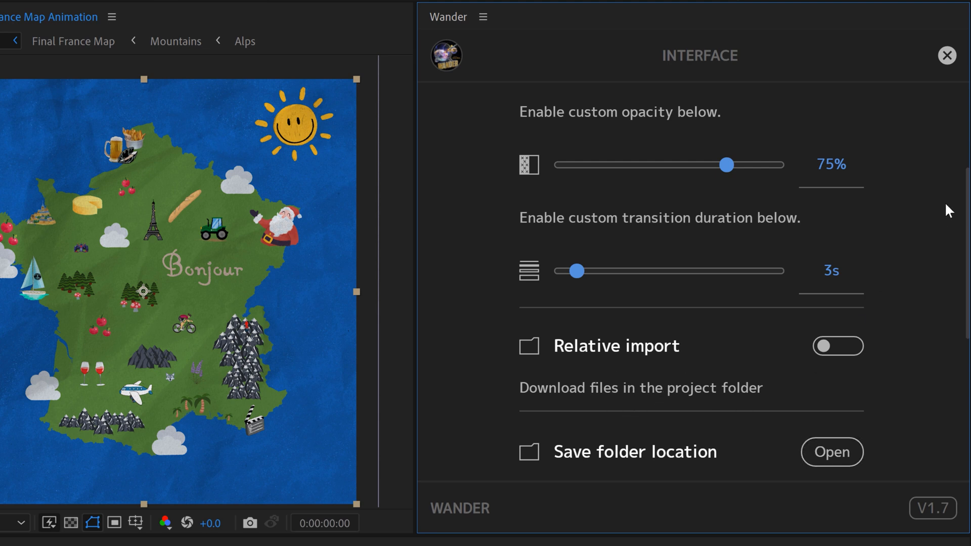